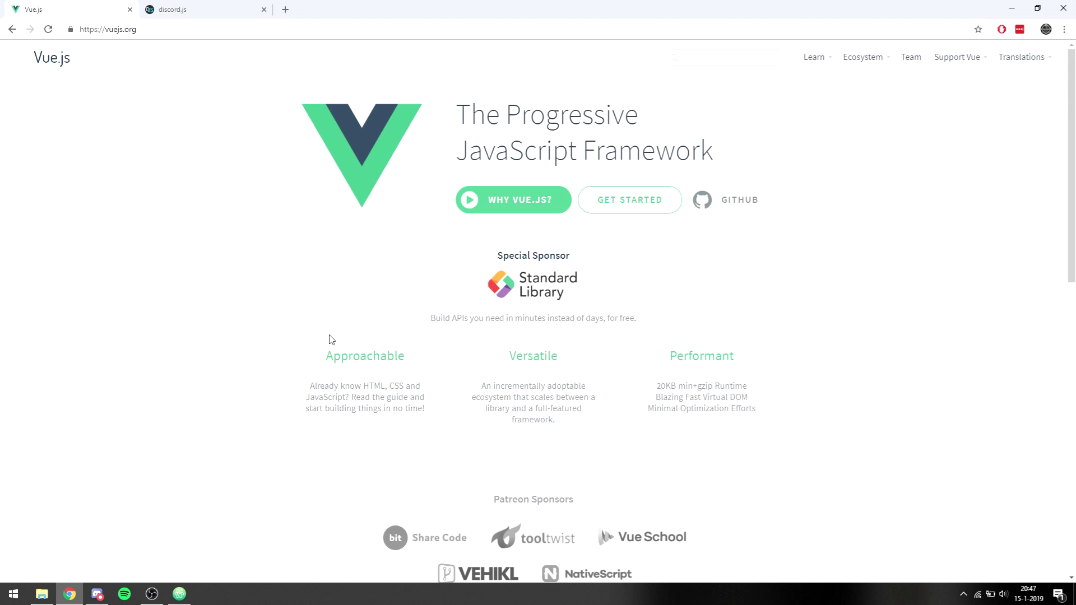
mouse_move(298, 304)
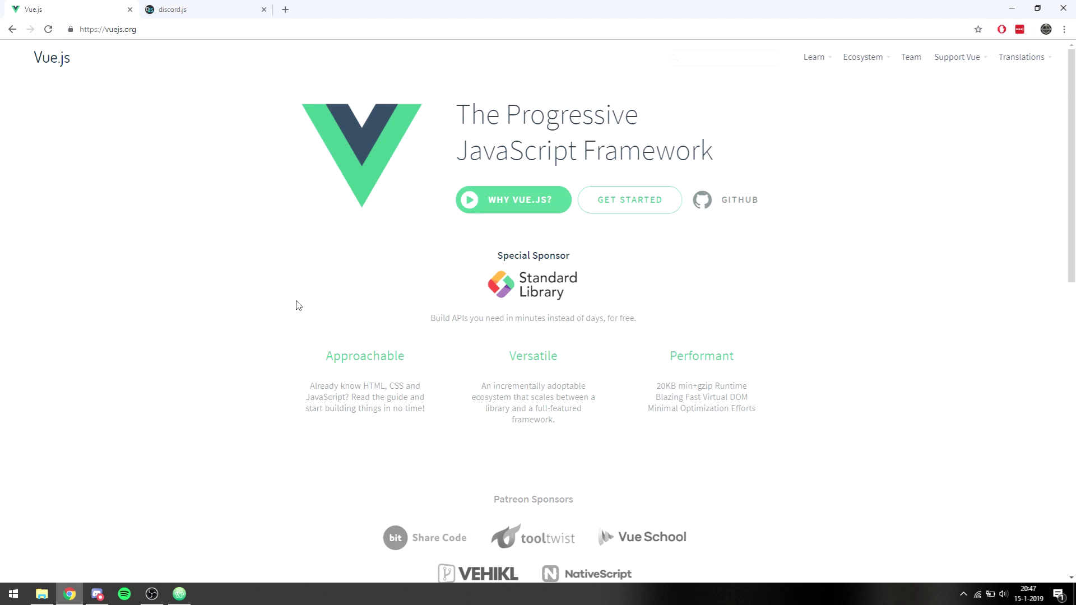
mouse_move(279, 305)
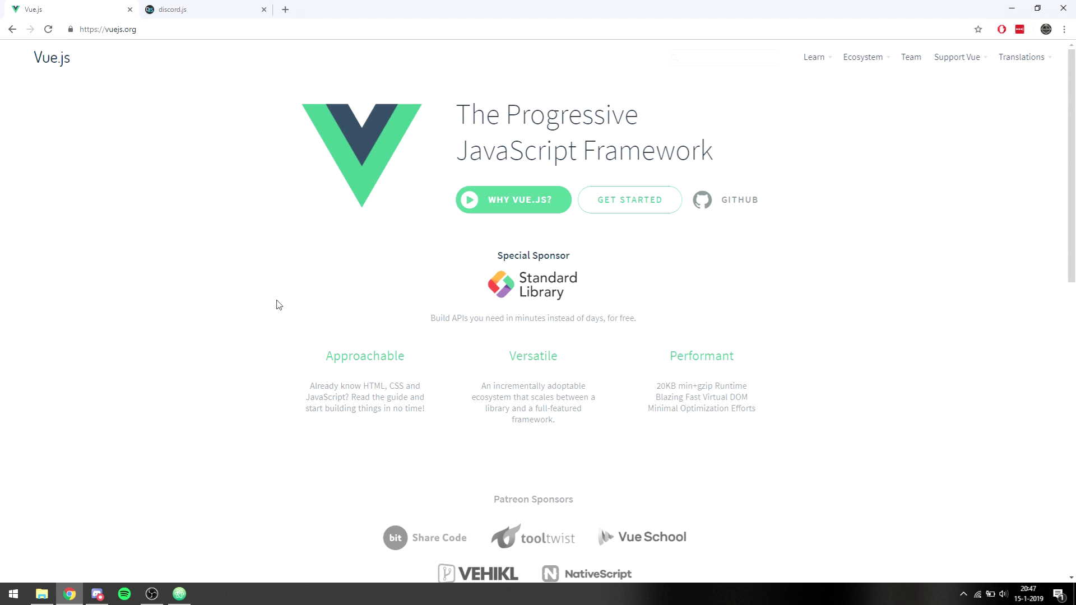
mouse_move(262, 256)
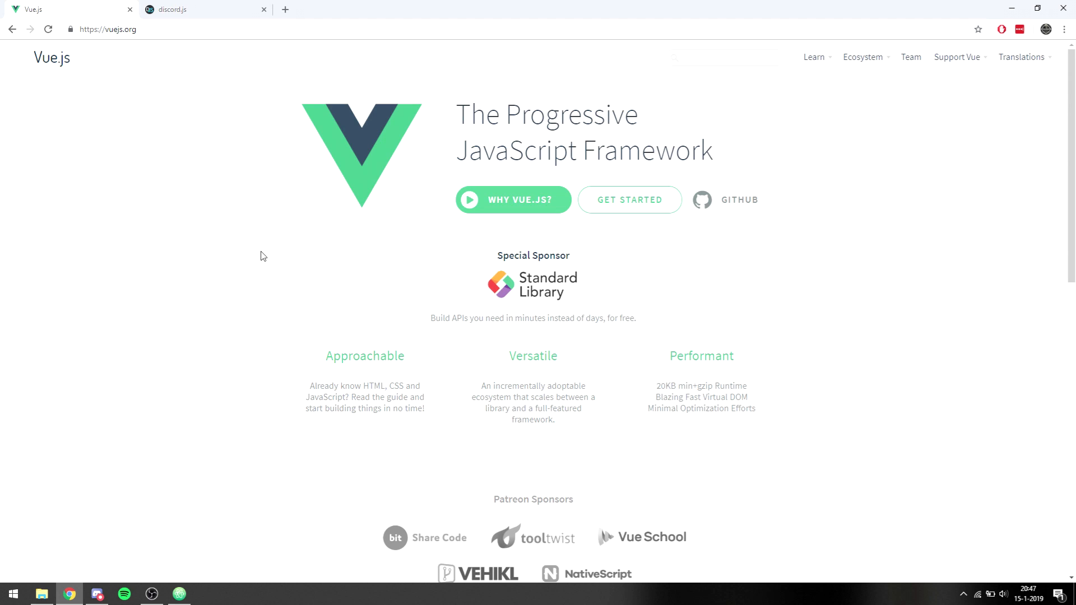
mouse_move(263, 261)
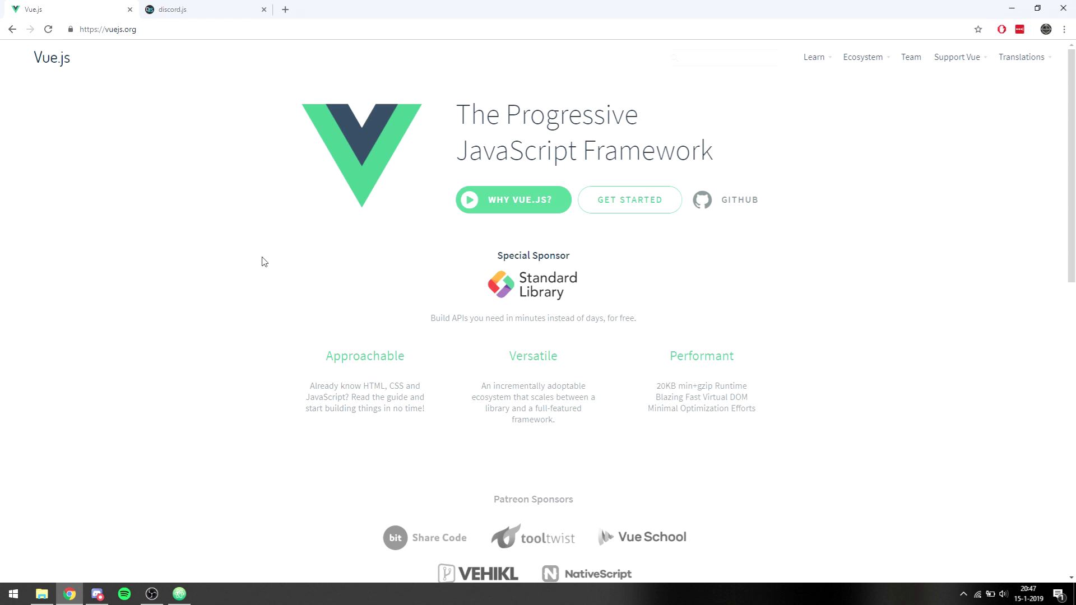
Switch to the discord.js site and go to its Documentation page.
click(199, 9)
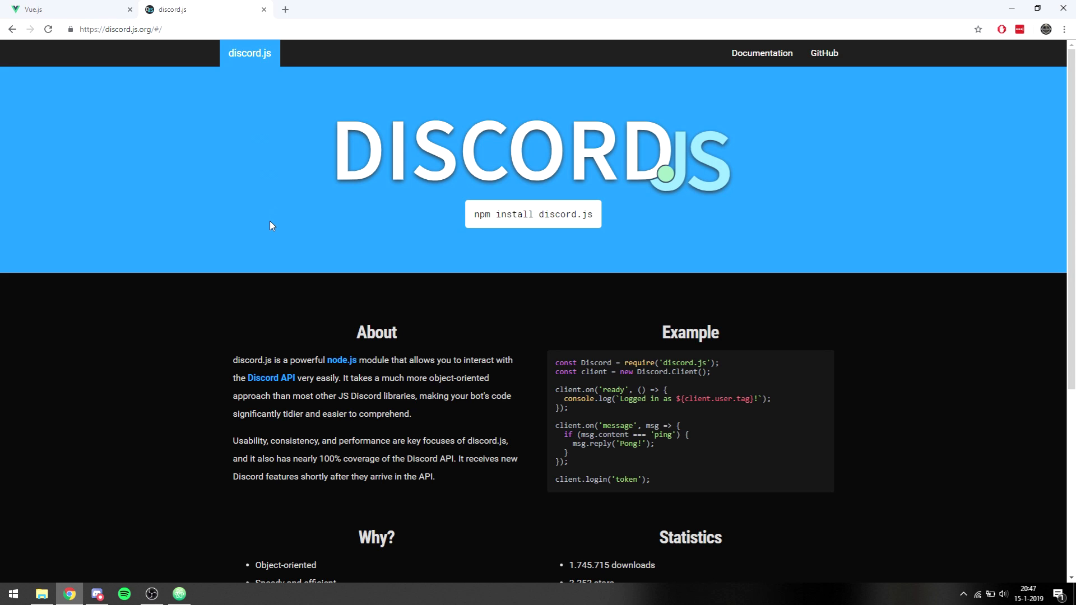
mouse_move(261, 221)
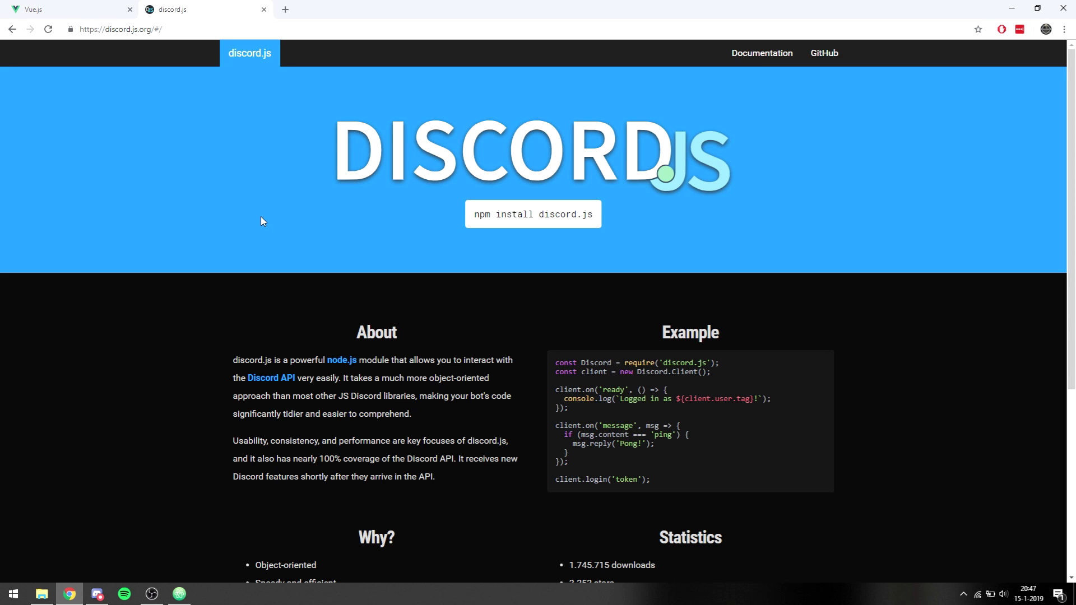
mouse_move(286, 174)
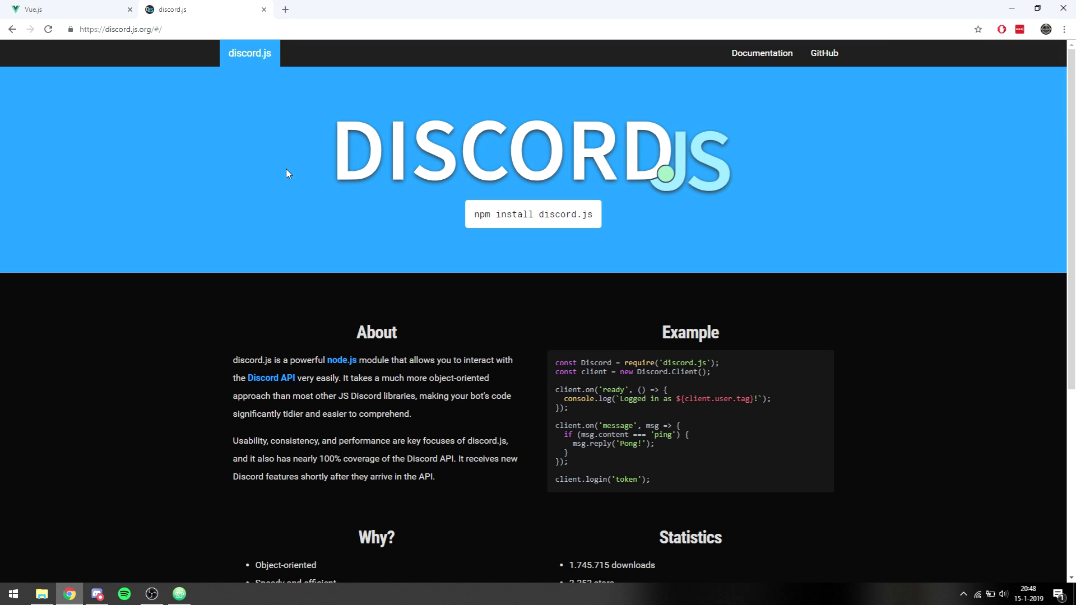
mouse_move(812, 159)
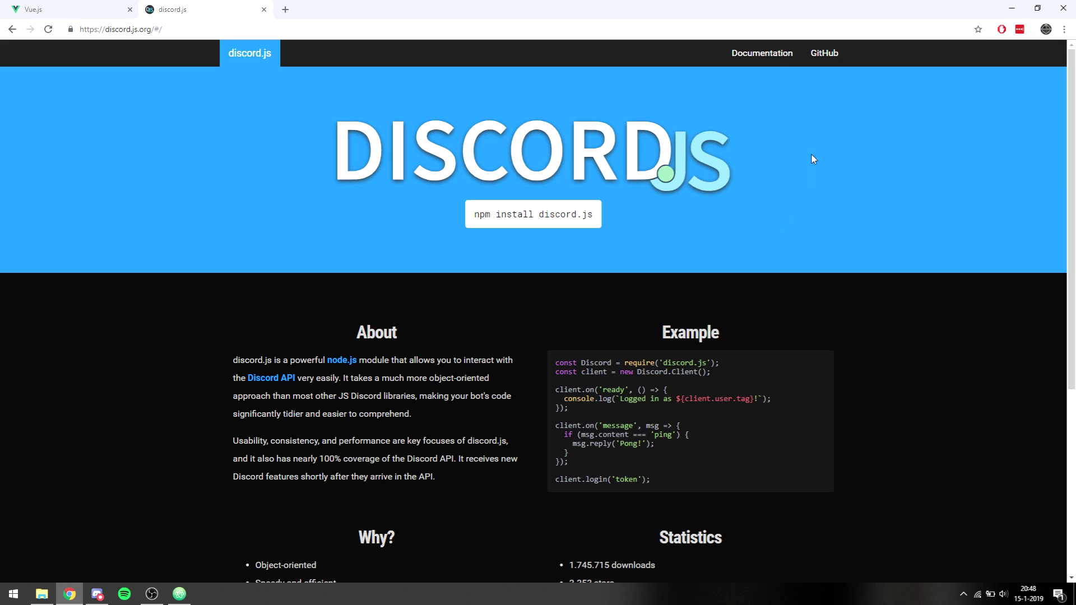
click(762, 53)
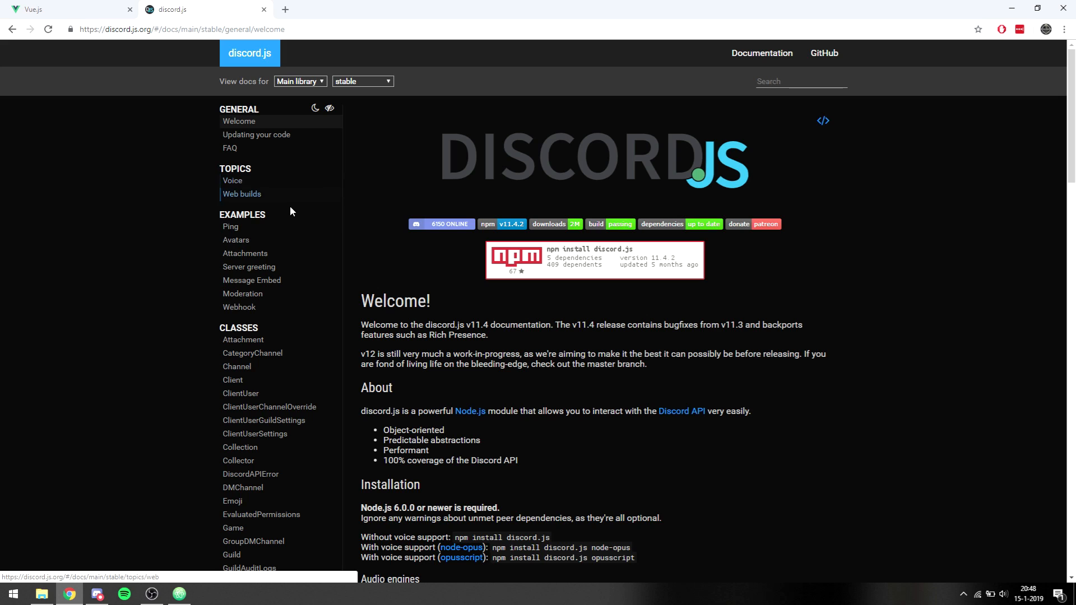
Browse the Ping, Avatars, Attachments and Server greeting example pages.
click(230, 226)
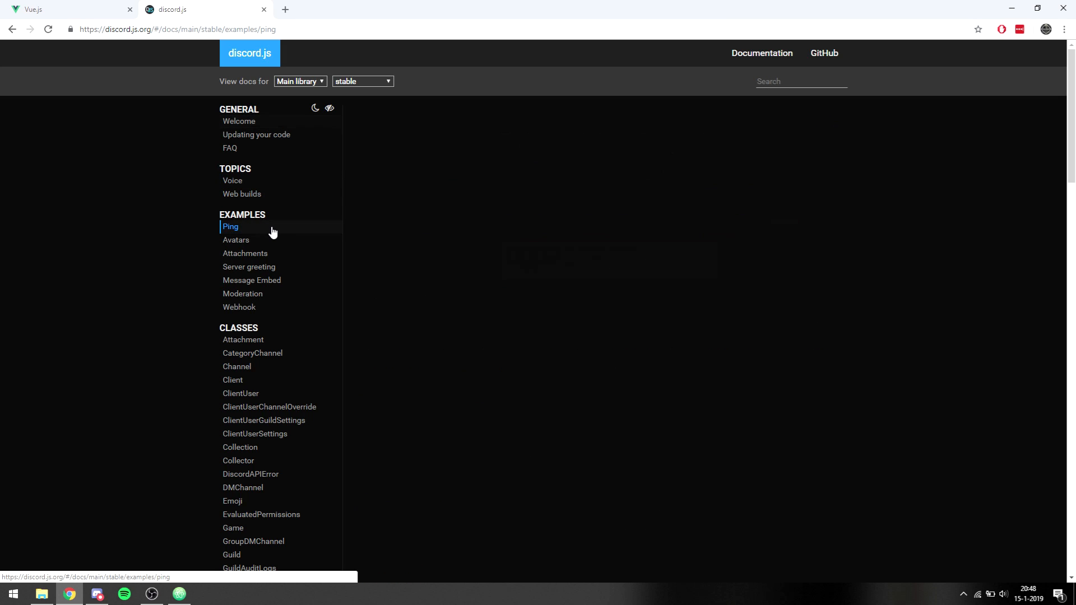
click(237, 240)
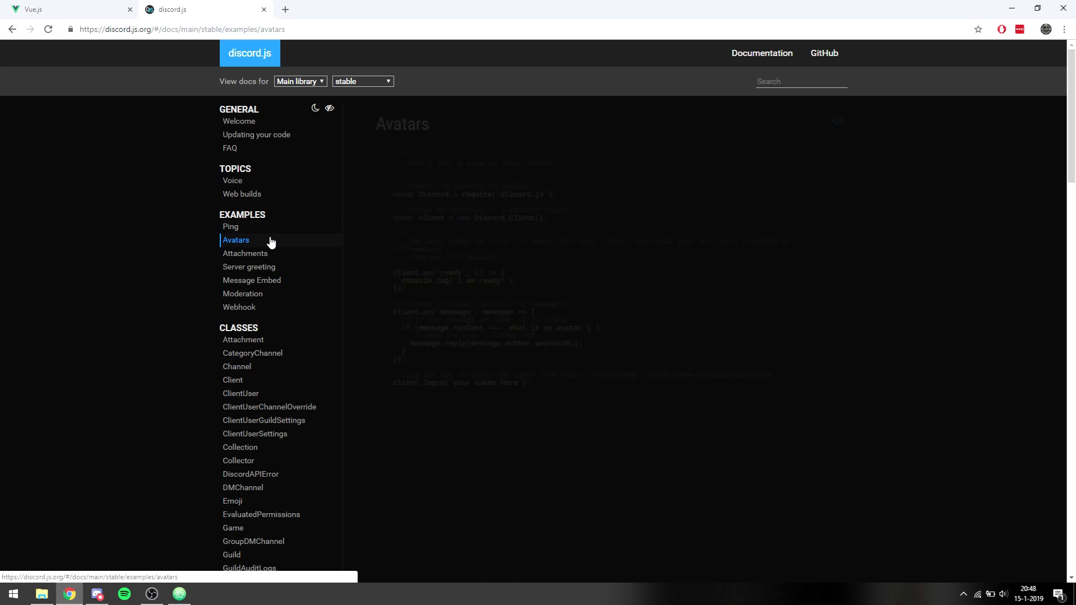
click(245, 253)
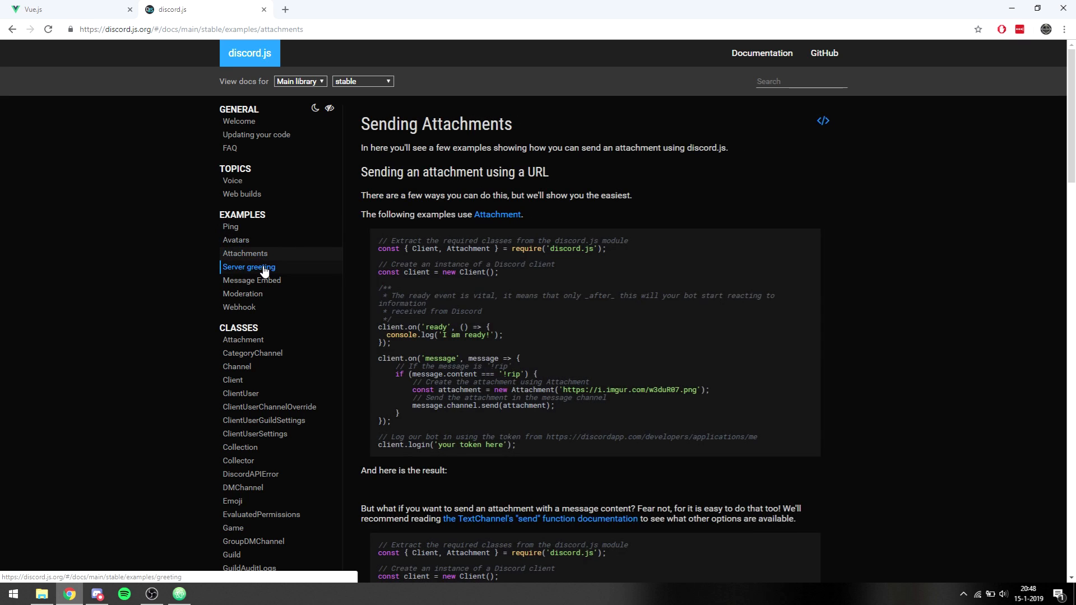
click(248, 267)
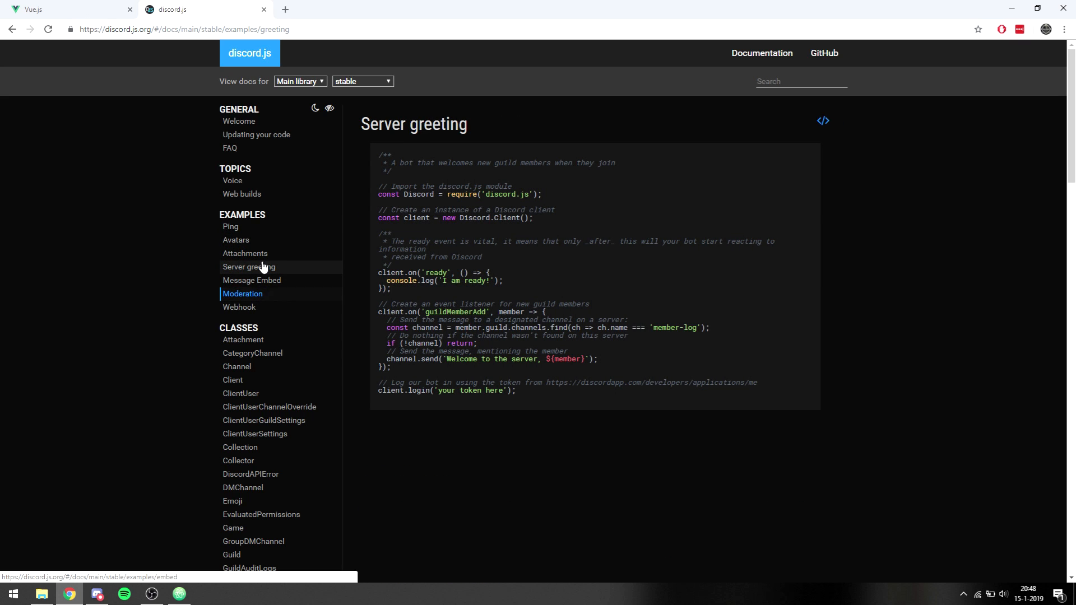
Toggle private items in the class list, look further down, then close the discord.js site.
click(239, 121)
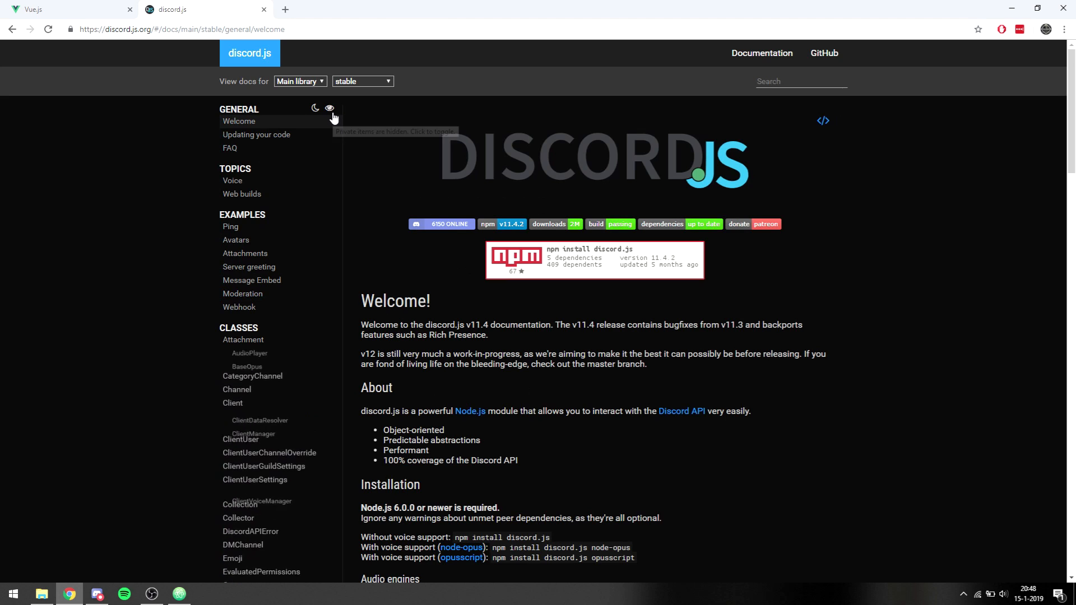
click(329, 109)
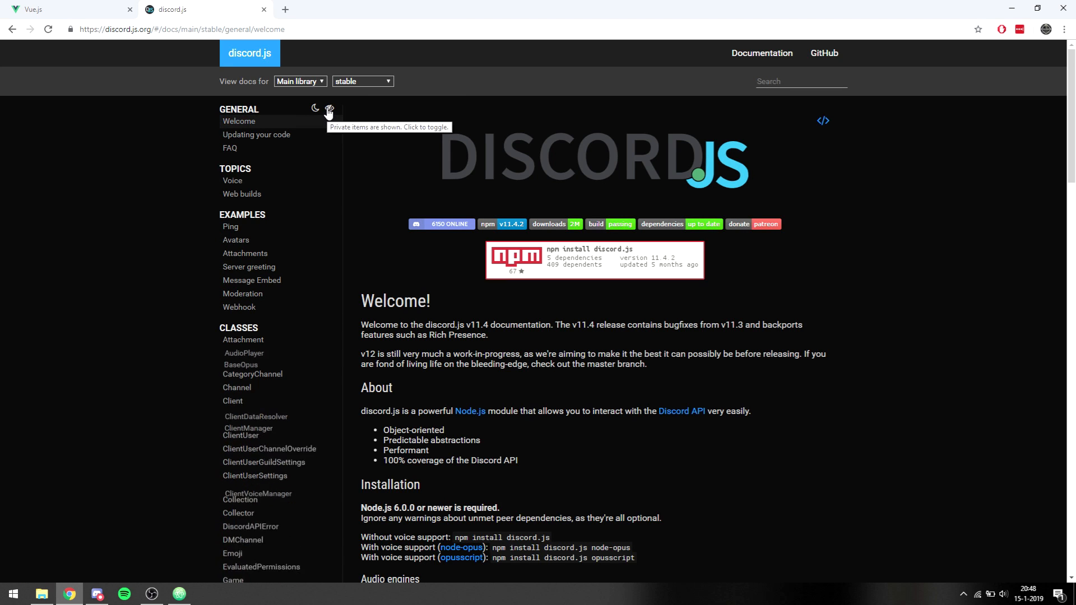
scroll(down, 3)
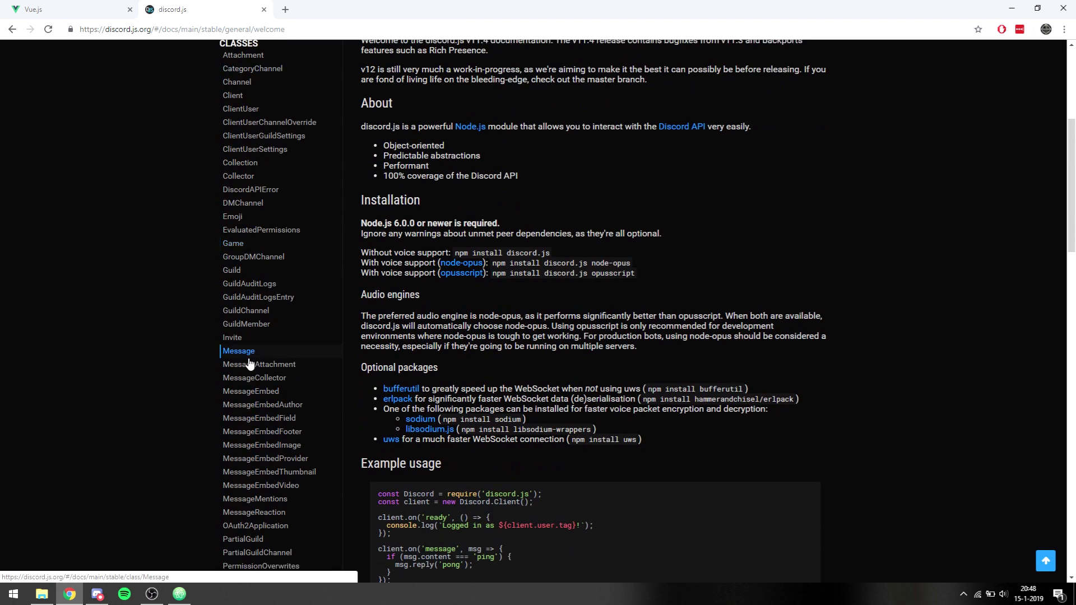
scroll(down, 3)
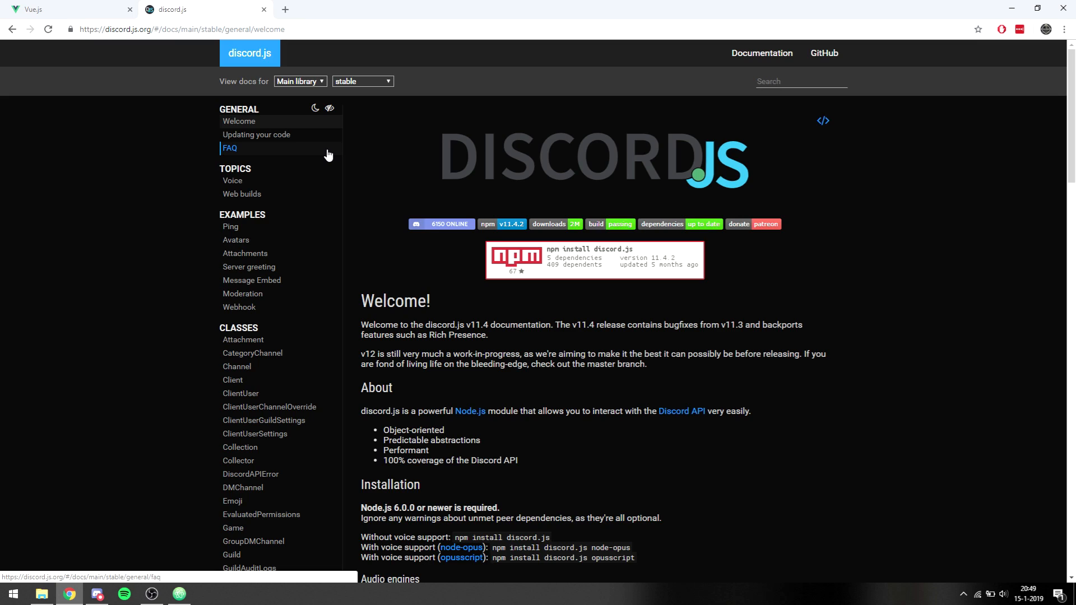
click(65, 9)
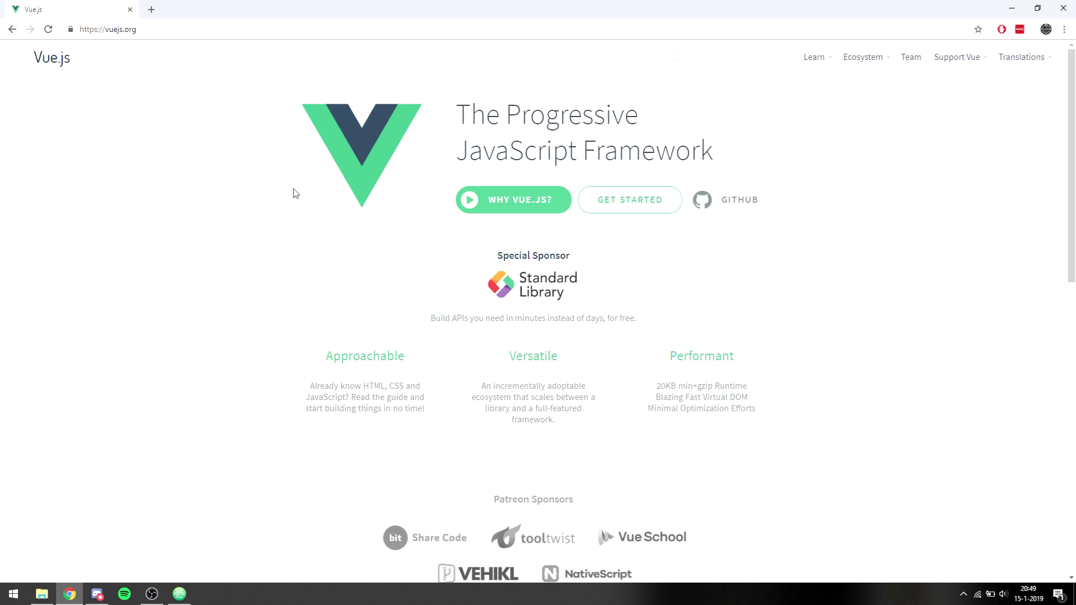
mouse_move(298, 178)
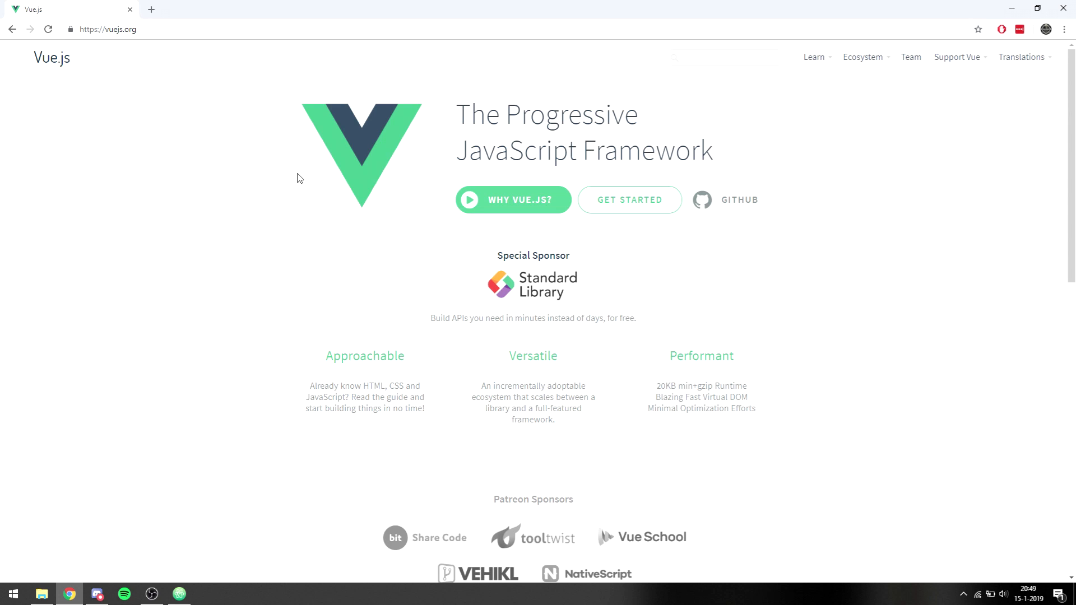
mouse_move(663, 199)
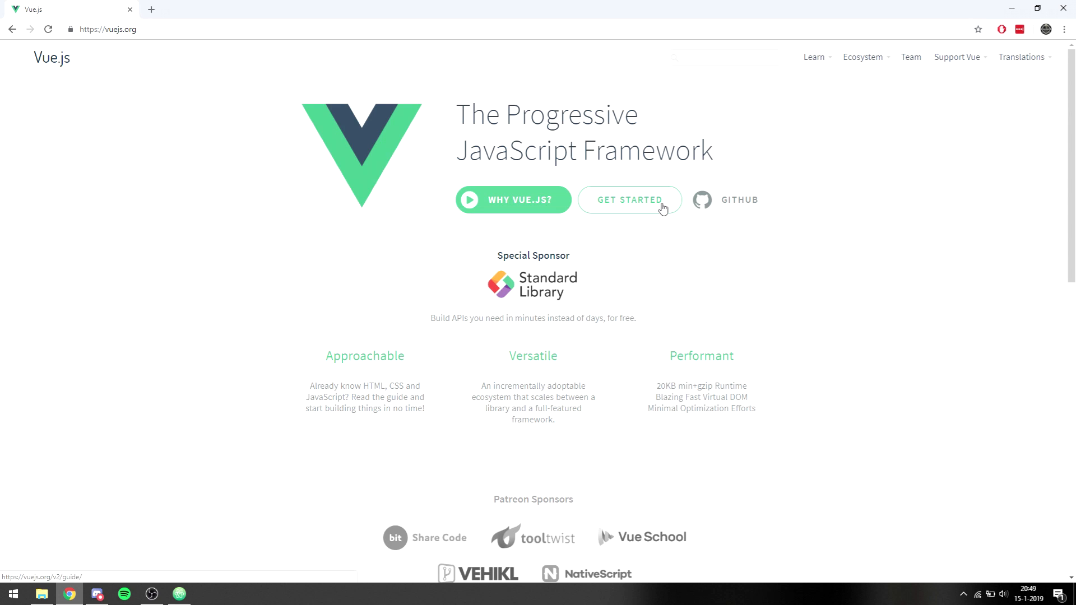
Go to the Vue.js Introduction guide via GET STARTED.
click(629, 200)
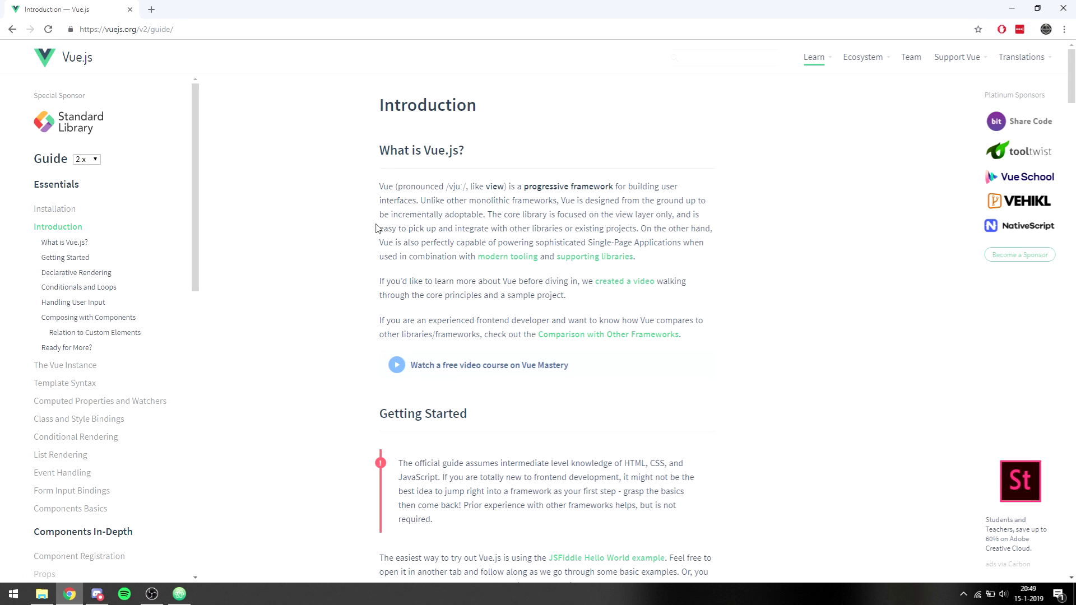
mouse_move(347, 216)
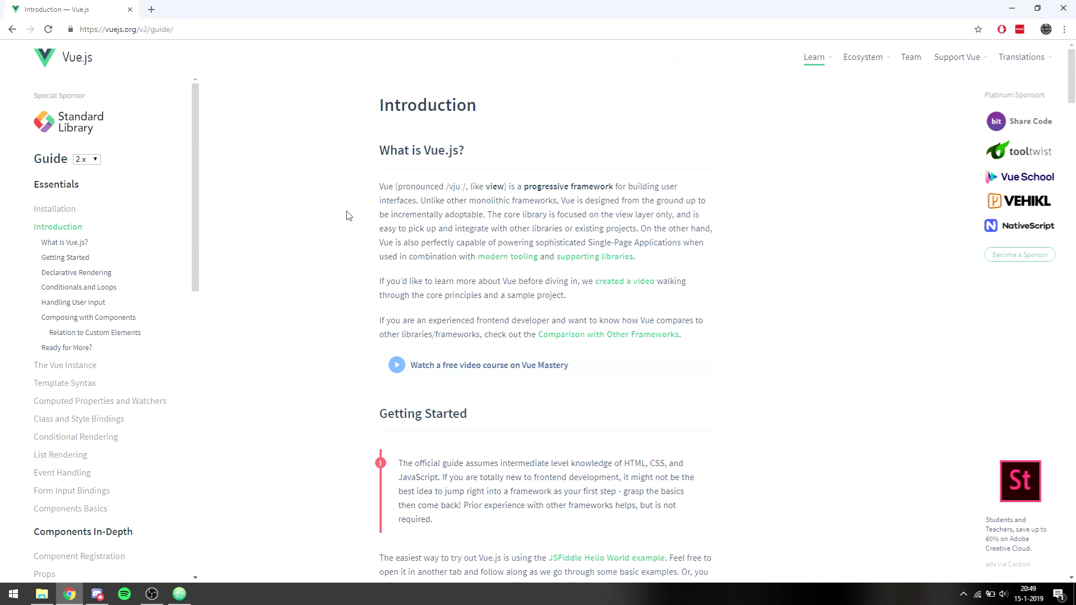
mouse_move(352, 124)
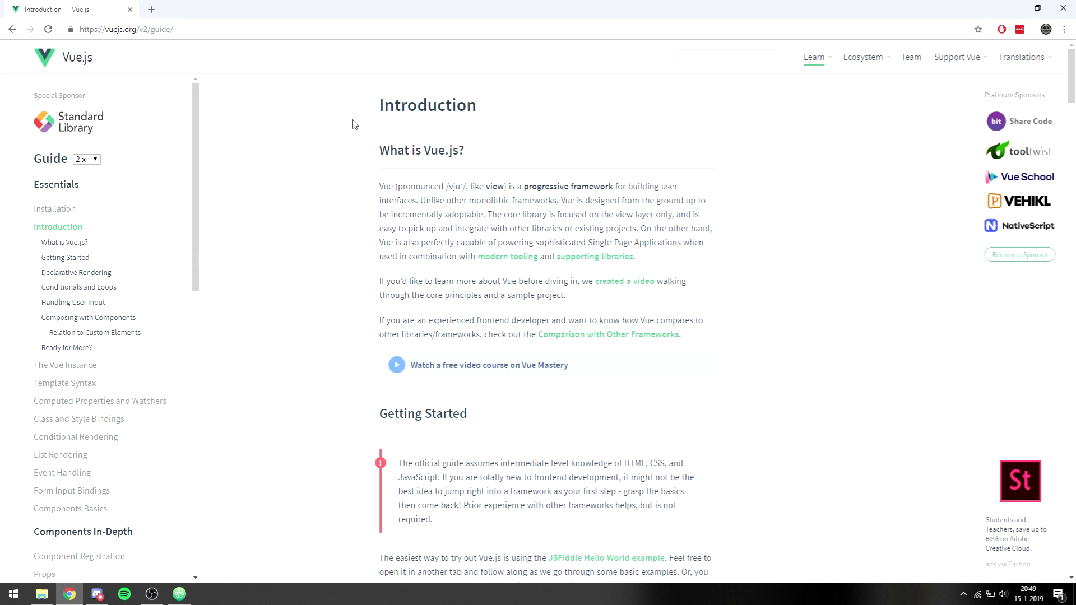
mouse_move(344, 136)
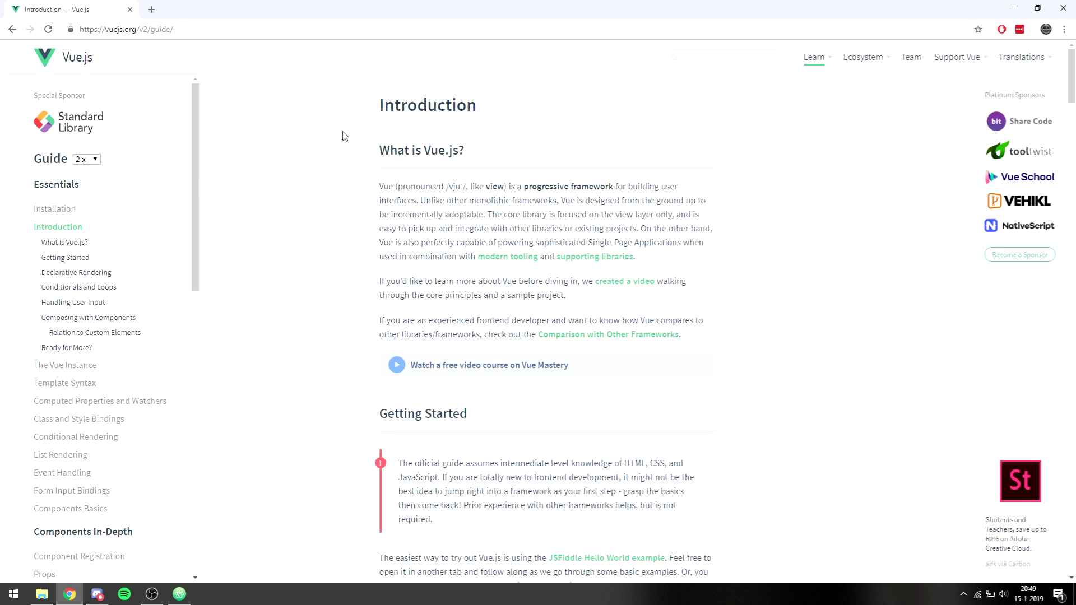
mouse_move(335, 150)
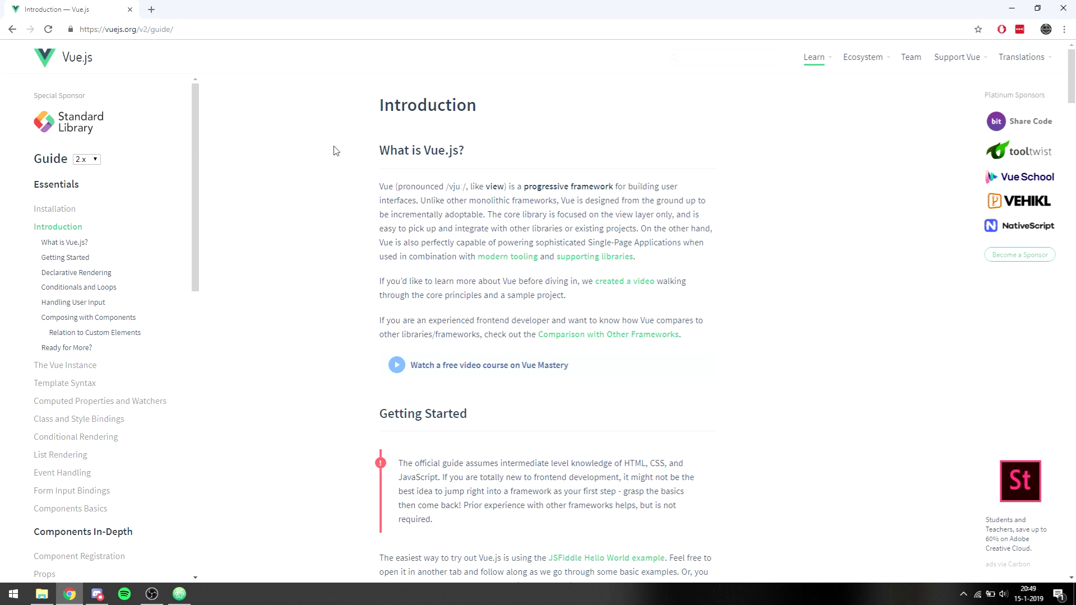
mouse_move(337, 161)
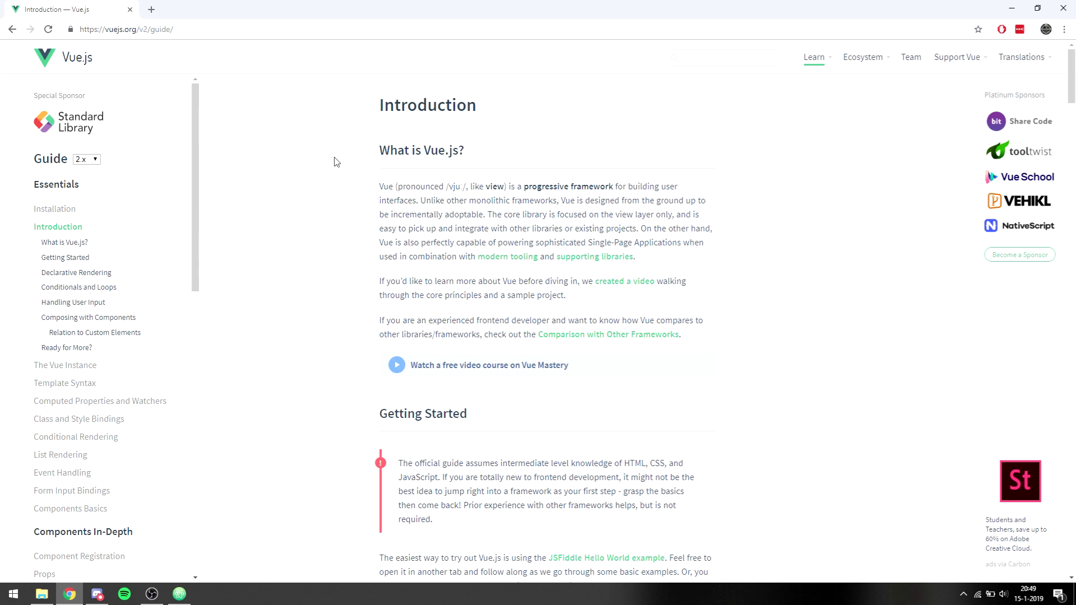
Reach the Getting Started section and highlight the production script snippet, then deselect it.
scroll(down, 3)
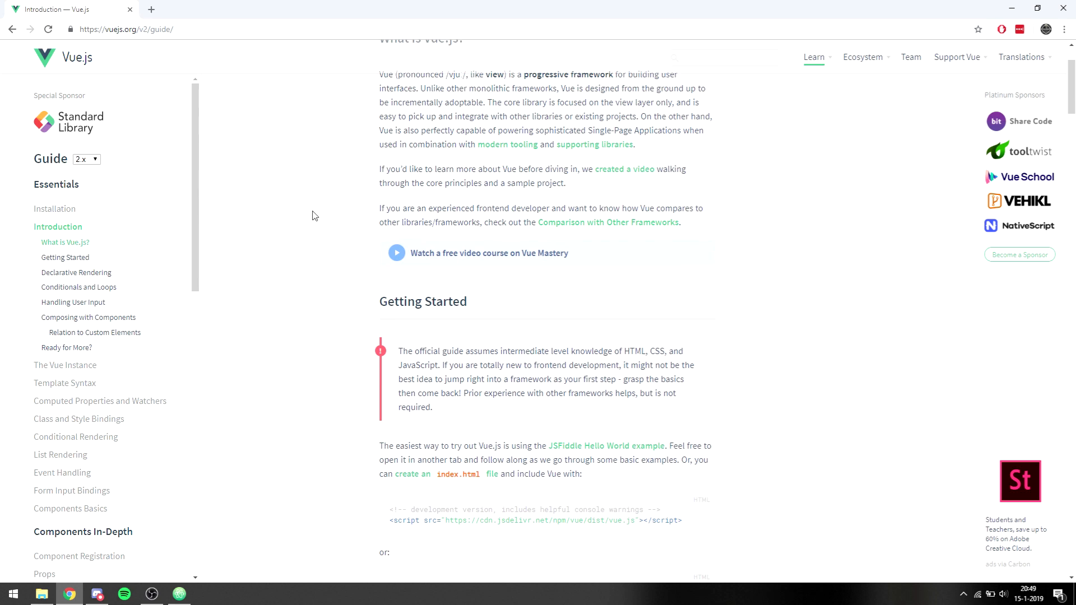
mouse_move(394, 356)
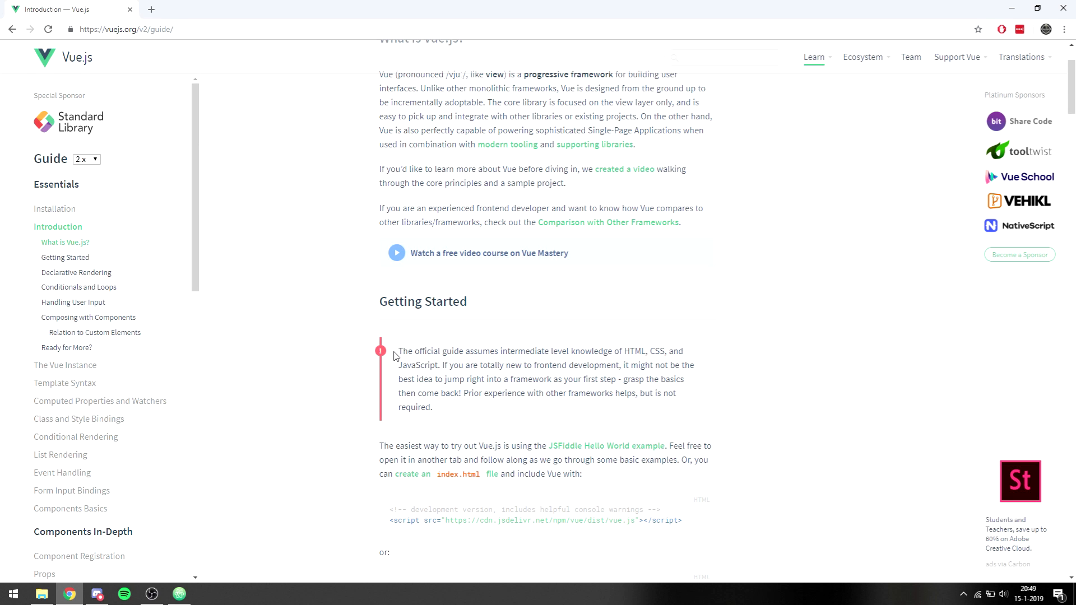
mouse_move(332, 336)
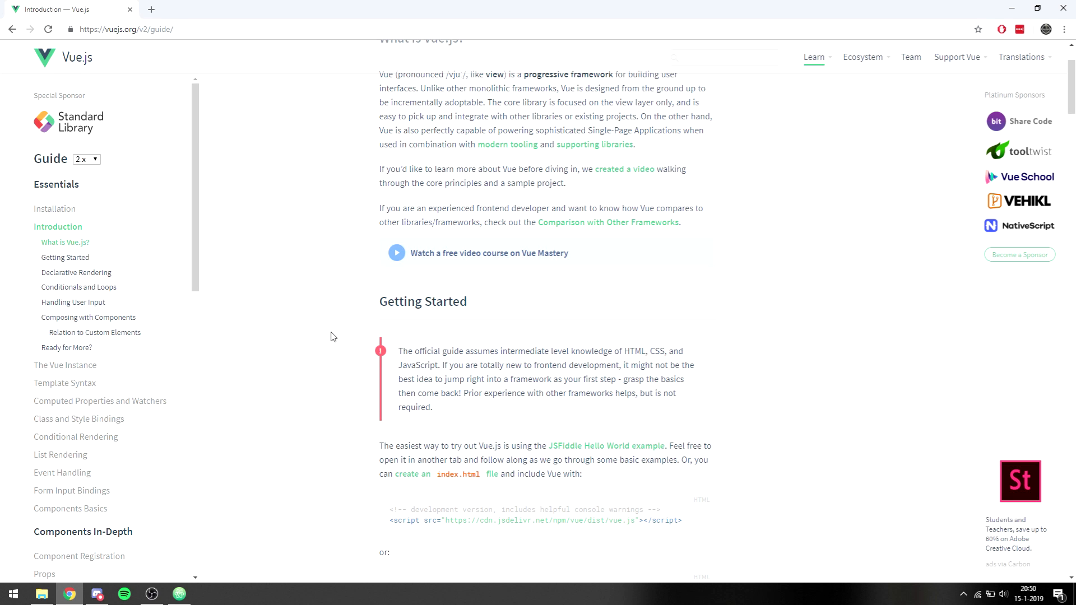
mouse_move(322, 331)
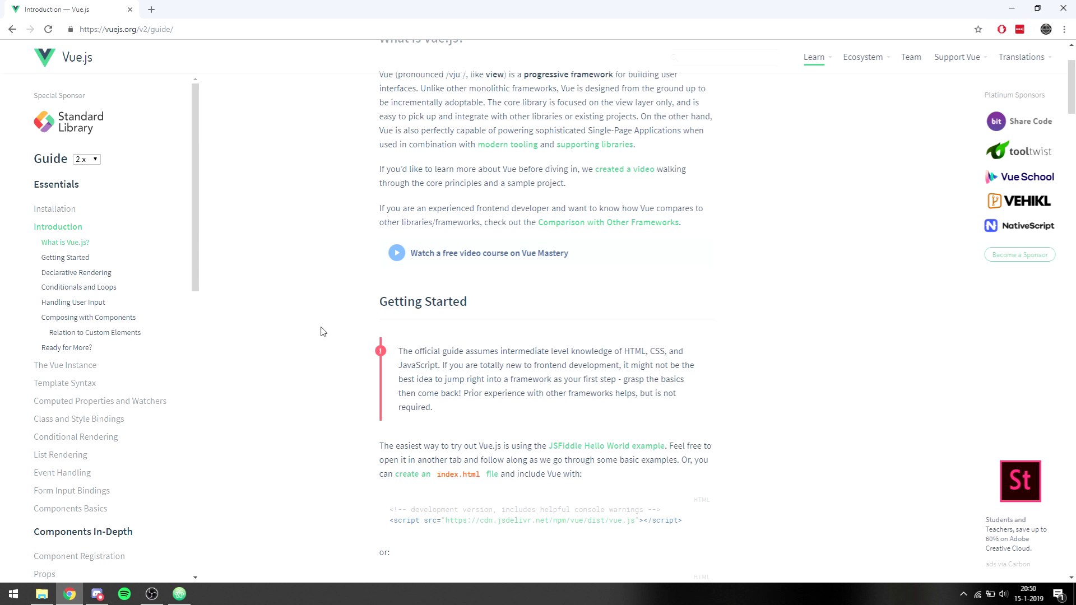
scroll(down, 3)
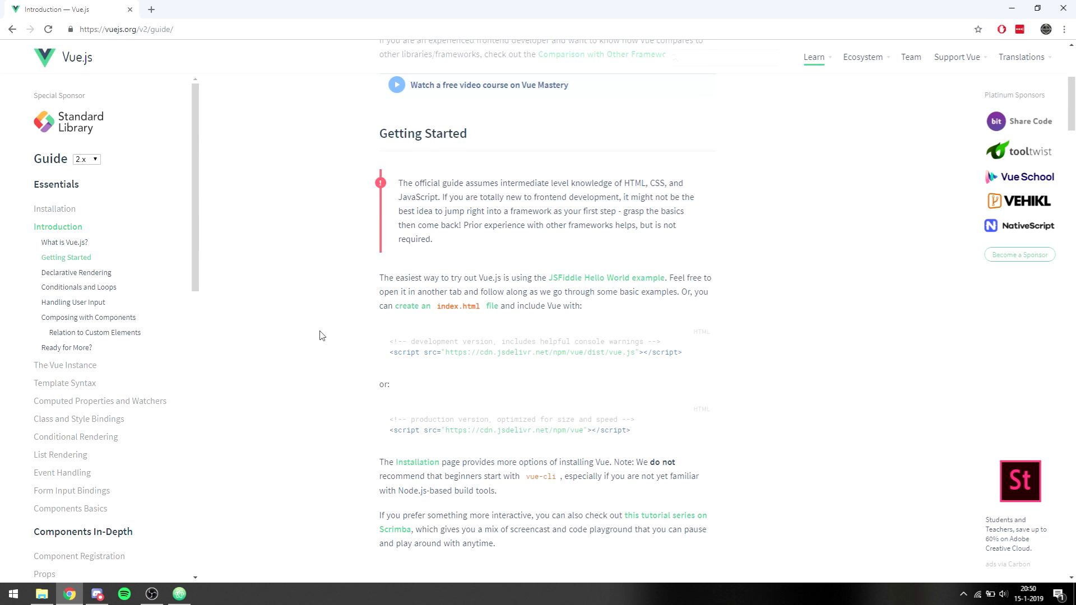
drag(389, 341, 434, 352)
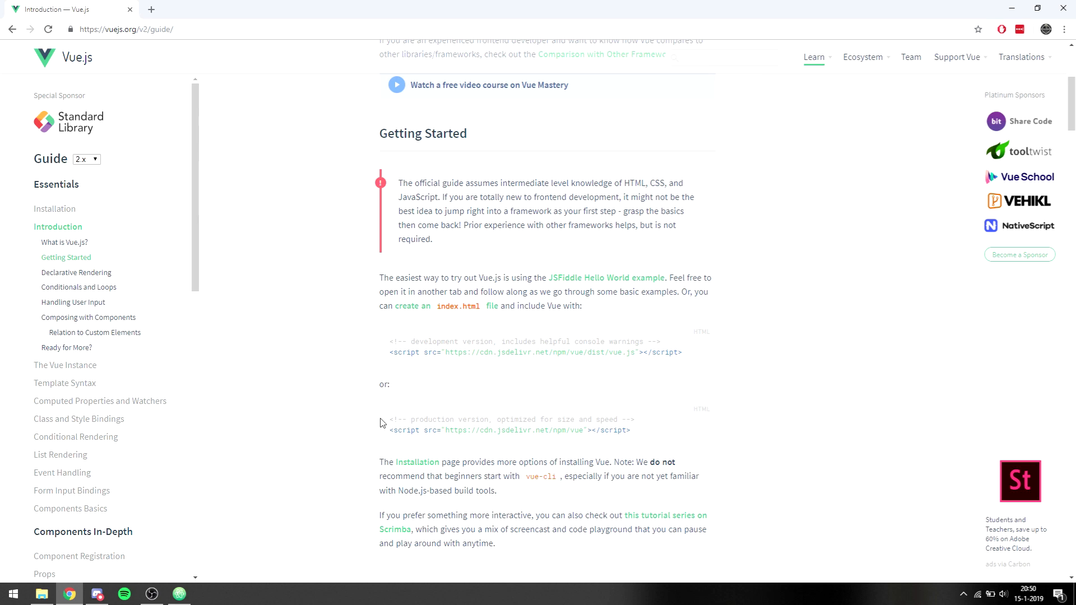
drag(381, 419, 638, 434)
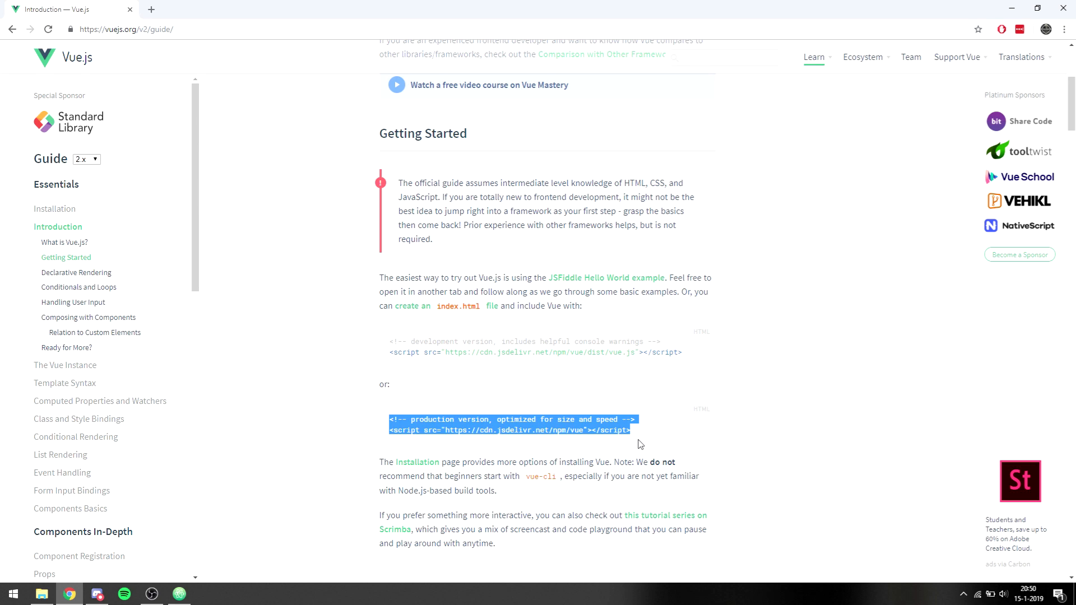
click(536, 477)
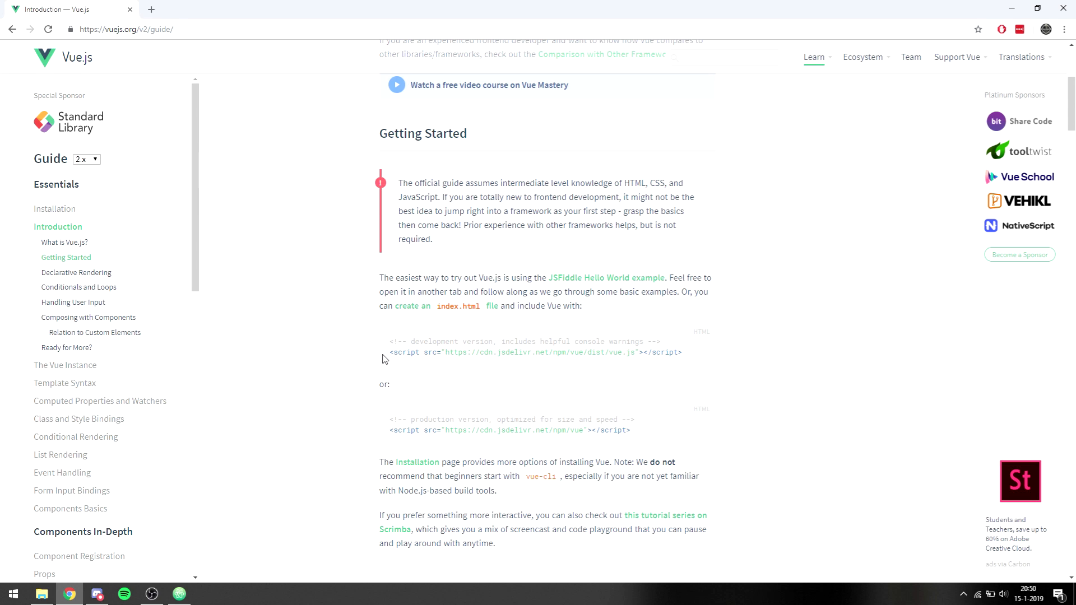
mouse_move(221, 561)
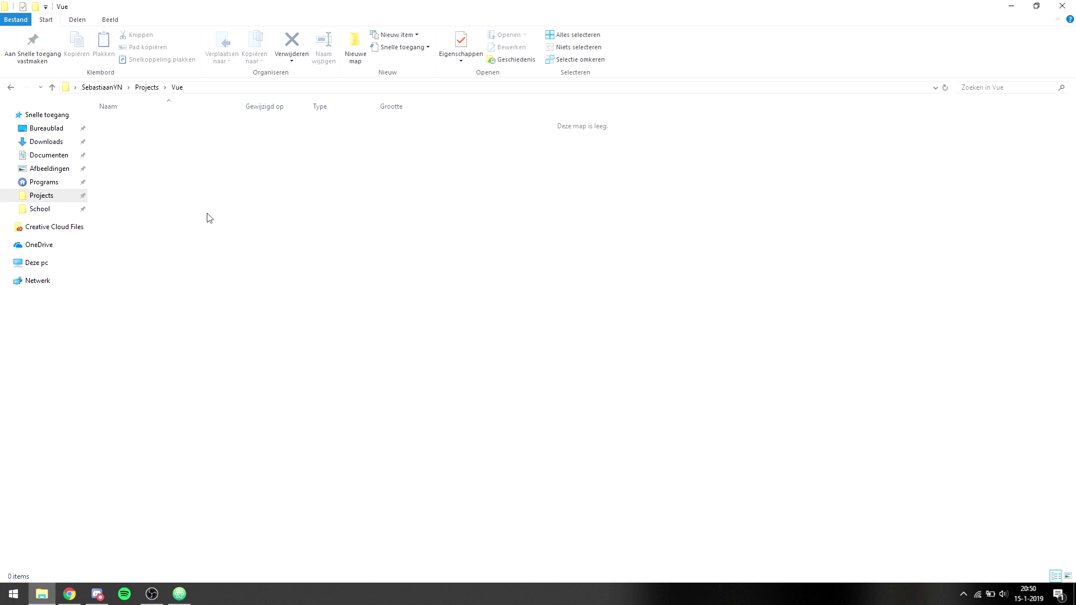
mouse_move(207, 203)
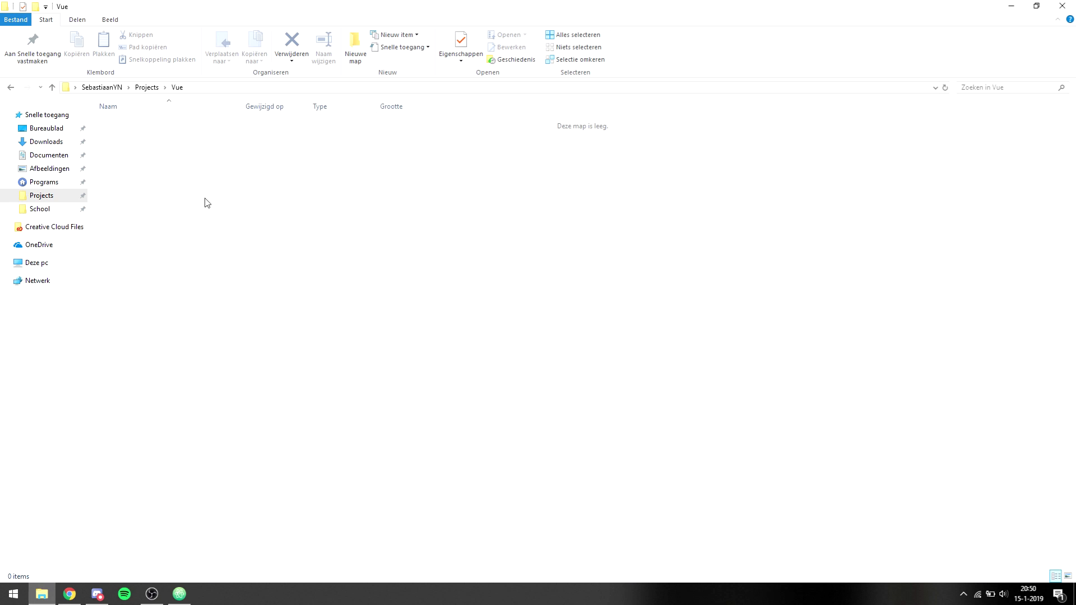
mouse_move(187, 192)
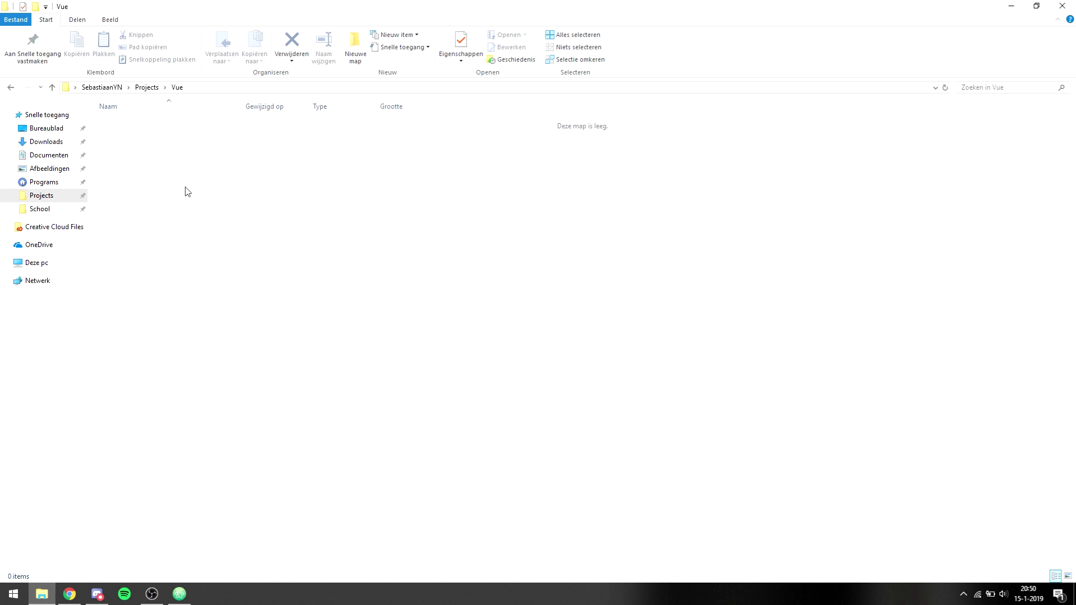
mouse_move(194, 535)
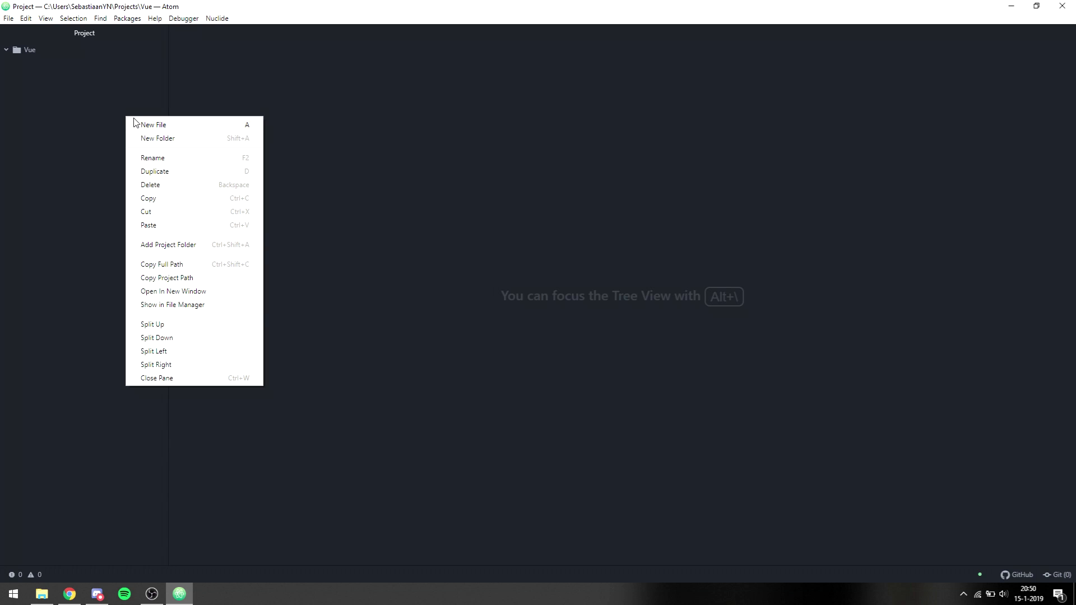
Create a new file named index.html in the Vue project and begin editing it.
text(ind)
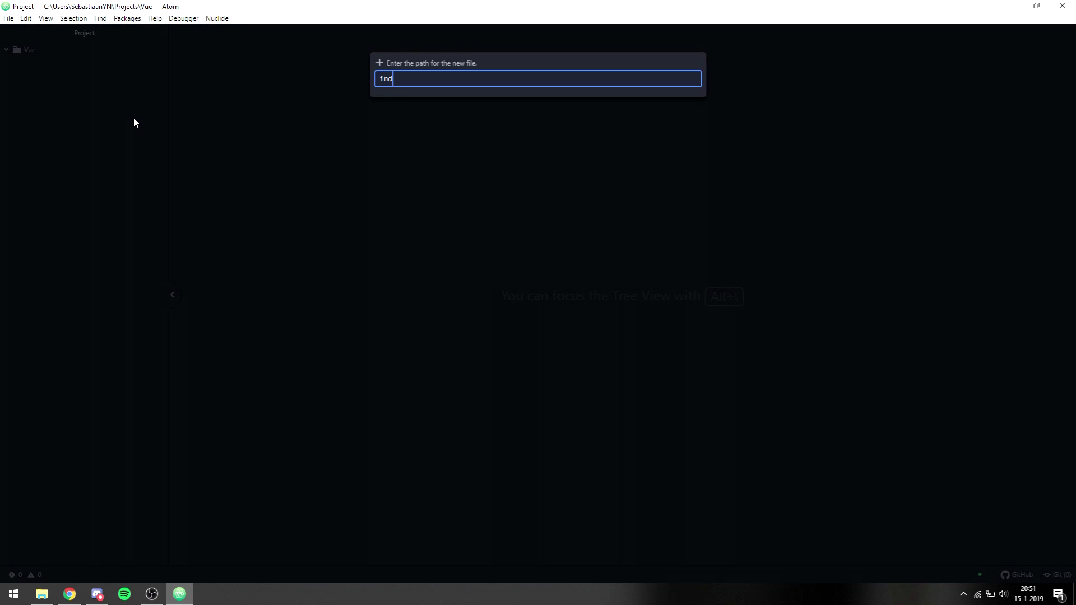
key(Enter)
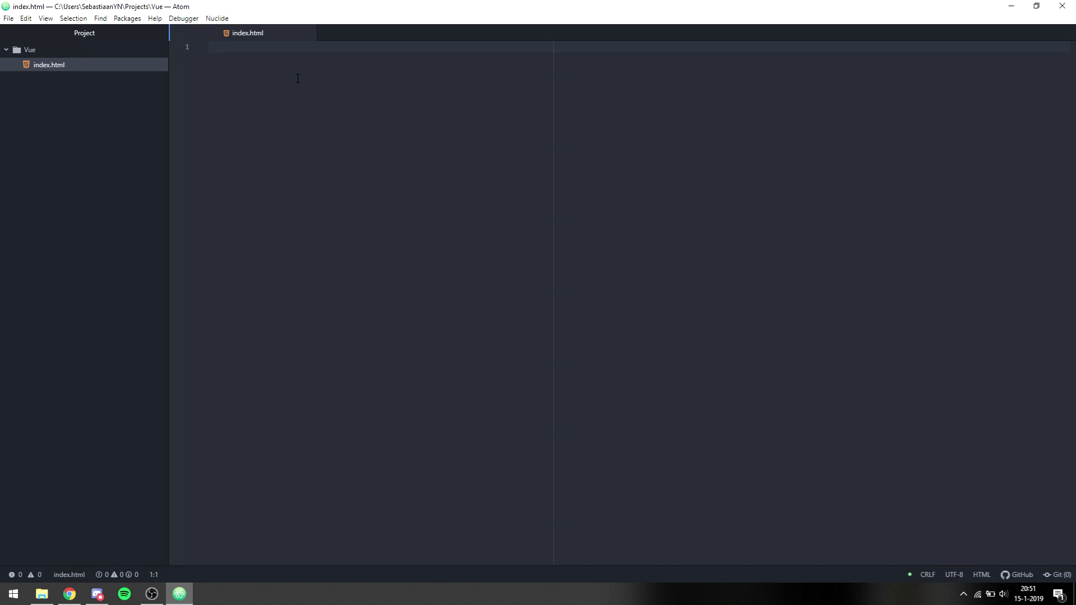
click(213, 47)
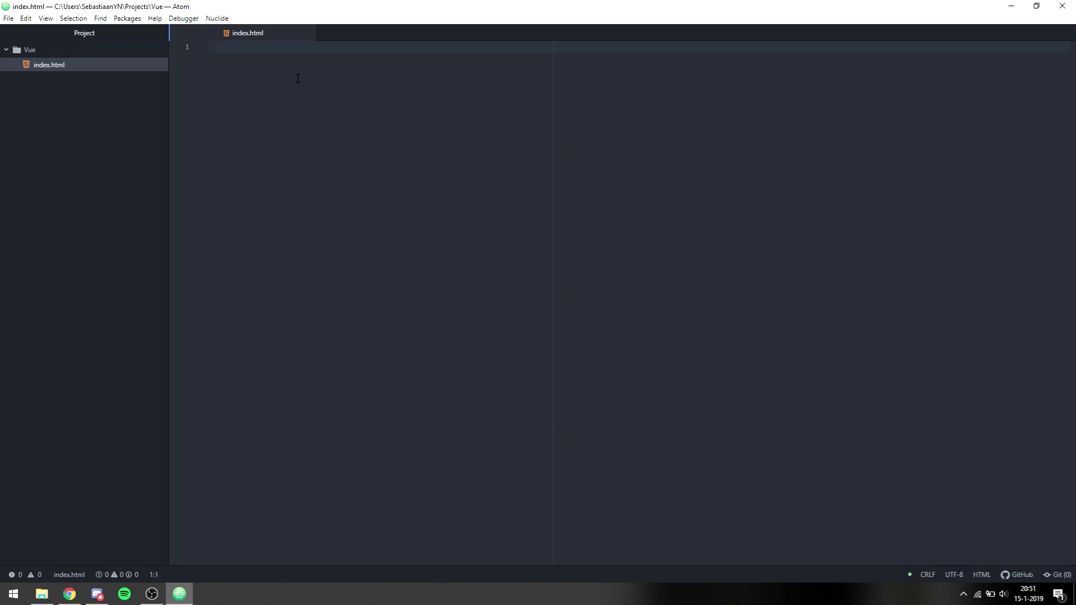
click(210, 47)
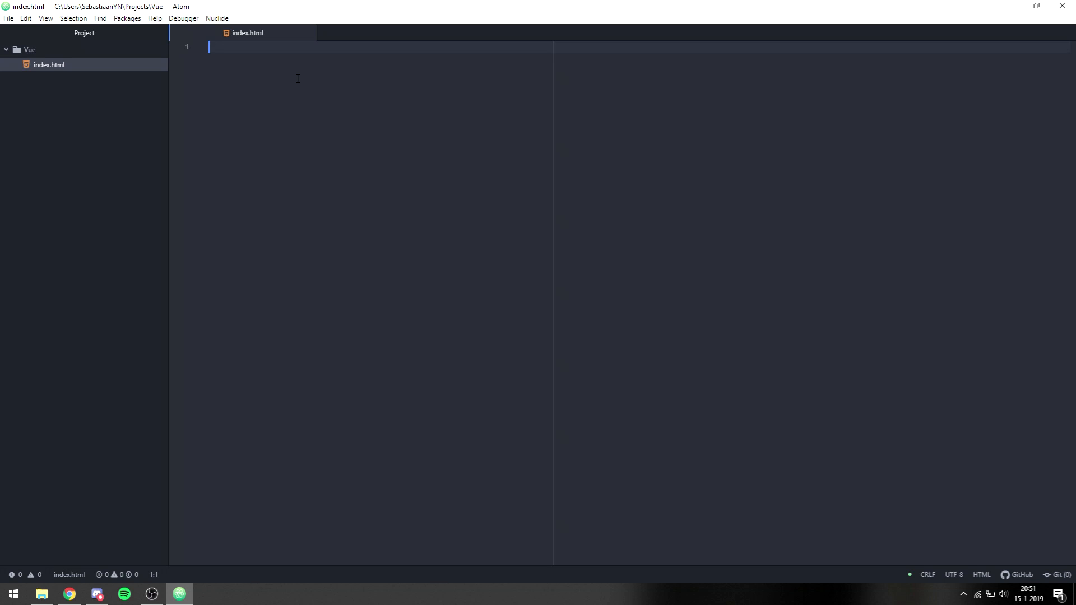
Expand the ! HTML skeleton snippet and retitle the page 'Vue JS'.
text(!DOCTYPE html>)
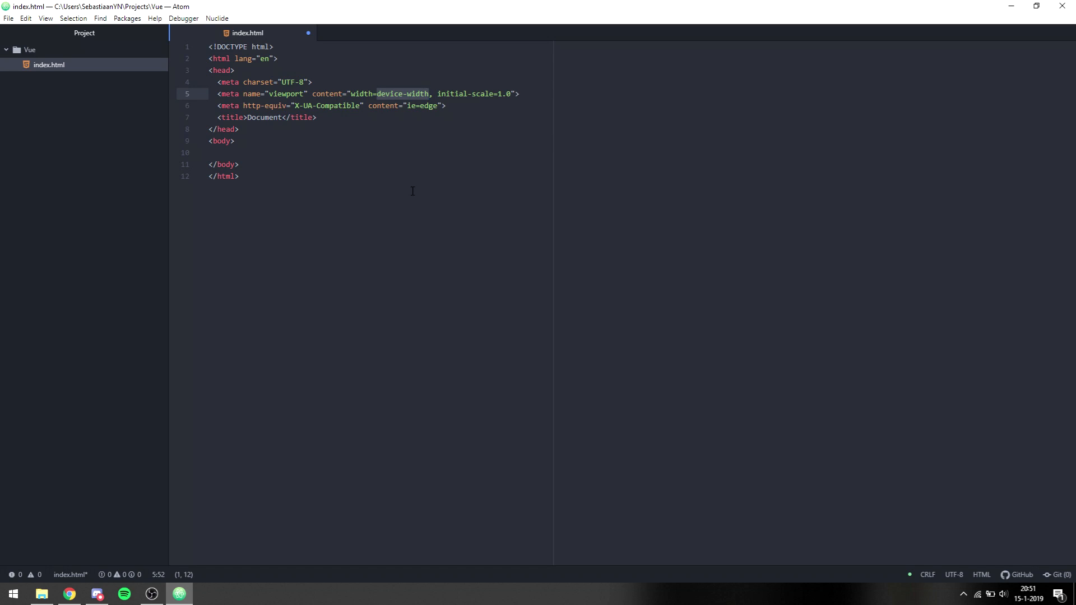
double_click(422, 105)
text(Vue JS)
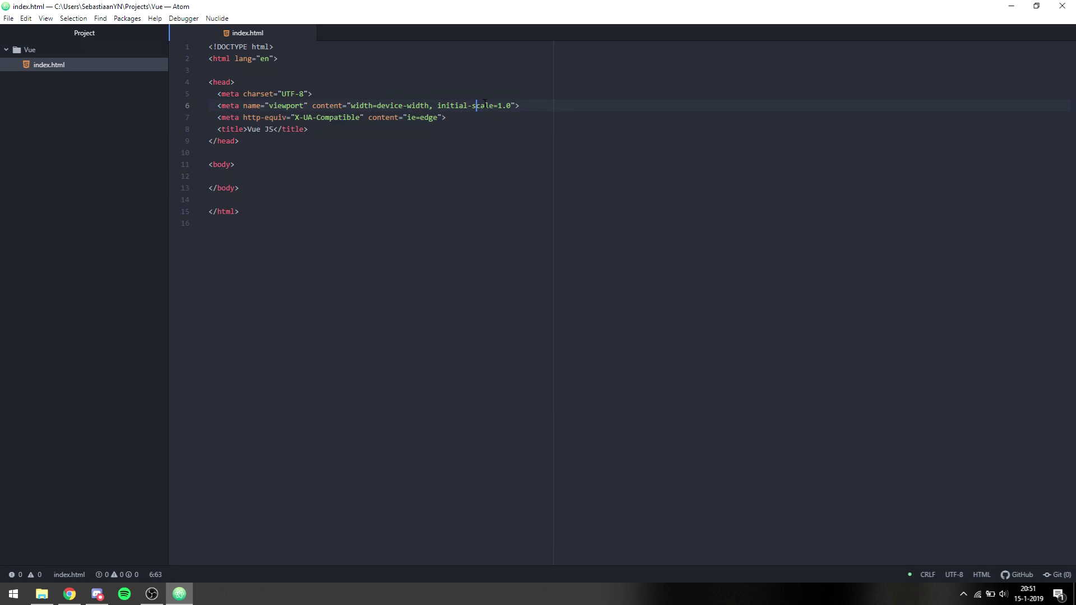
key(Enter)
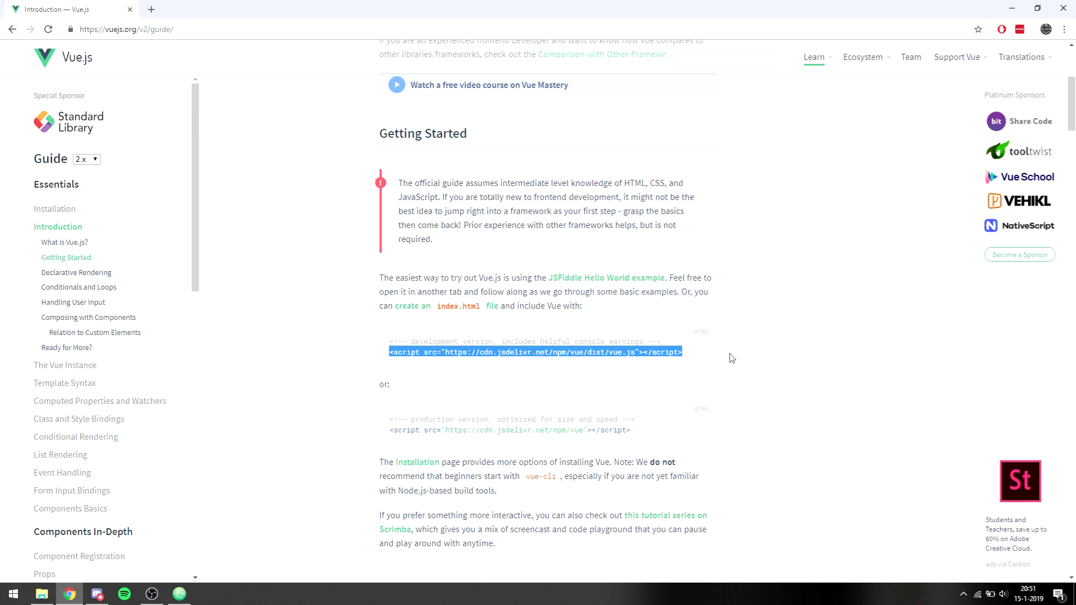
click(178, 594)
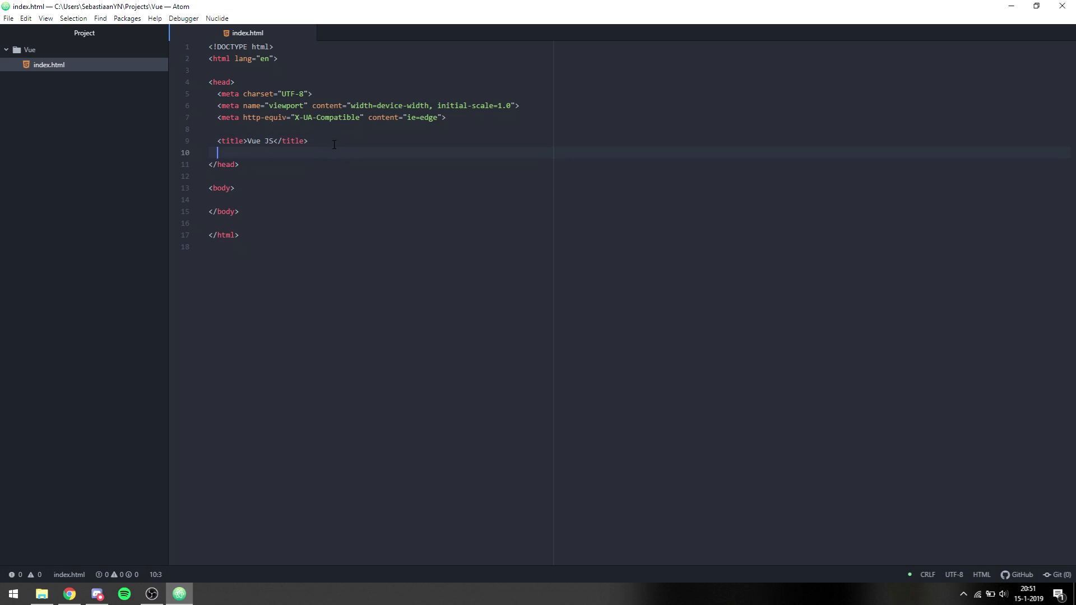
Add the Vue jsdelivr CDN script tag in the head and a script block in the body.
text(<script src="https://cdn.jsdelivr.net/npm/vue/dist/vue.js"></script>)
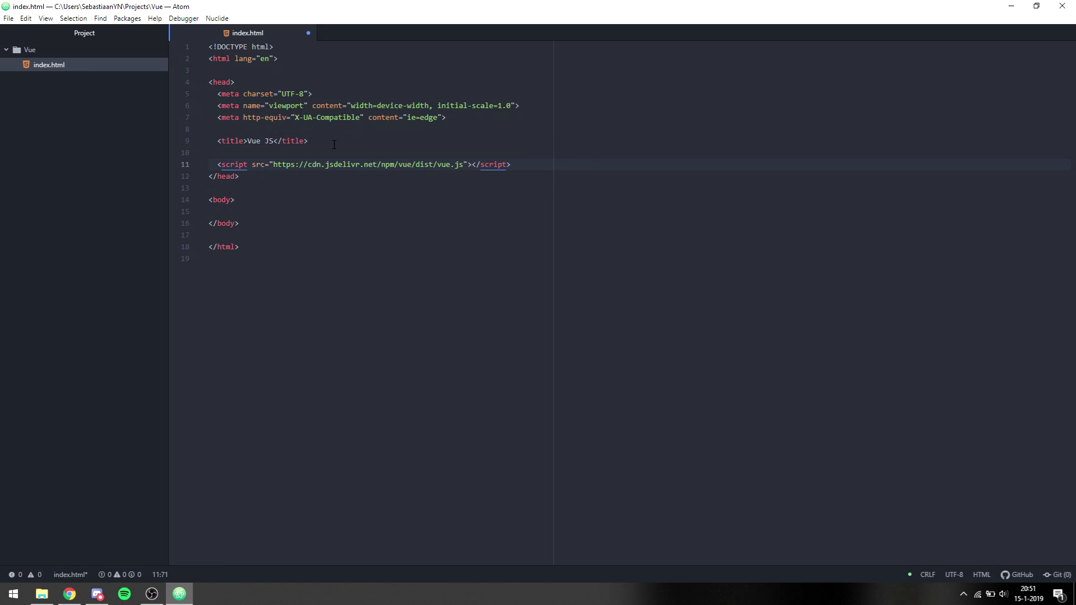
click(344, 212)
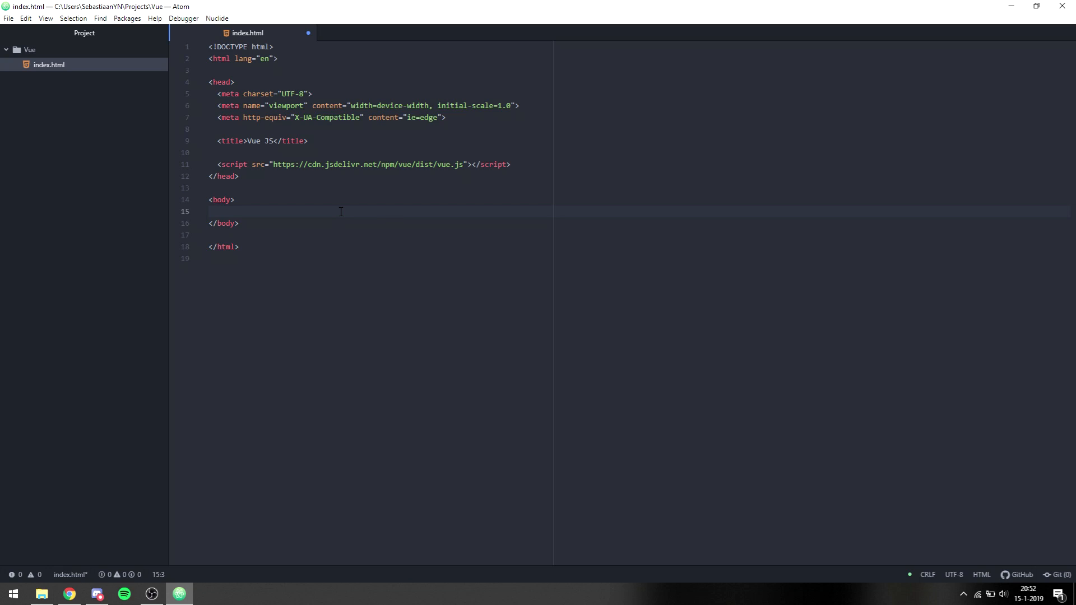
text(<script>)
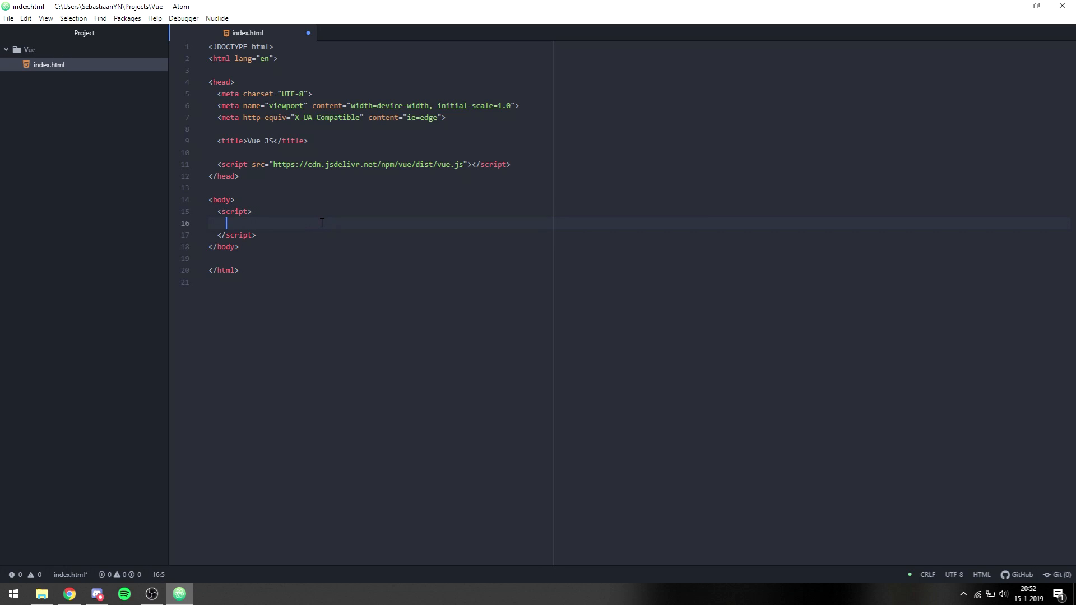
Write const app = new Vue({ el: '#app' }); in the body script.
text(const class)
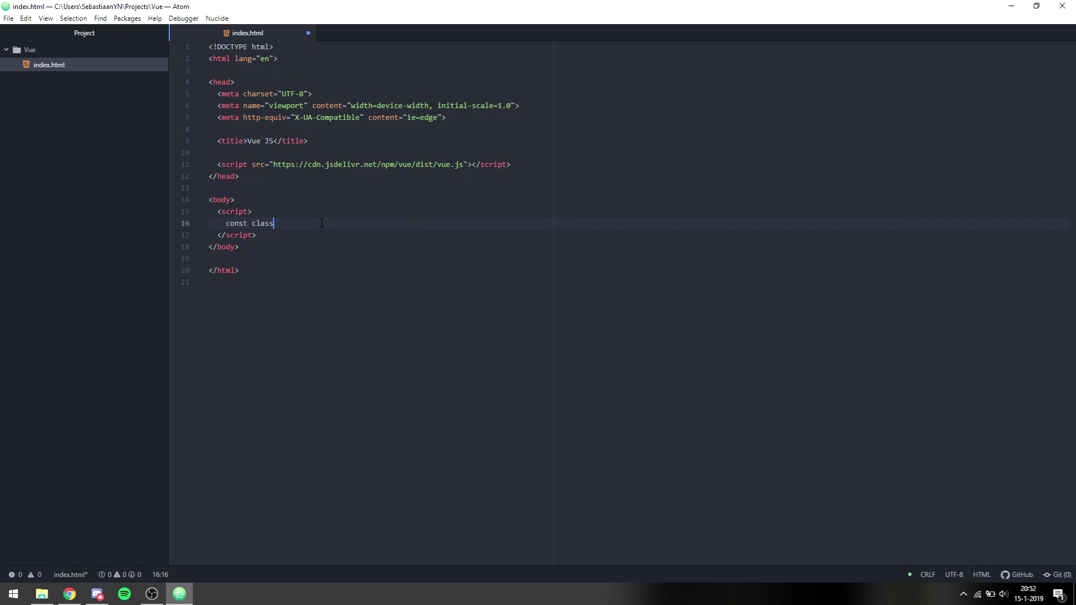
text(app)
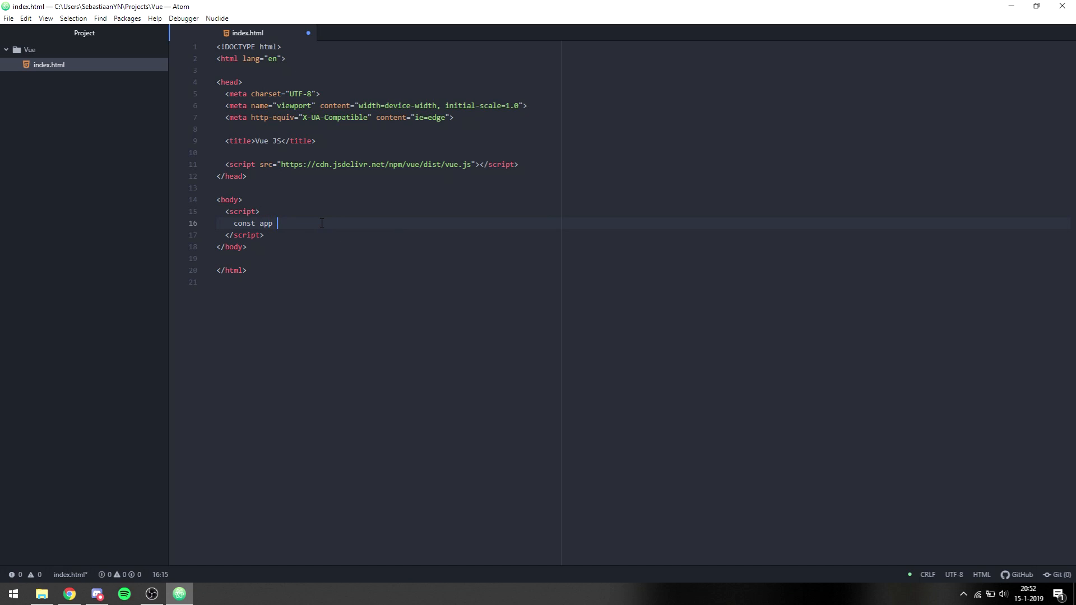
text(= new Vue)
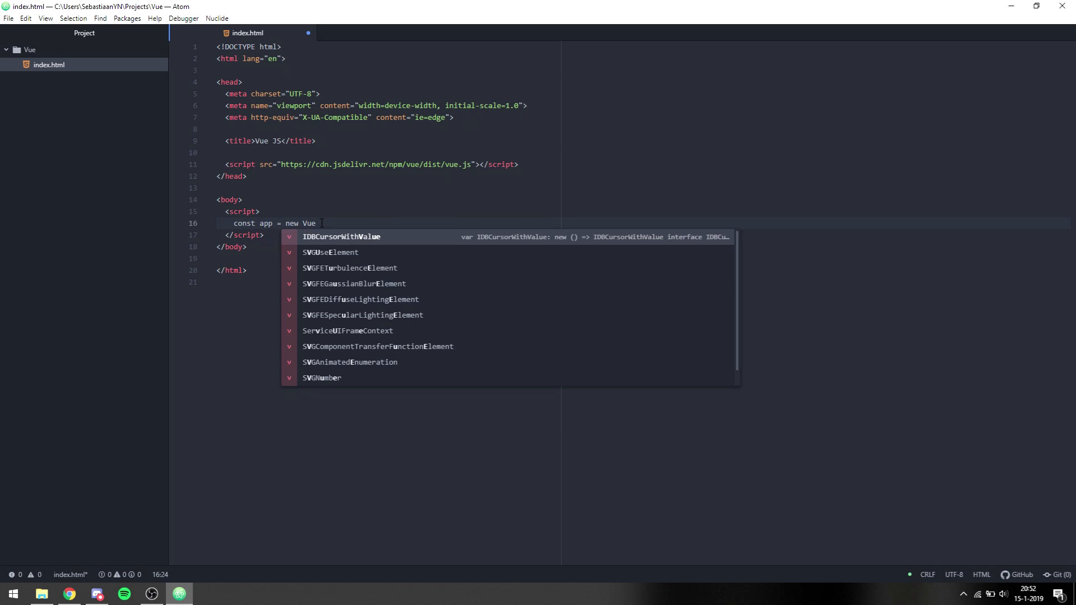
text(({)
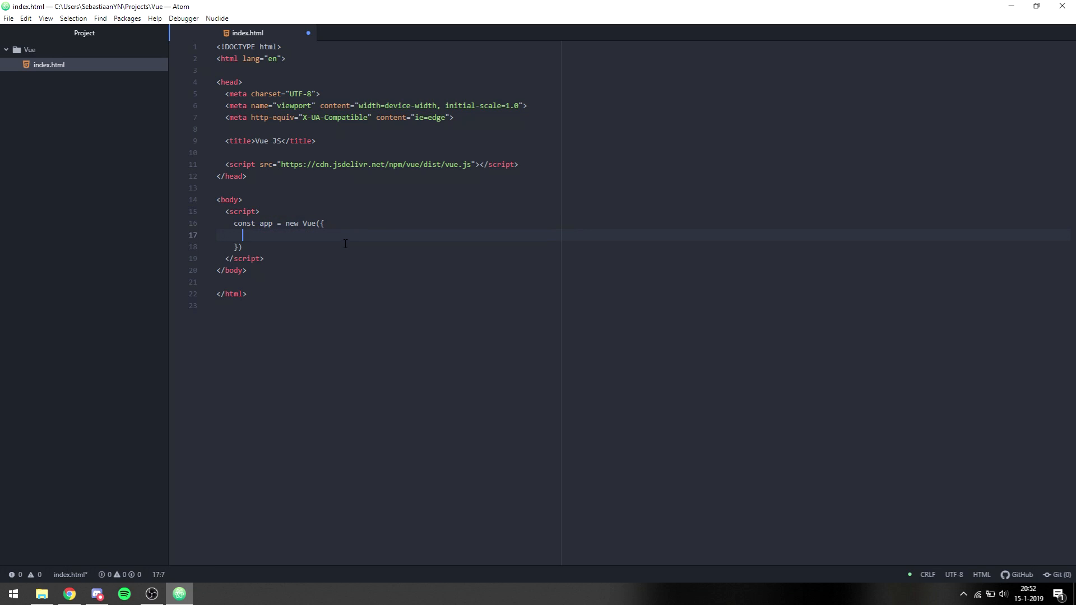
text(;)
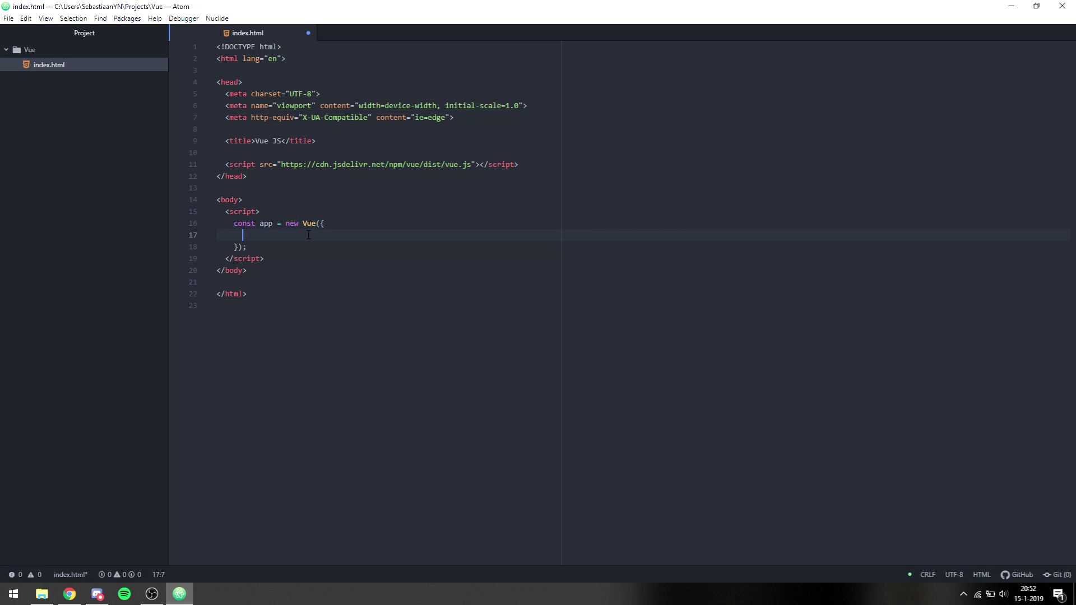
text(el: '#app)
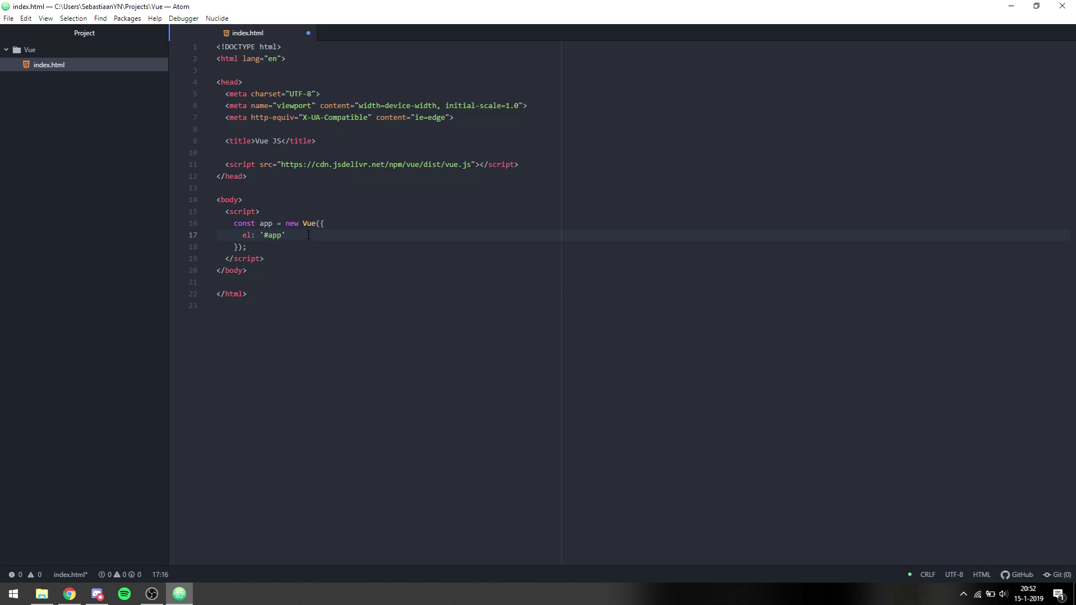
text(,)
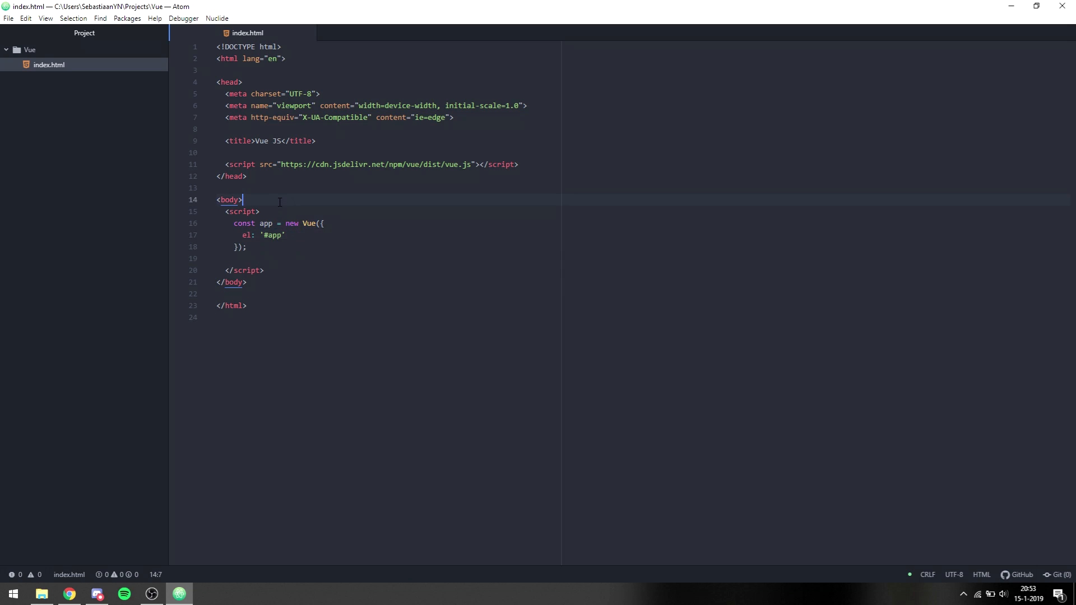
Add <div id="app"></div> above the script block and go to the project folder to view the page.
text(#)
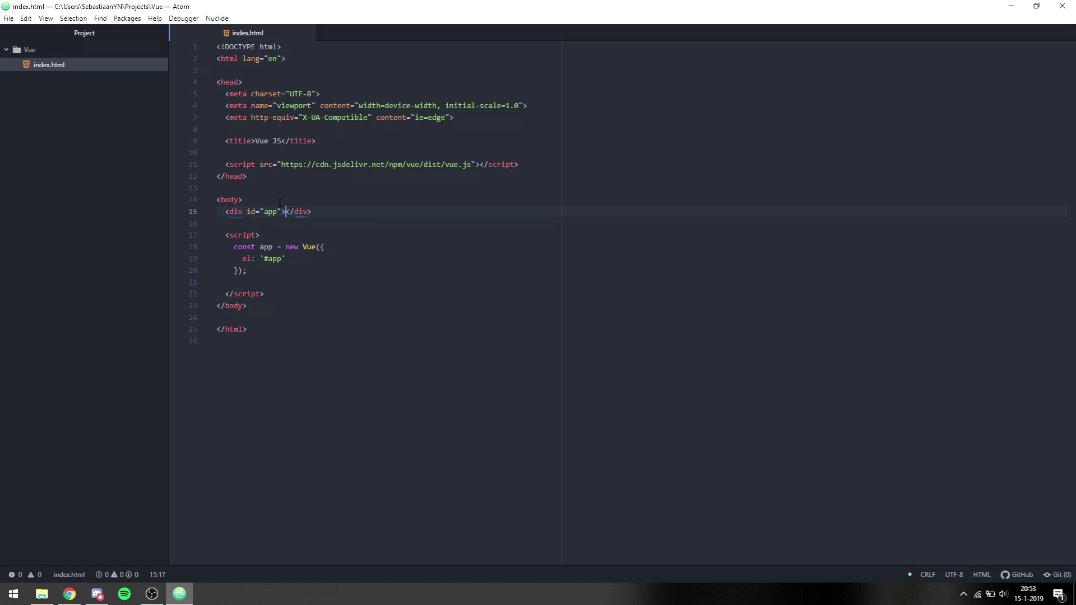
double_click(271, 259)
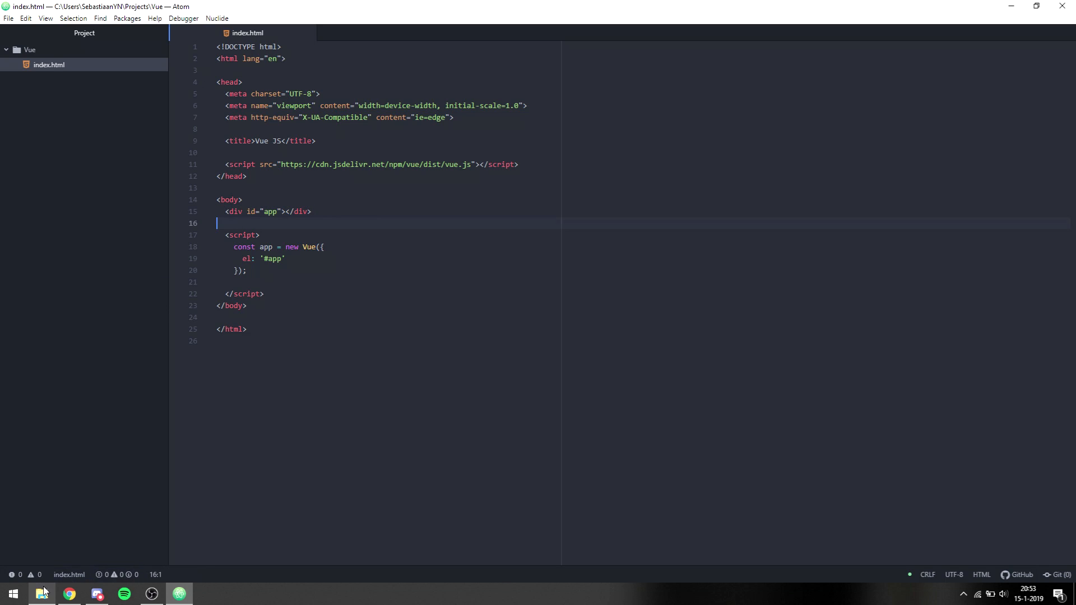
click(68, 594)
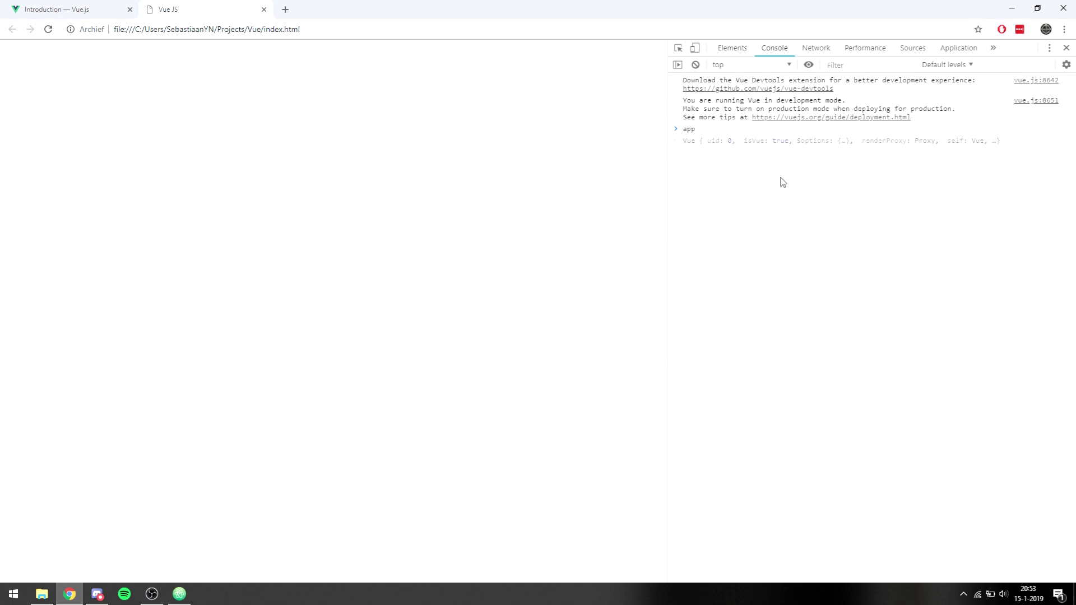
Inspect the expanded app Vue instance in the console, then return to index.html in Atom.
click(676, 141)
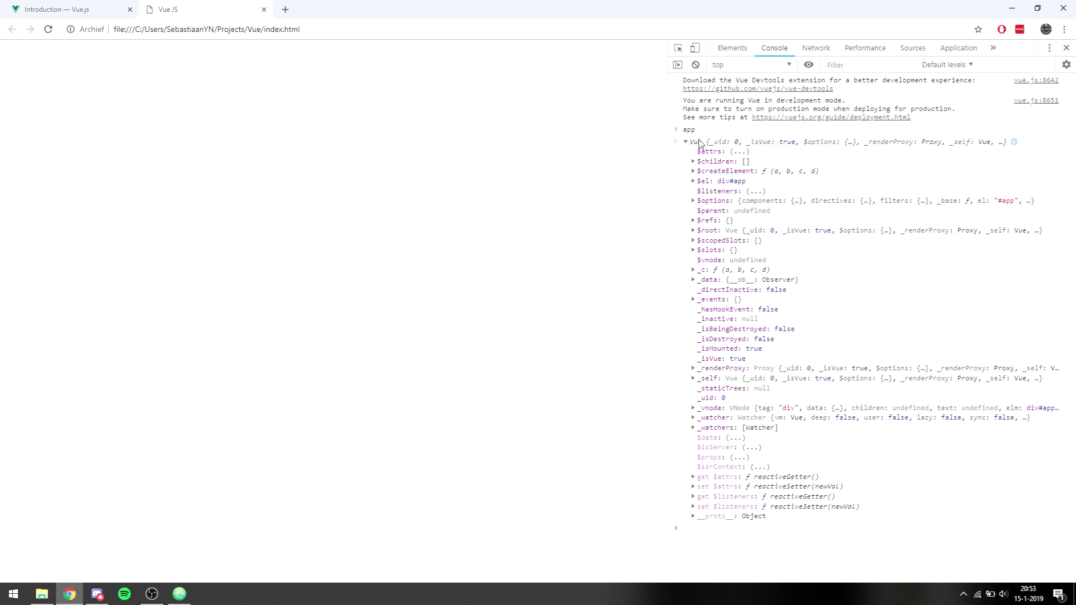
mouse_move(594, 151)
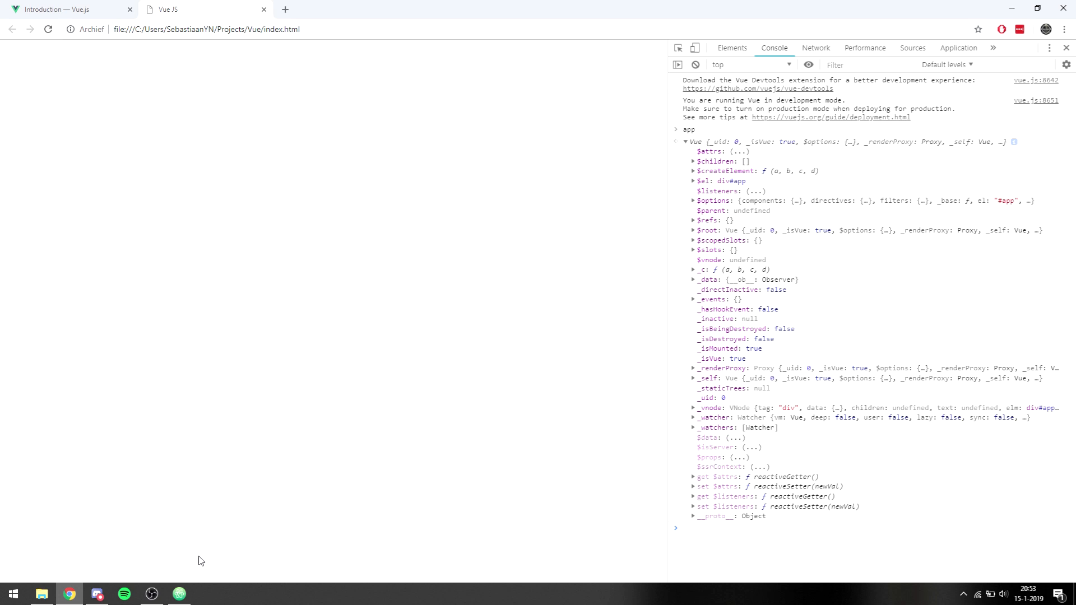
click(178, 594)
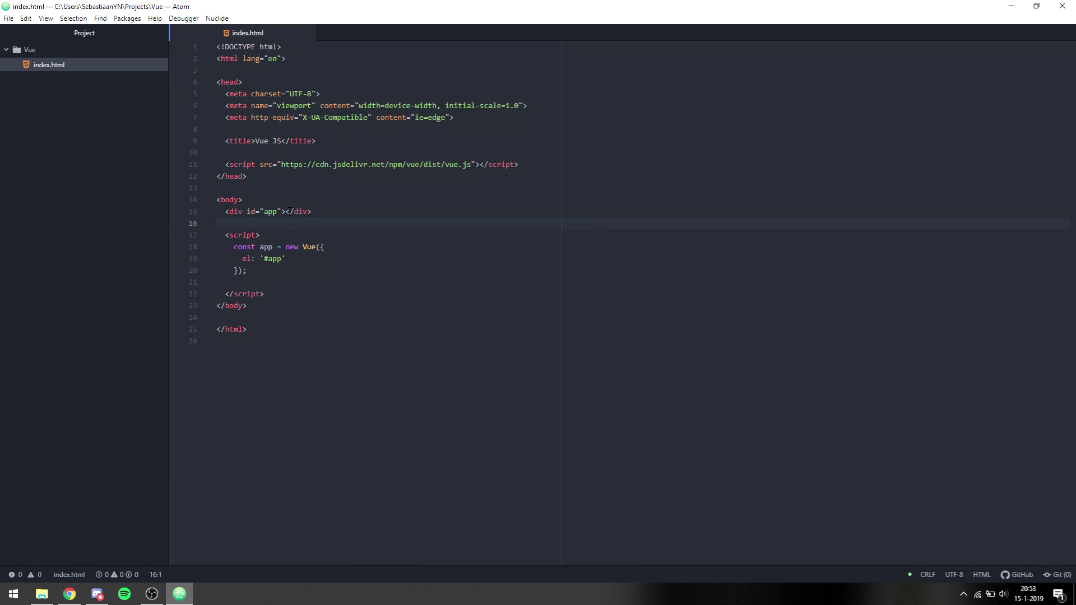
Add data: { message: 'Hello World!' } after the el option and save.
click(285, 211)
text(data: {)
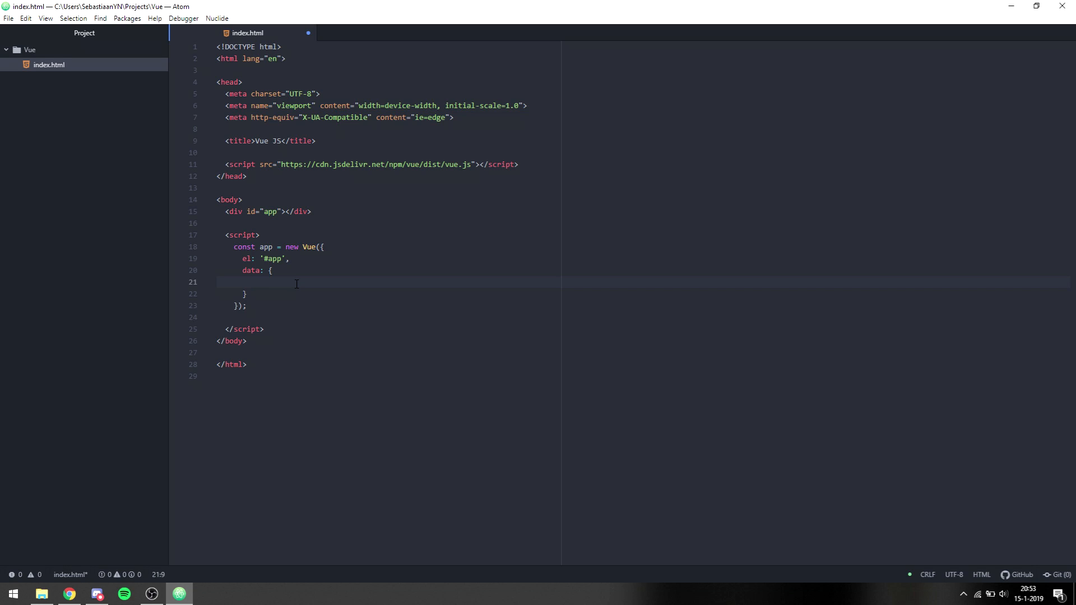
text(messa)
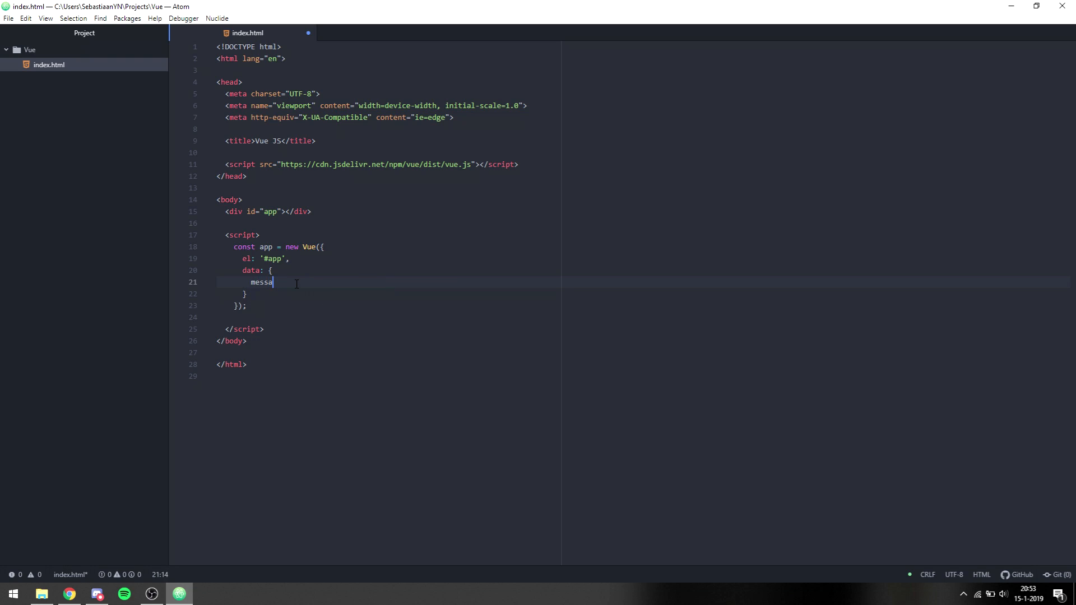
text(ge: 'Hello ')
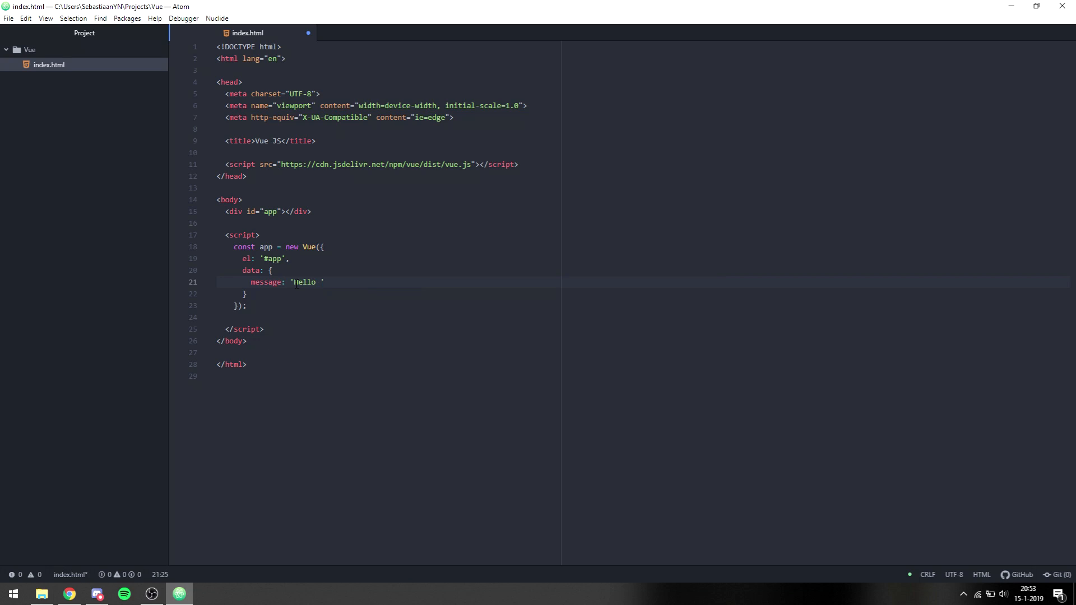
text(World!)
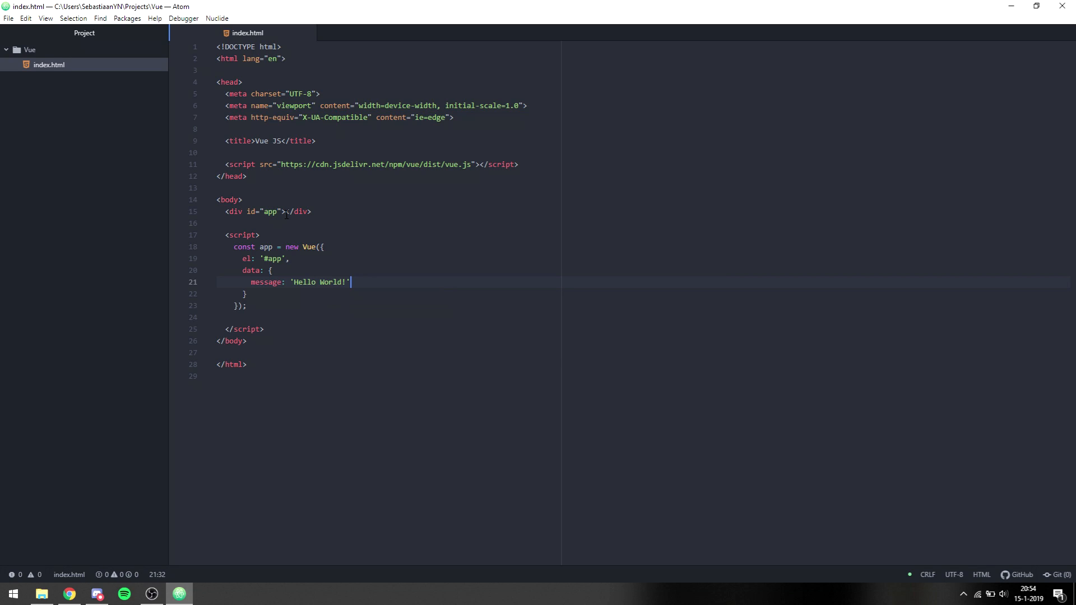
click(284, 212)
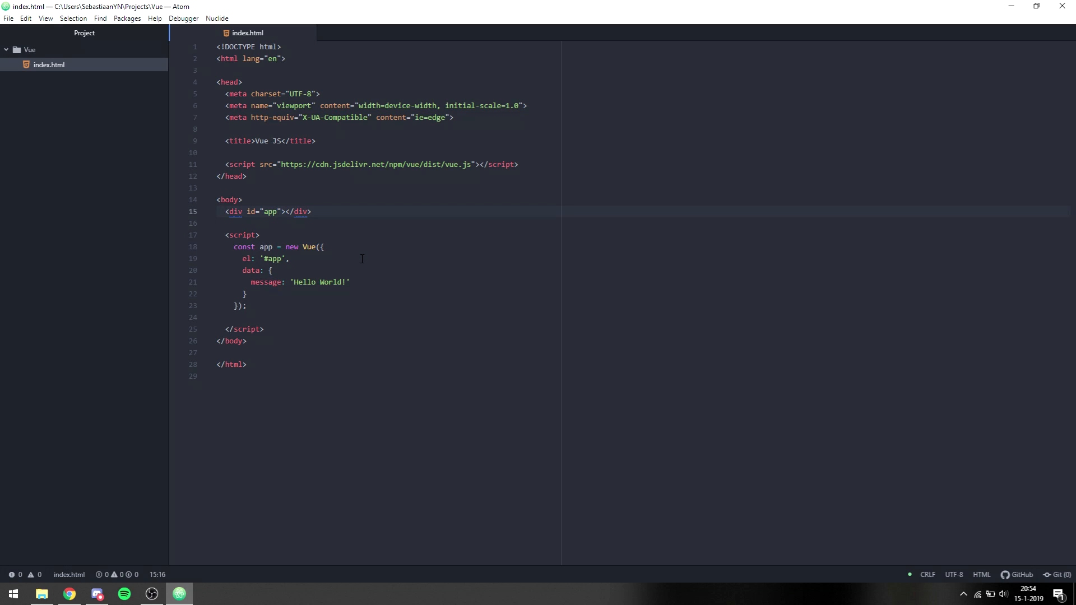
Put {{ message }} on its own line inside the #app div and save.
key(enter)
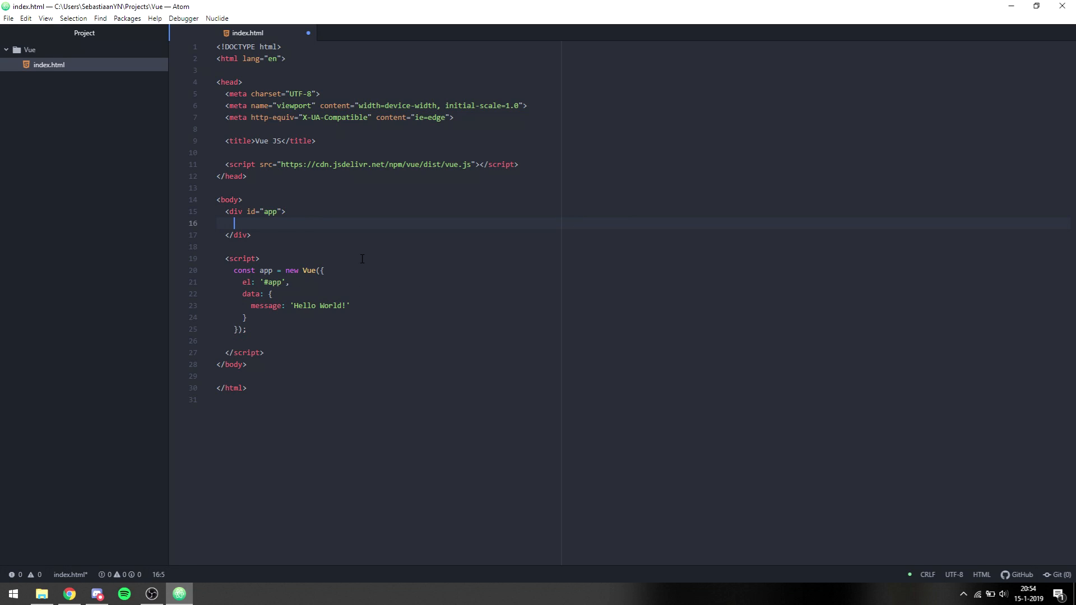
text({{ message)
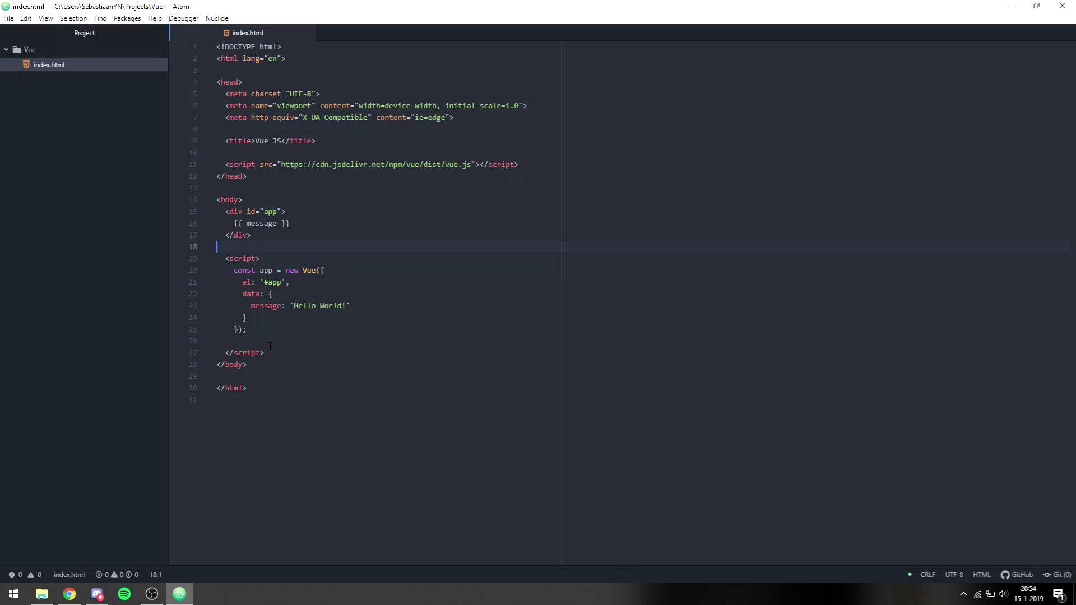
click(275, 341)
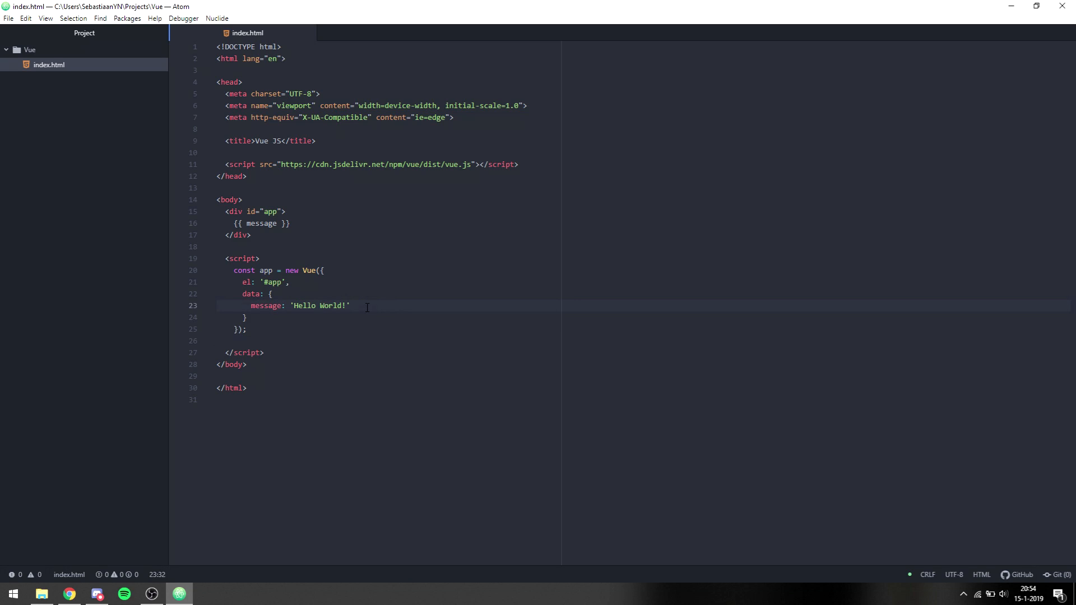
Add seen: true to the data object and start an h1 around the {{ message }} placeholder.
text(seen: tru)
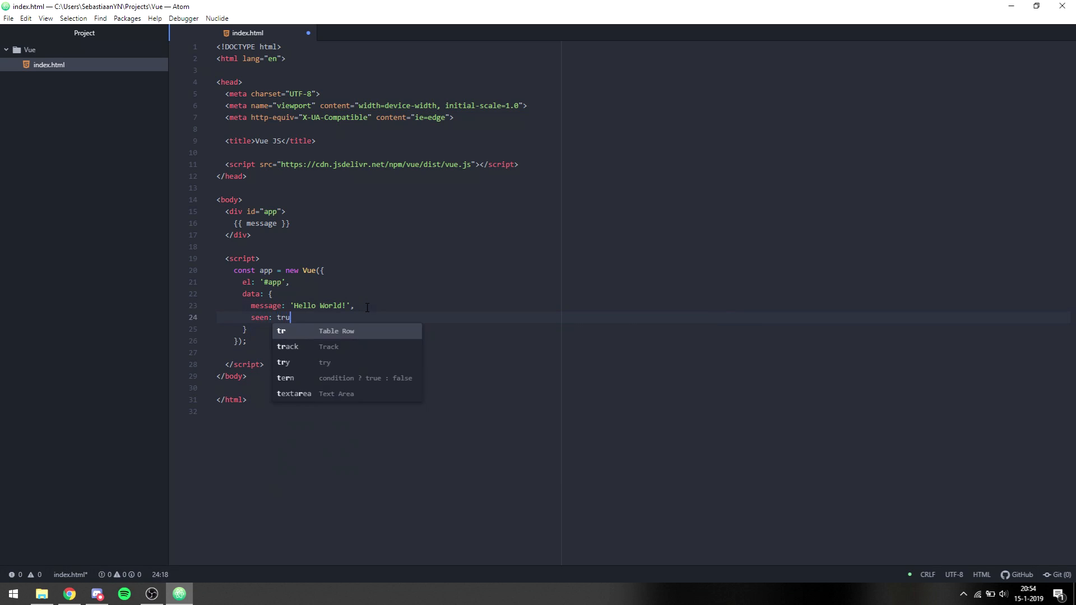
text(e)
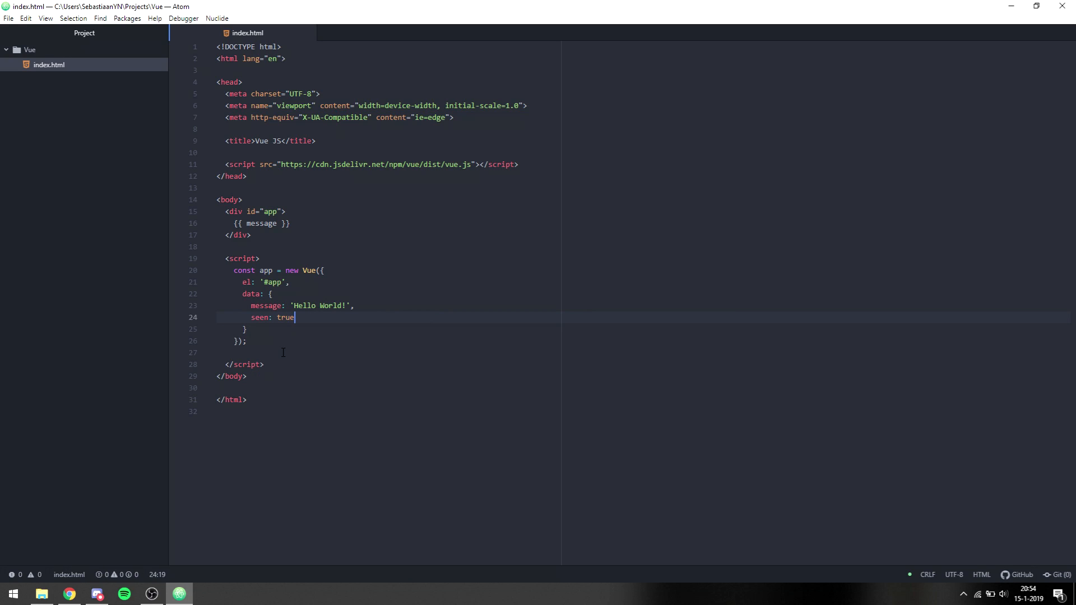
click(268, 223)
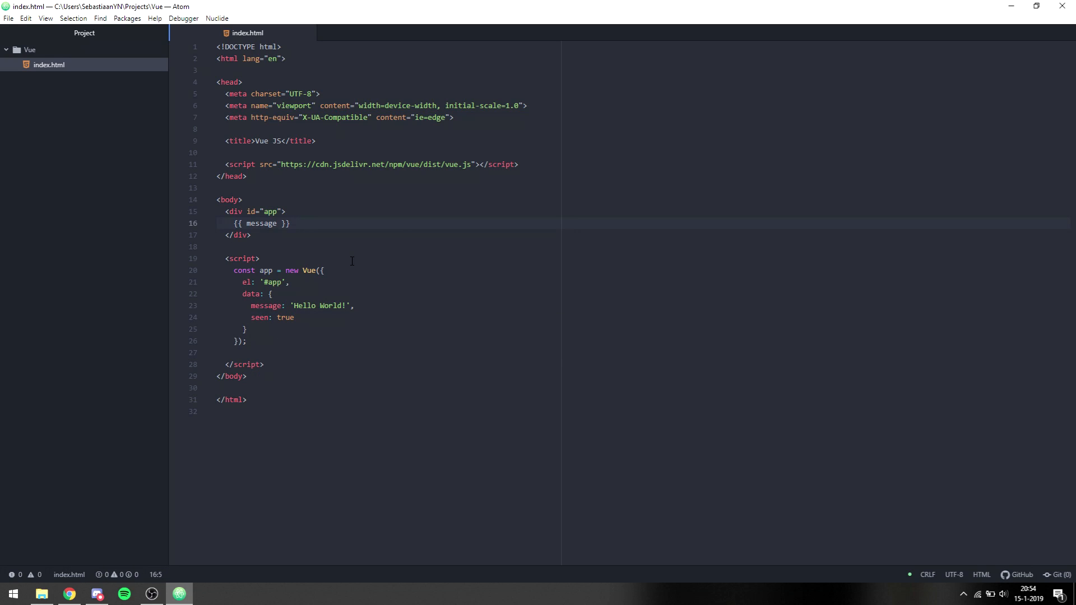
text(<h1></h1>)
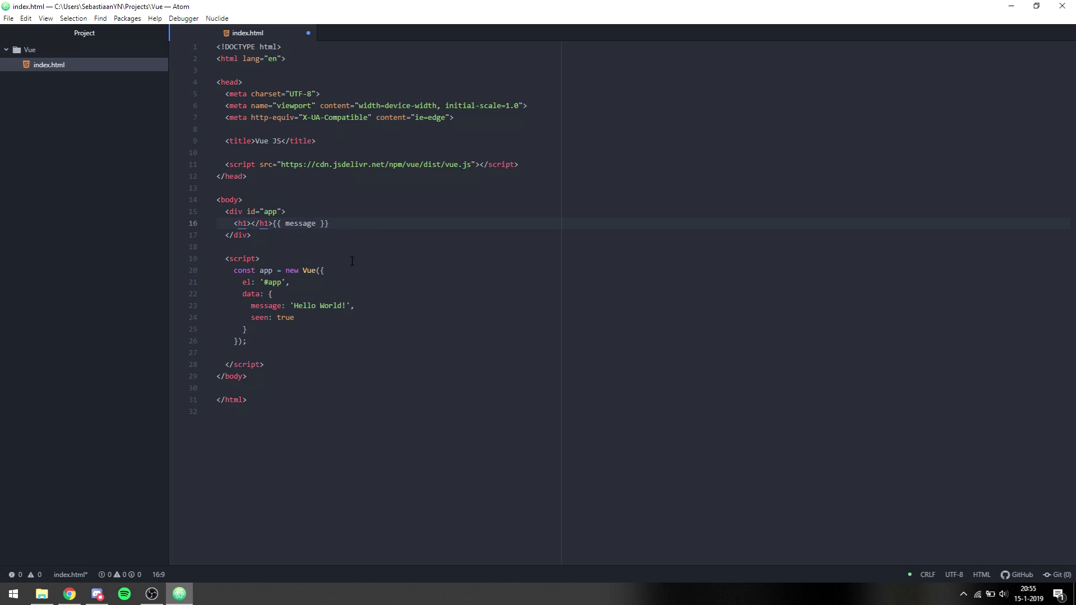
key(Delete)
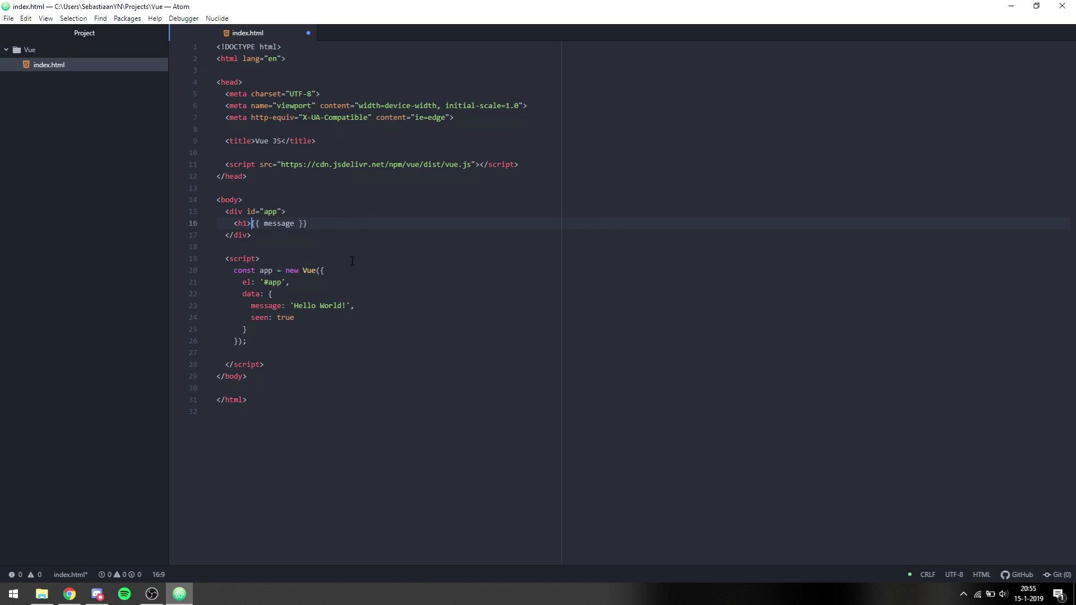
text(" ")
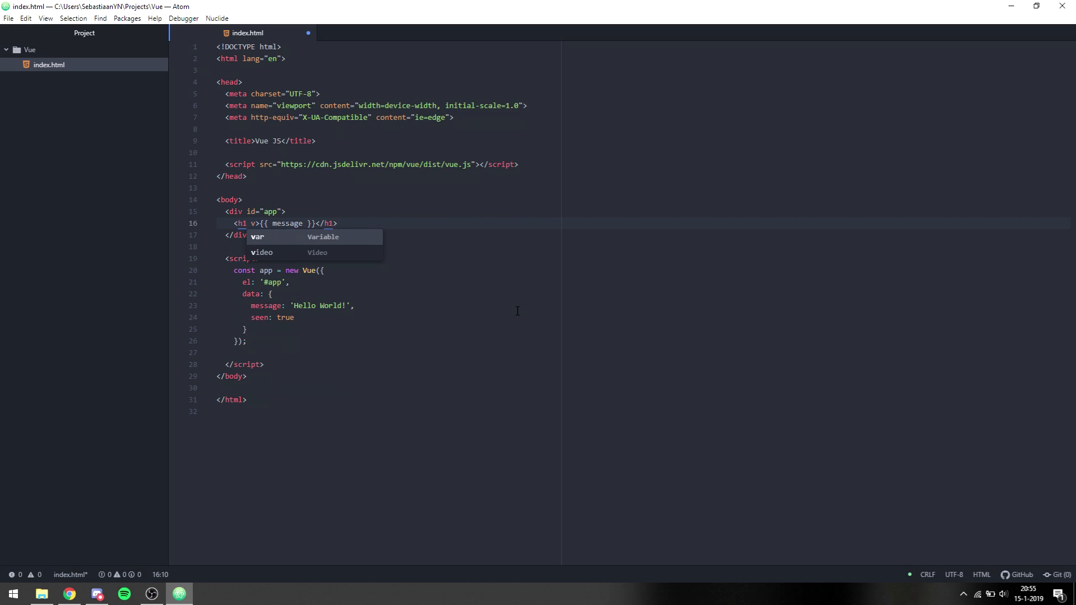
Give the h1 a v-if="seen" directive so the message renders only when seen is true, and save.
text(-)
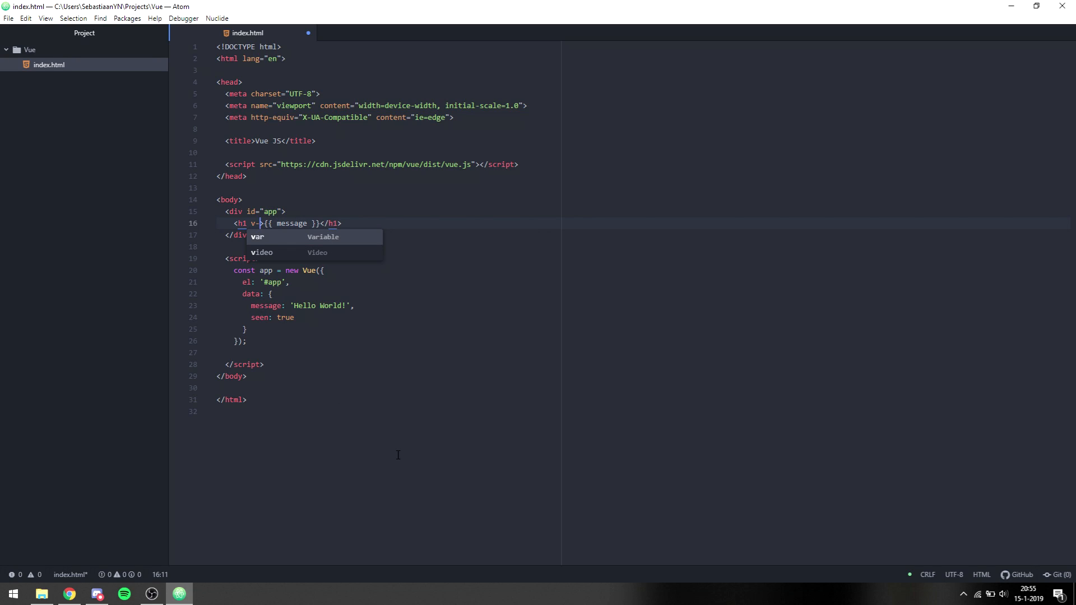
text(if)
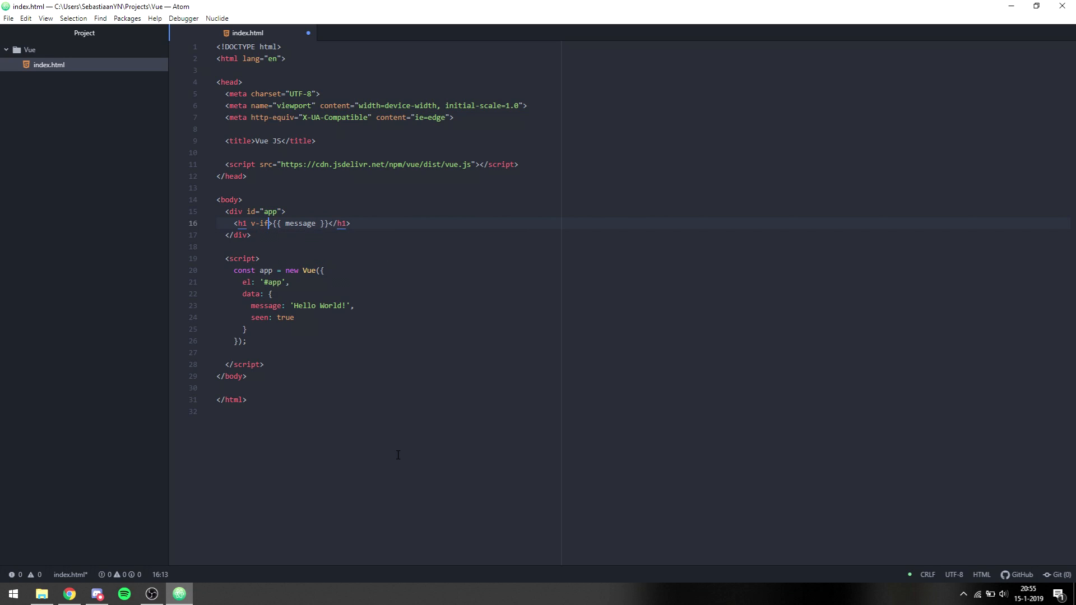
text(="")
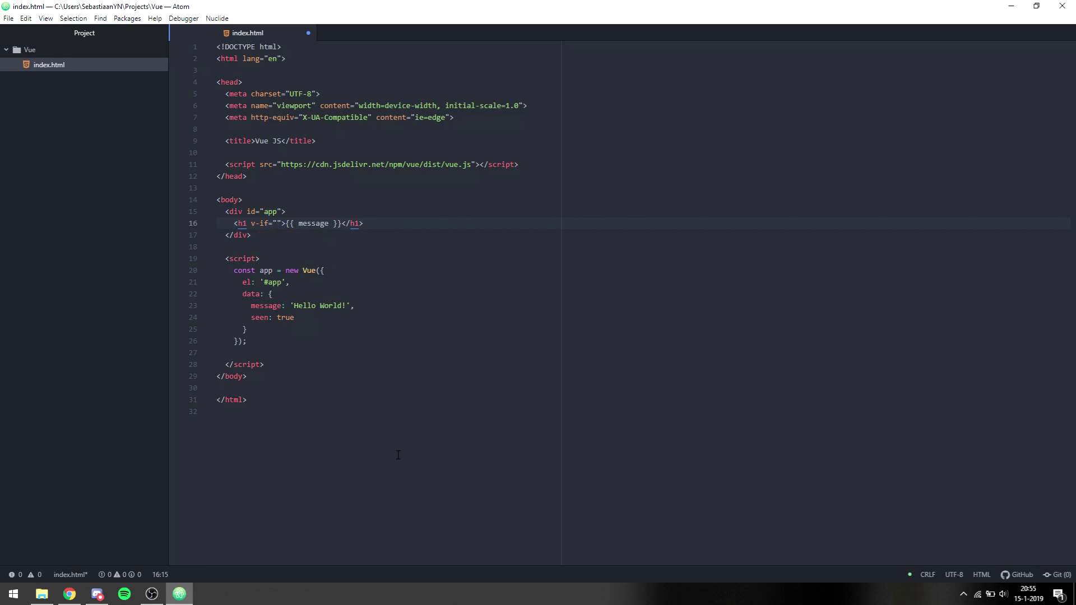
text(seen)
click(642, 317)
text(fals)
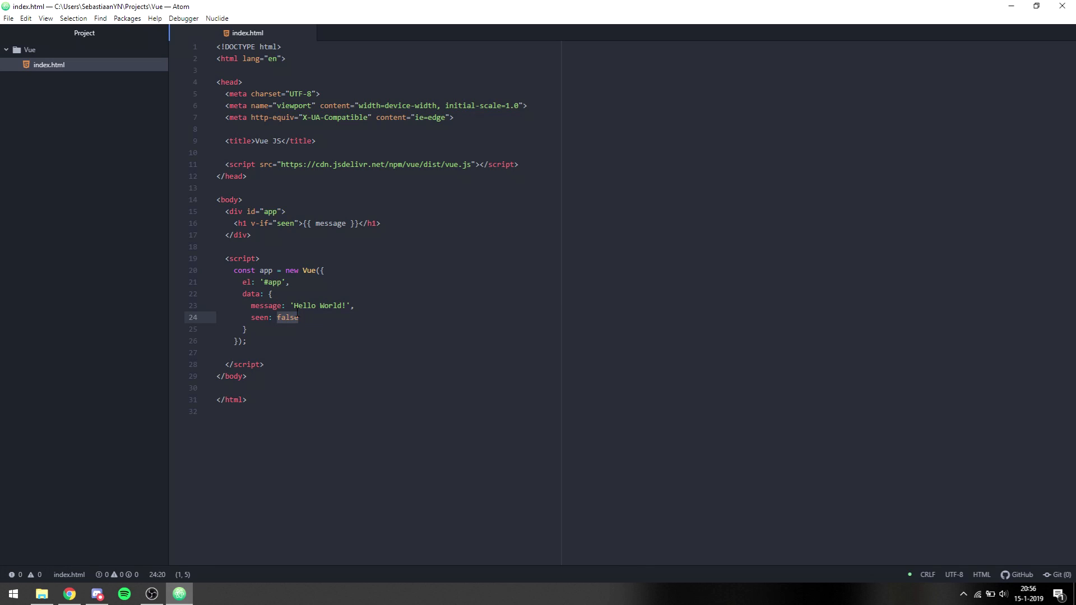
text(true)
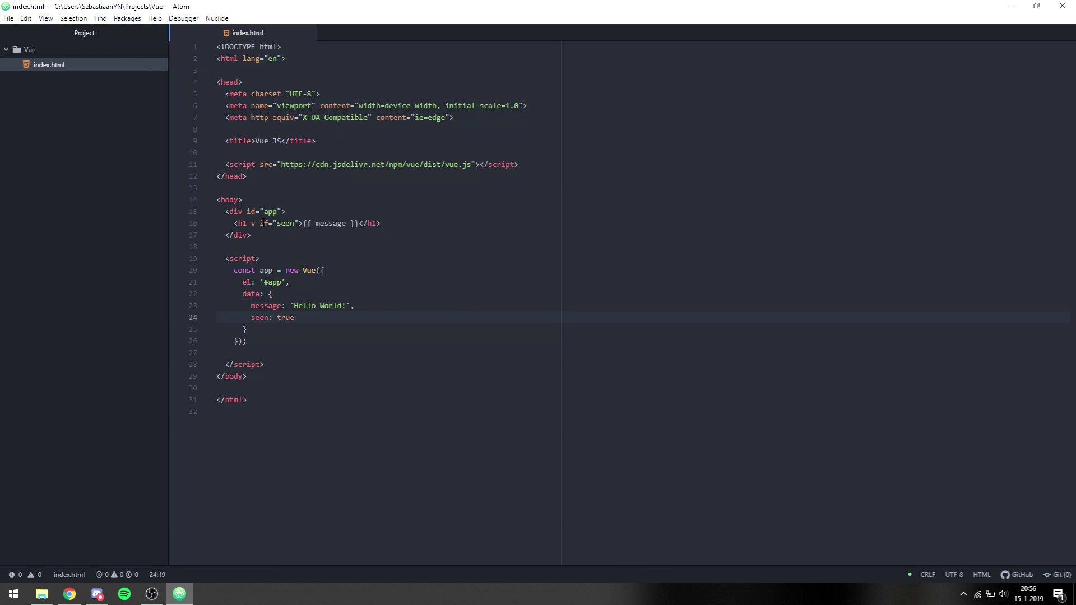
click(295, 317)
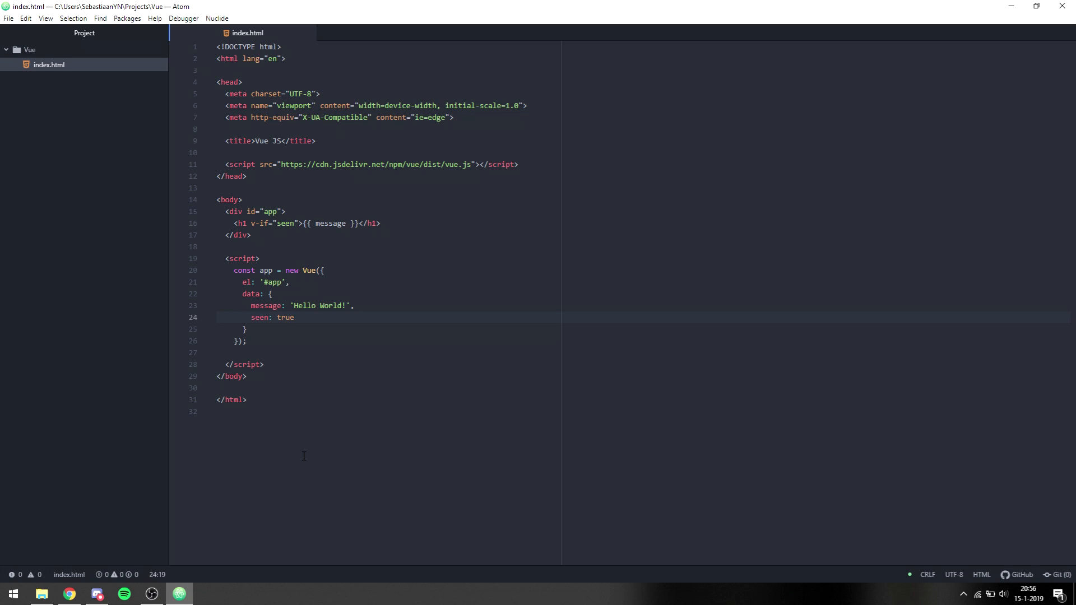
click(295, 317)
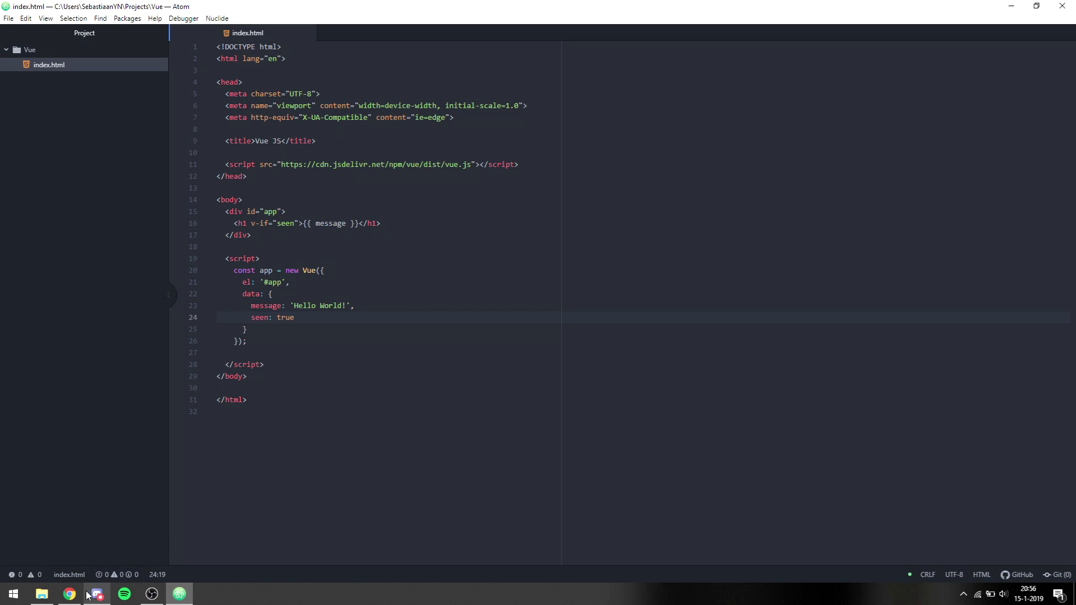
In the Chrome console, toggle app.seen off and back to true to hide and reshow the heading.
click(69, 594)
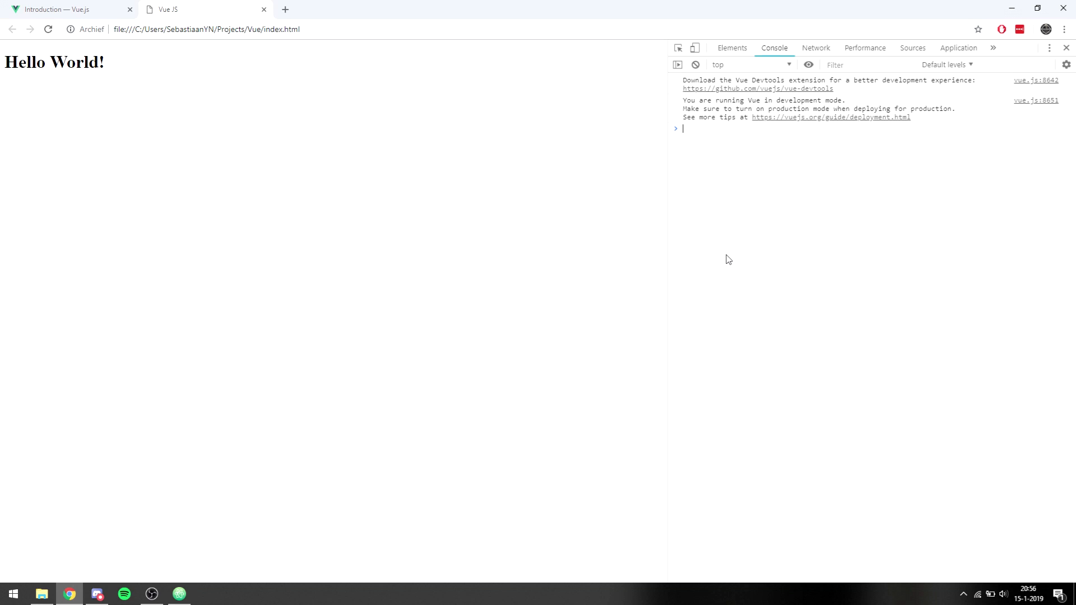
text(app.seen = false)
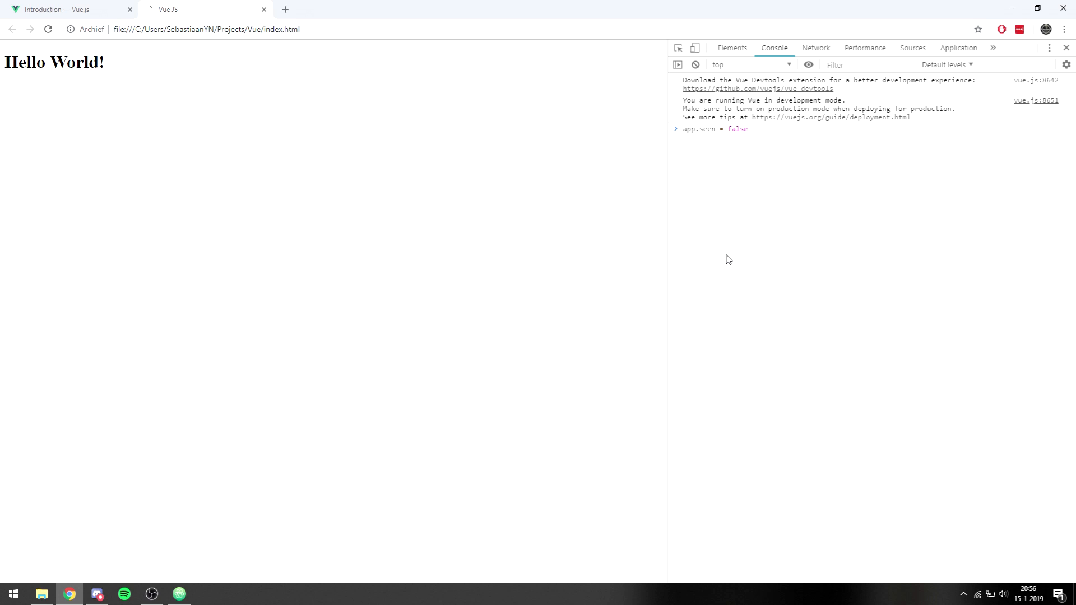
key(Enter)
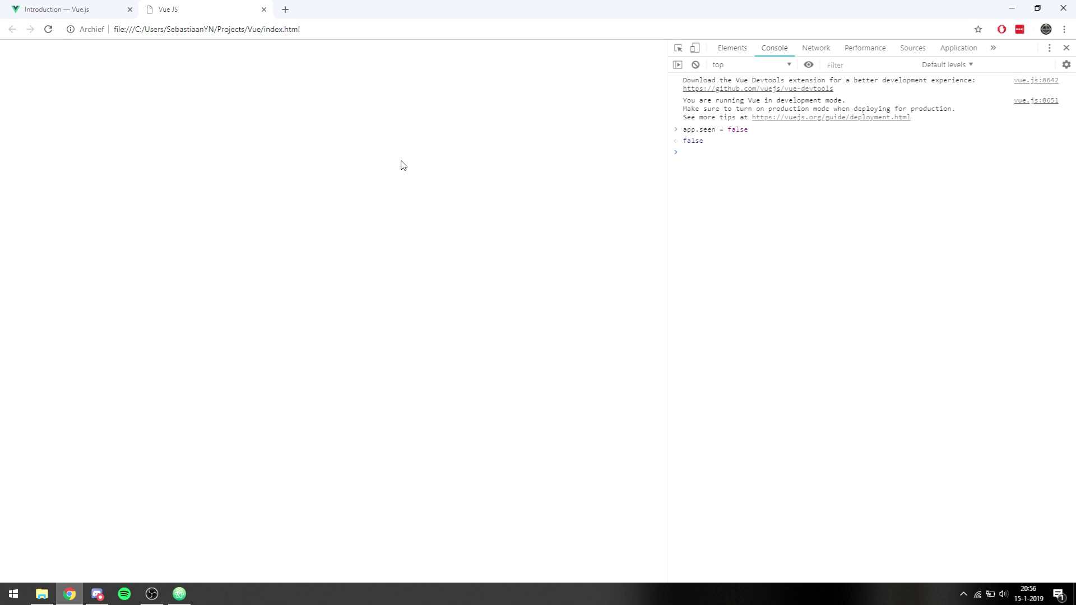
mouse_move(119, 100)
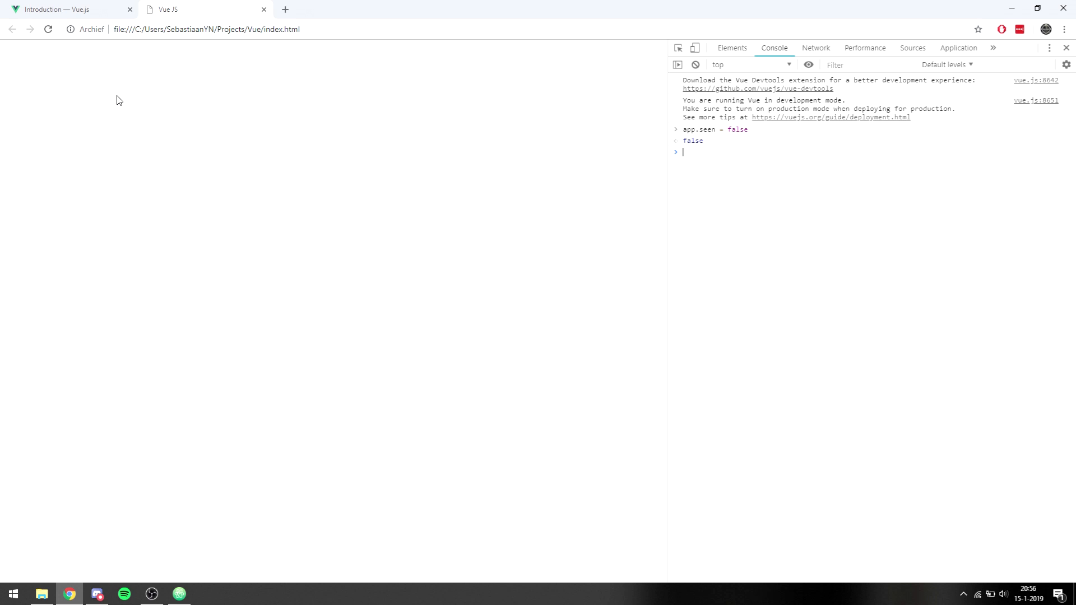
text(app.seen =)
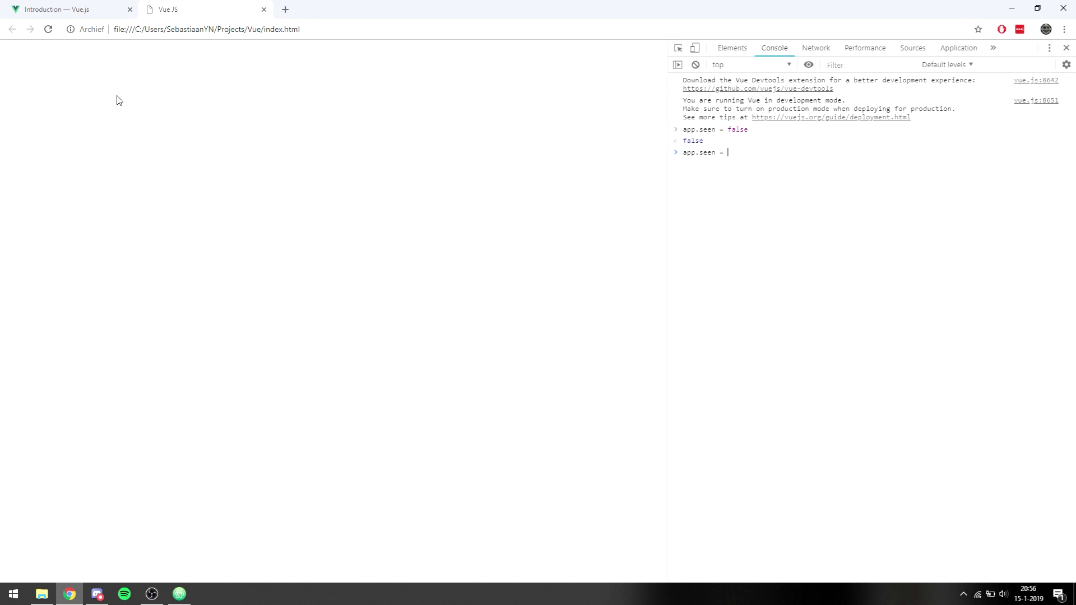
text(true)
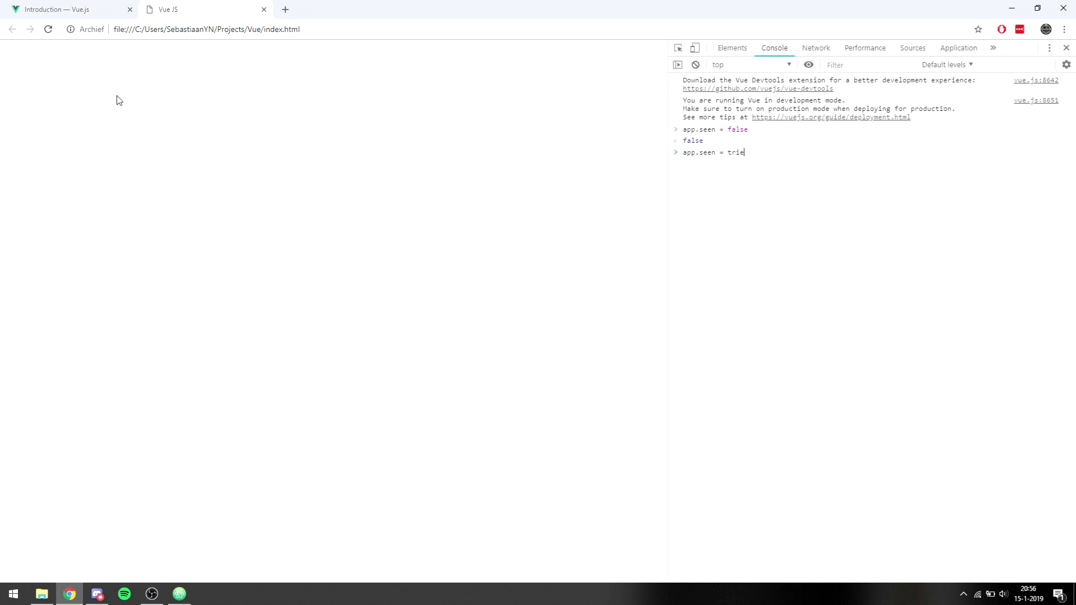
key(Enter)
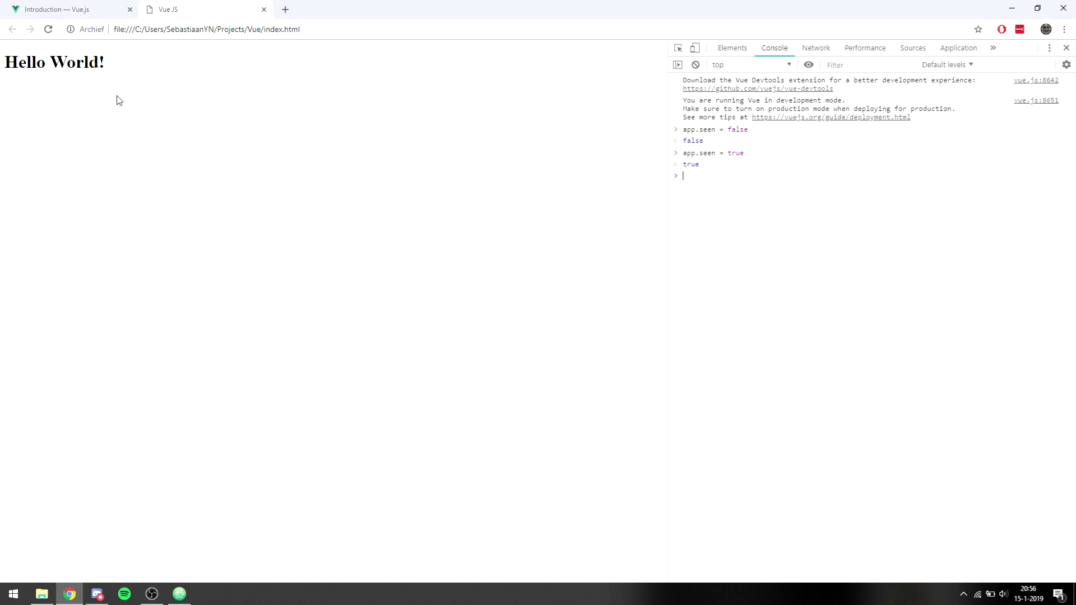
mouse_move(182, 97)
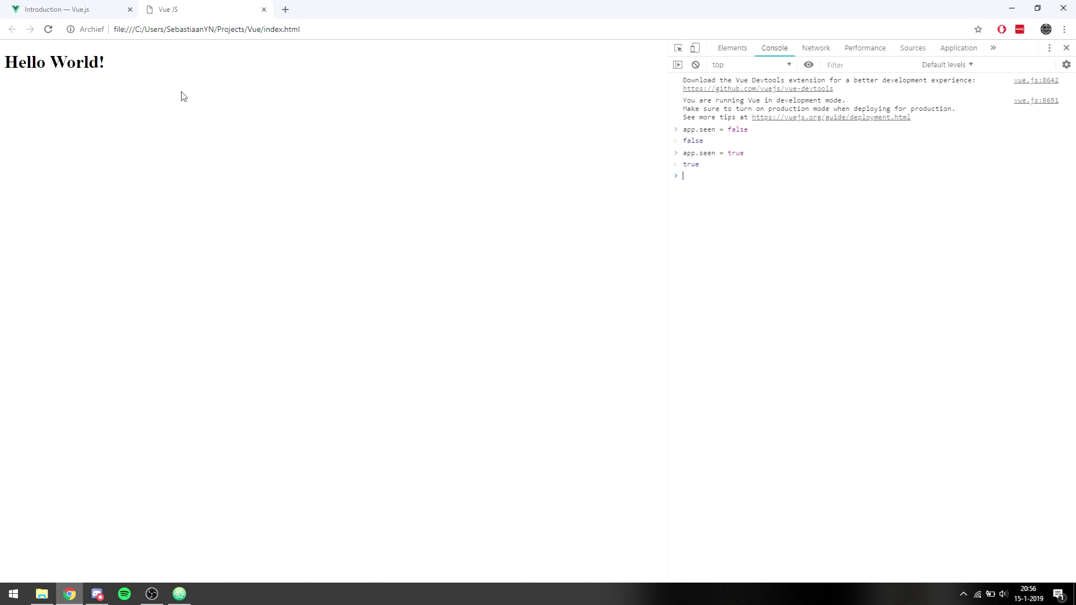
Set app.message to 'TheSourceCode' so the page heading updates.
text(app.message = ')
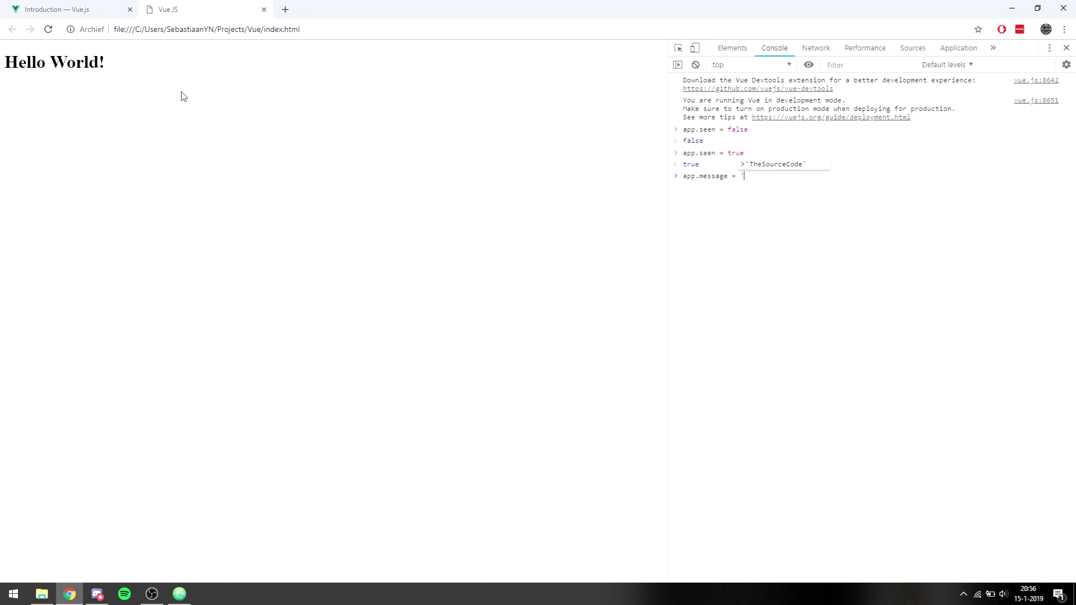
text(The)
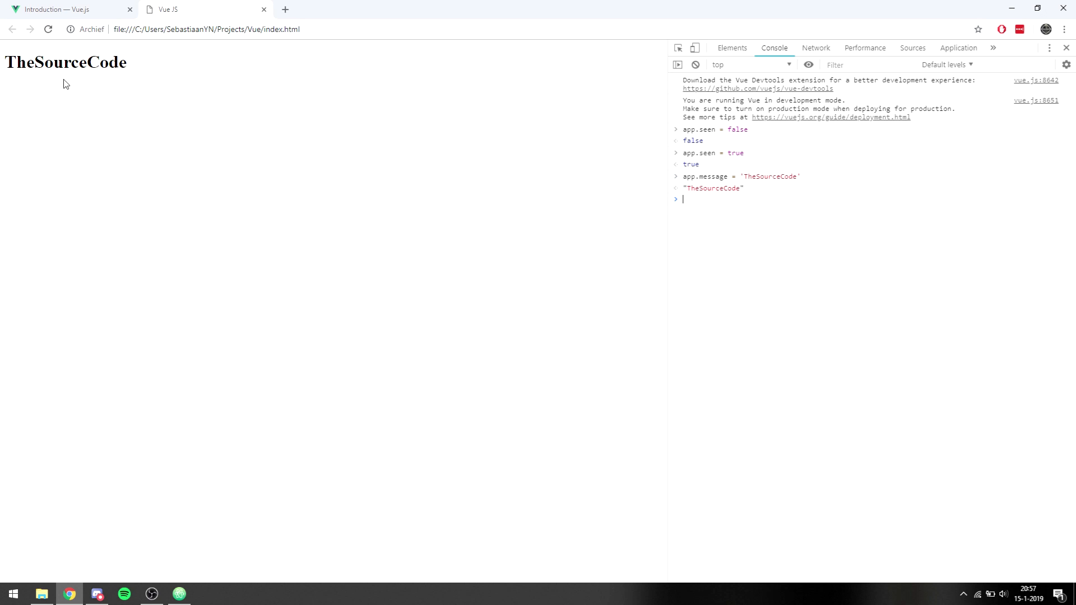
mouse_move(219, 166)
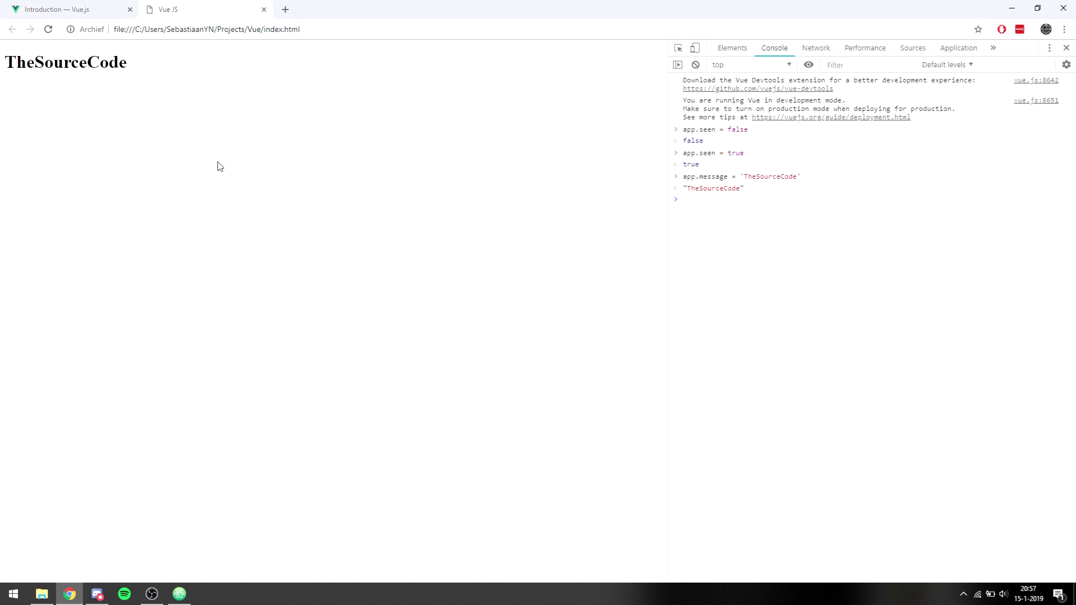
mouse_move(195, 599)
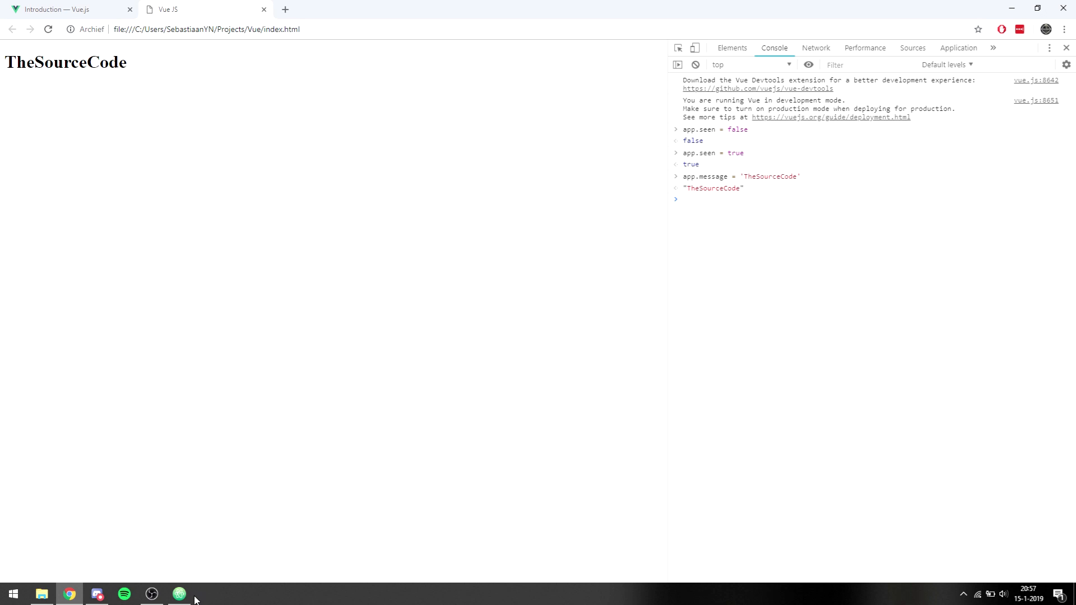
Replace the h1 in #app with an empty ul/li list and clear the message and seen data entries.
click(179, 594)
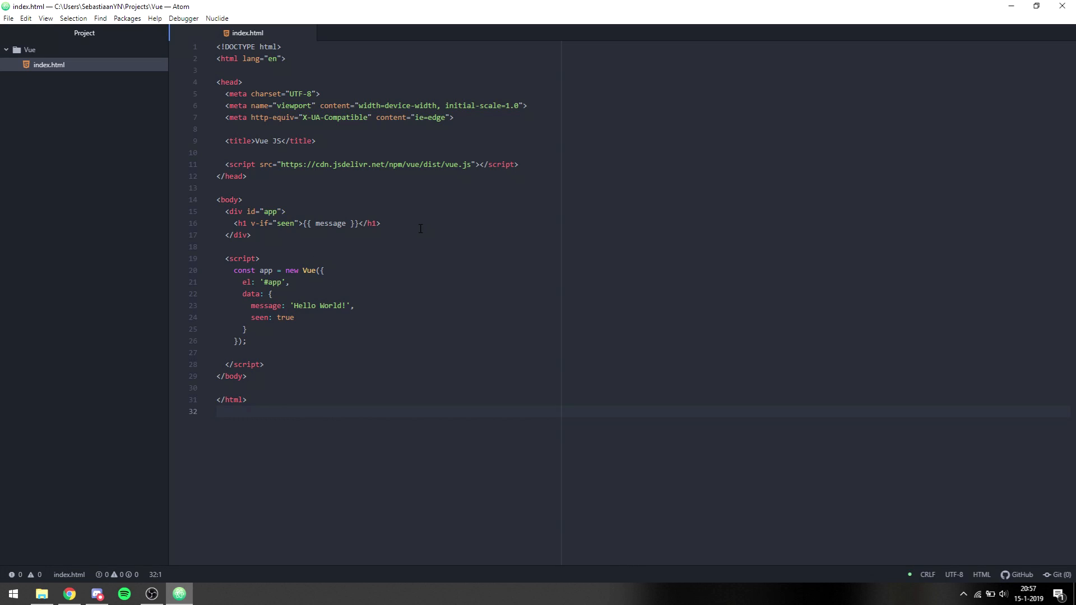
key(enter)
text(<ul></ul>)
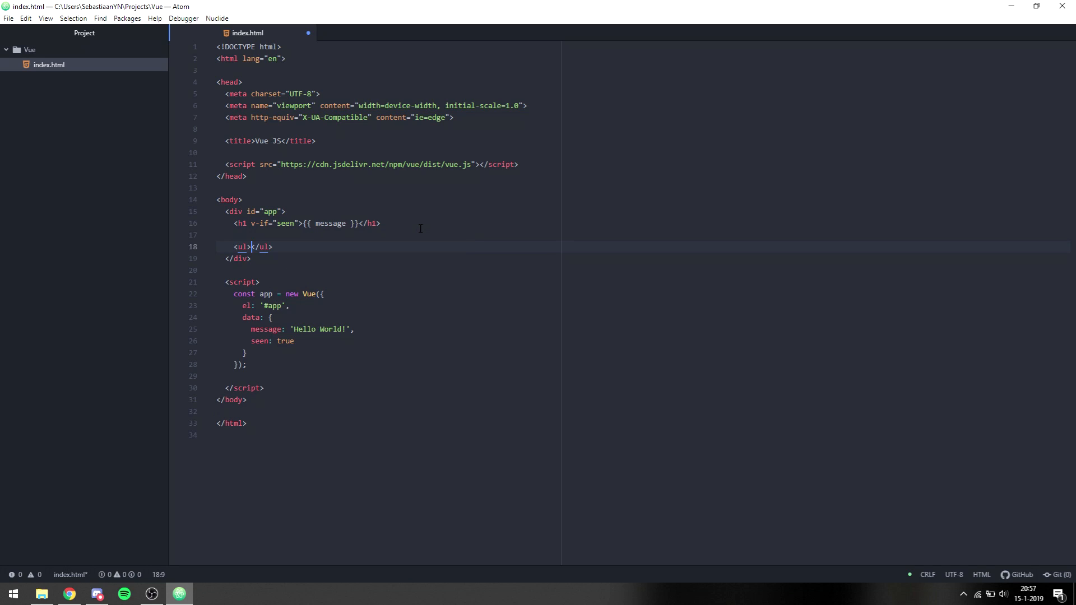
text(li></li>)
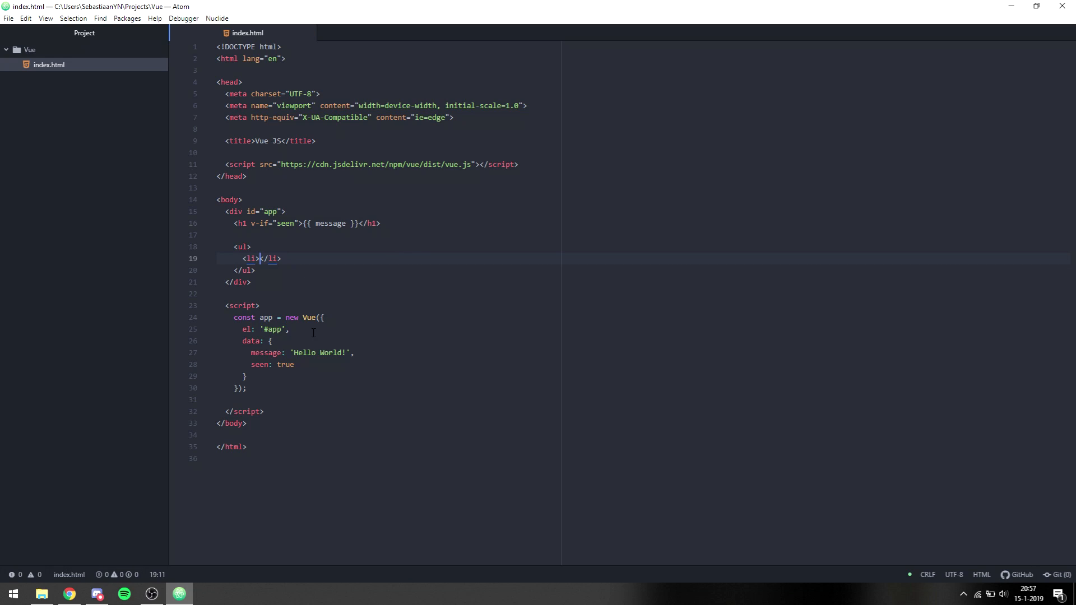
click(295, 364)
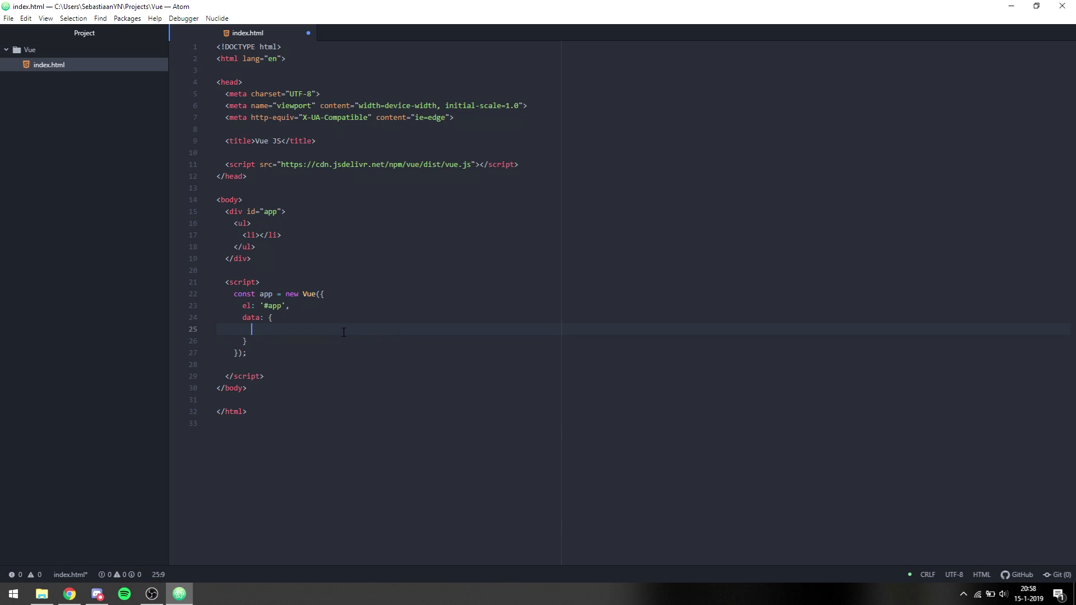
Add a todo array to data: 'Learn JavaScript', 'Learn Vue', 'Make awesome things', 'Get good'.
text(todo:)
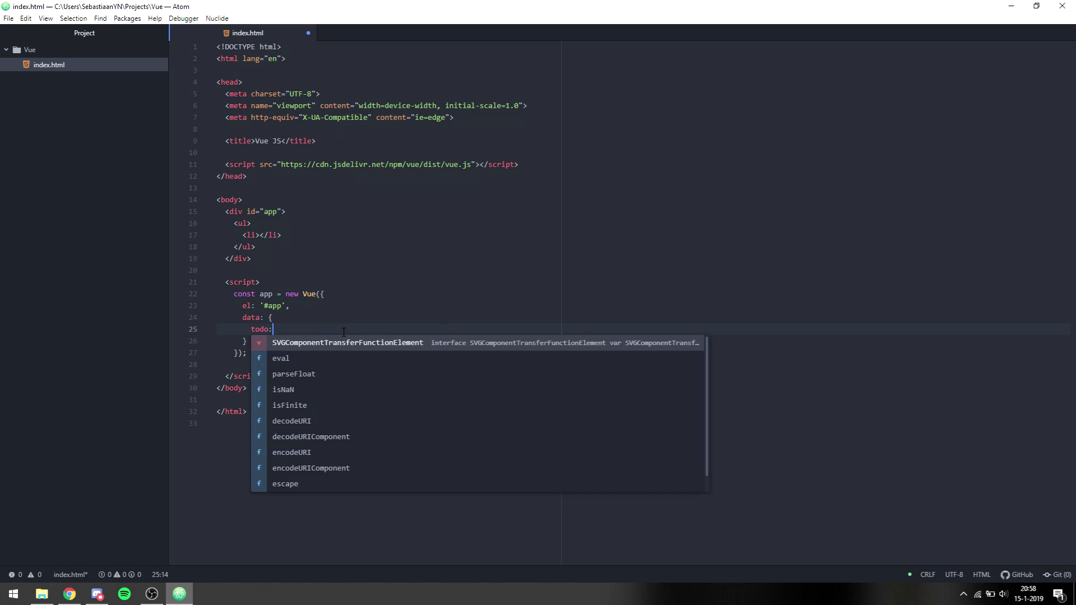
text({)
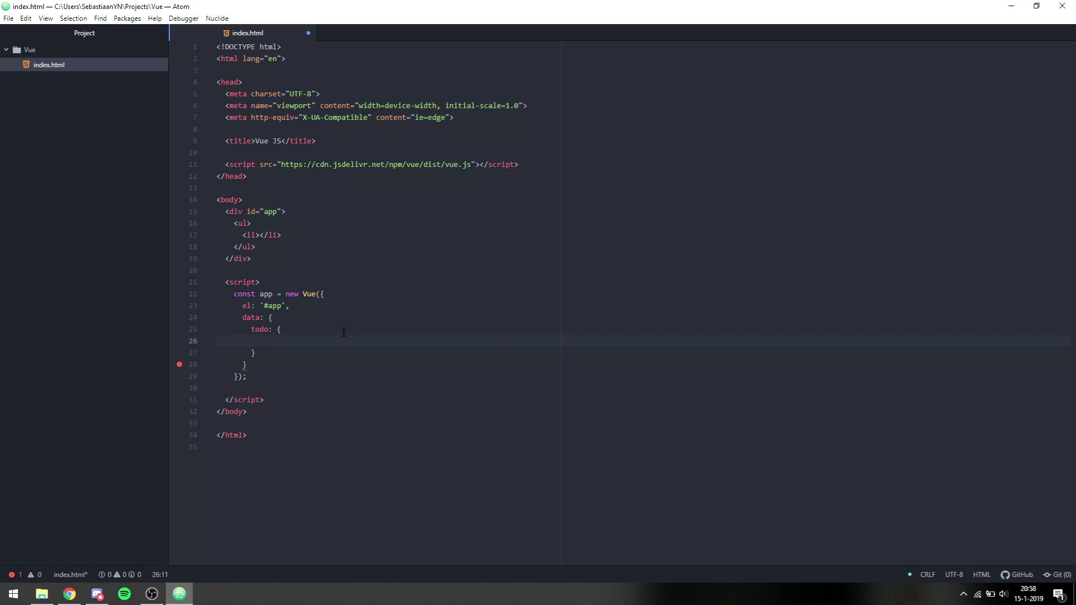
text(})
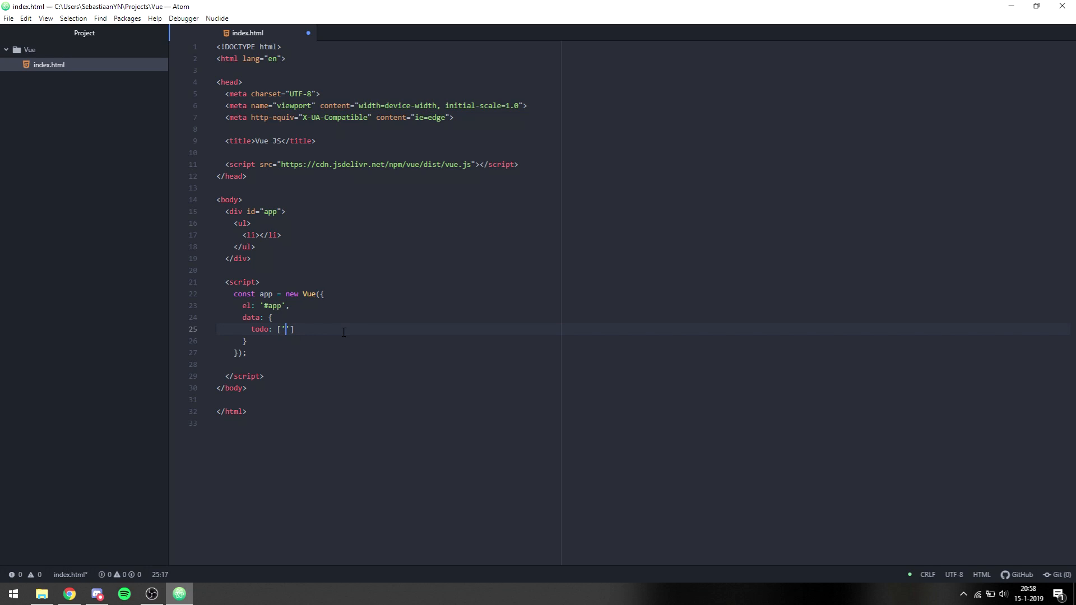
text(Learn J)
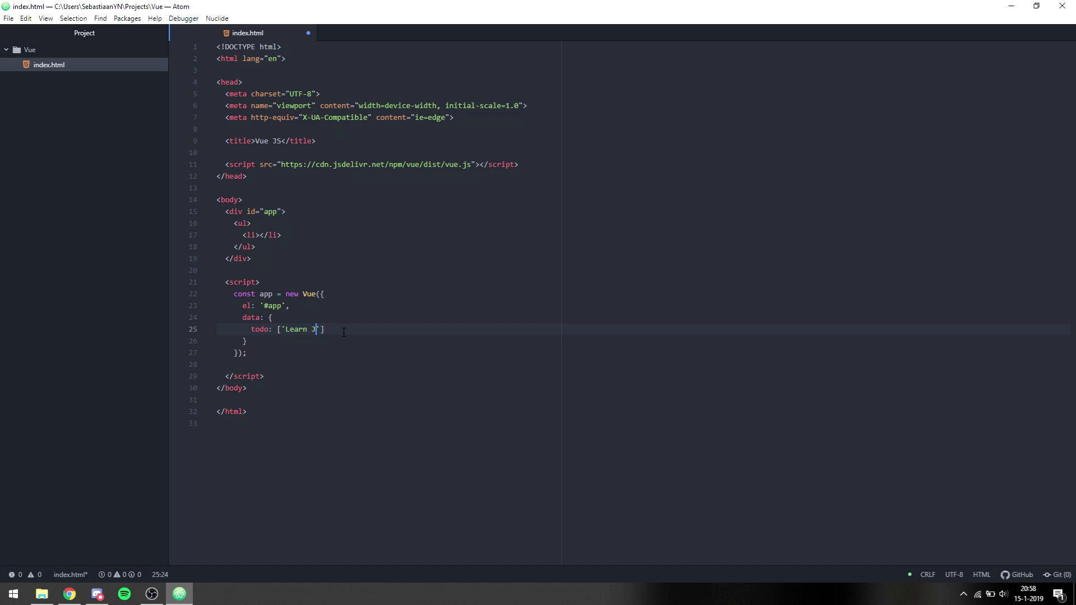
text(avaScrip)
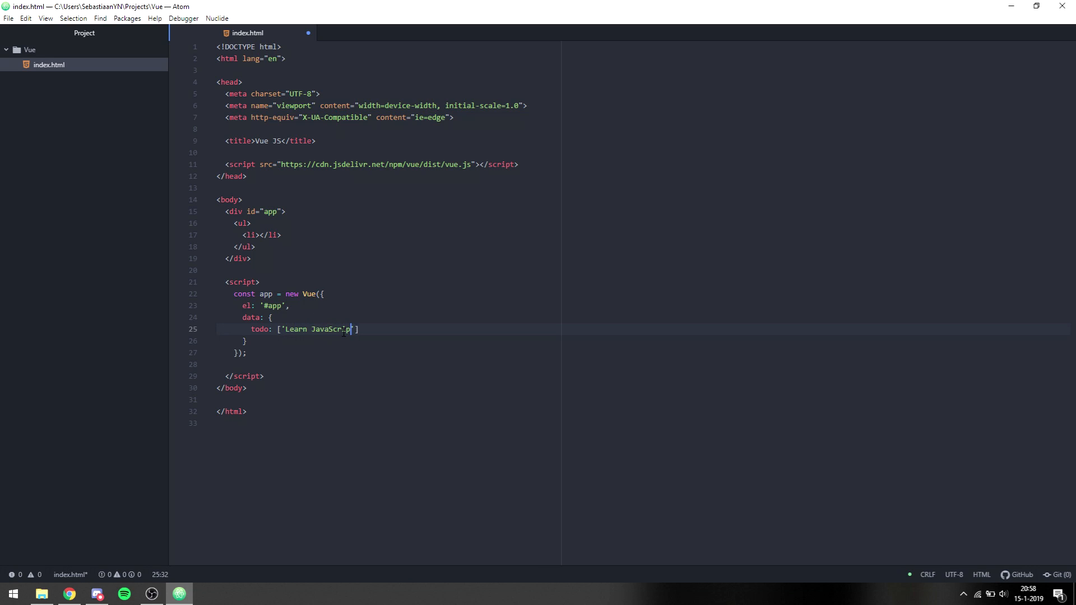
text(, 'Learn Vue',)
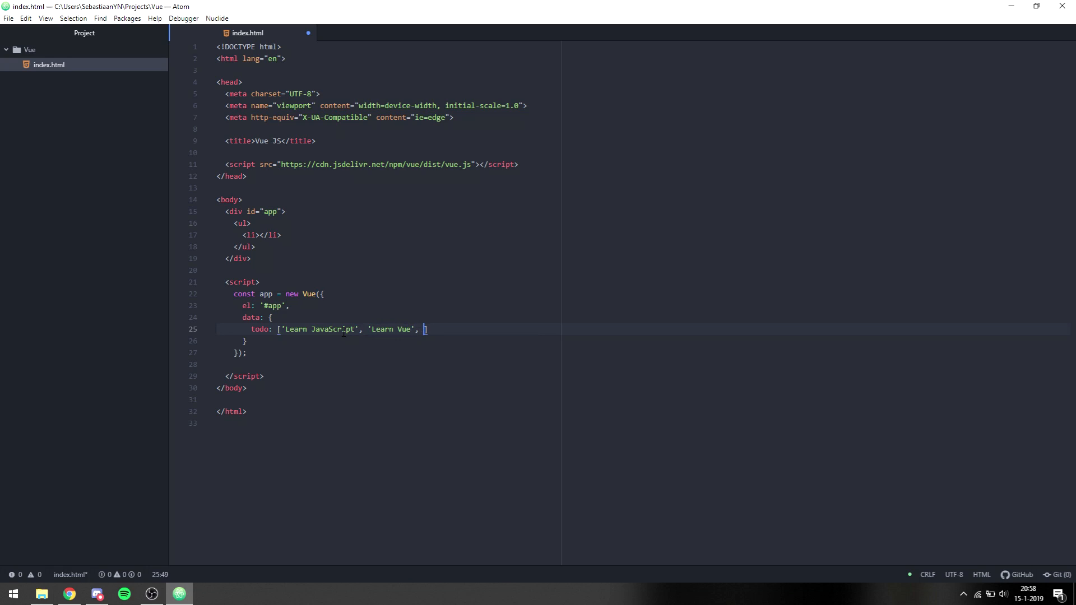
text('Make aws)
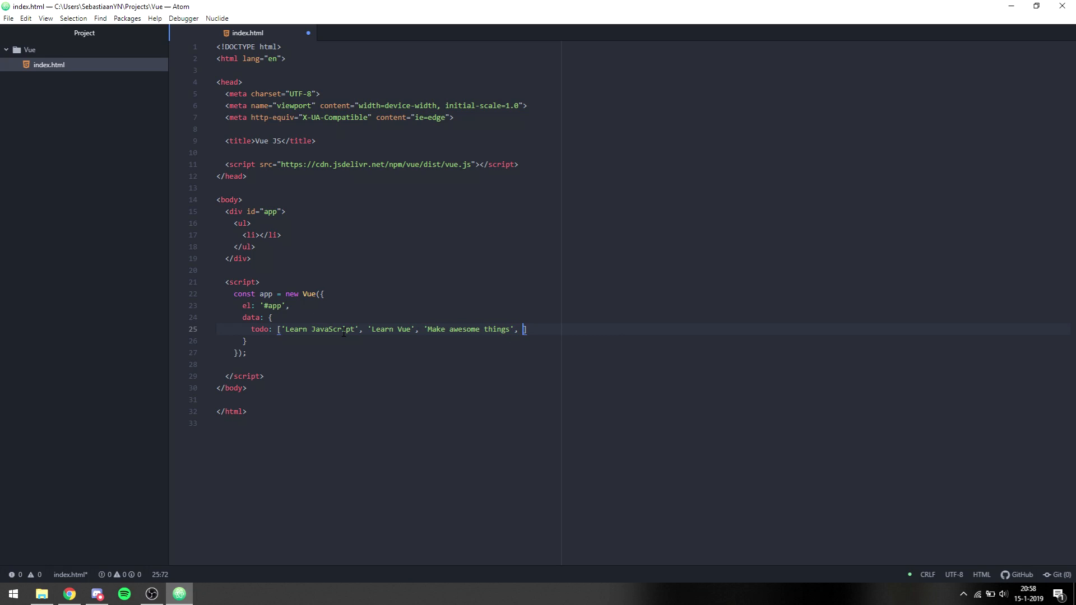
text('Get good)
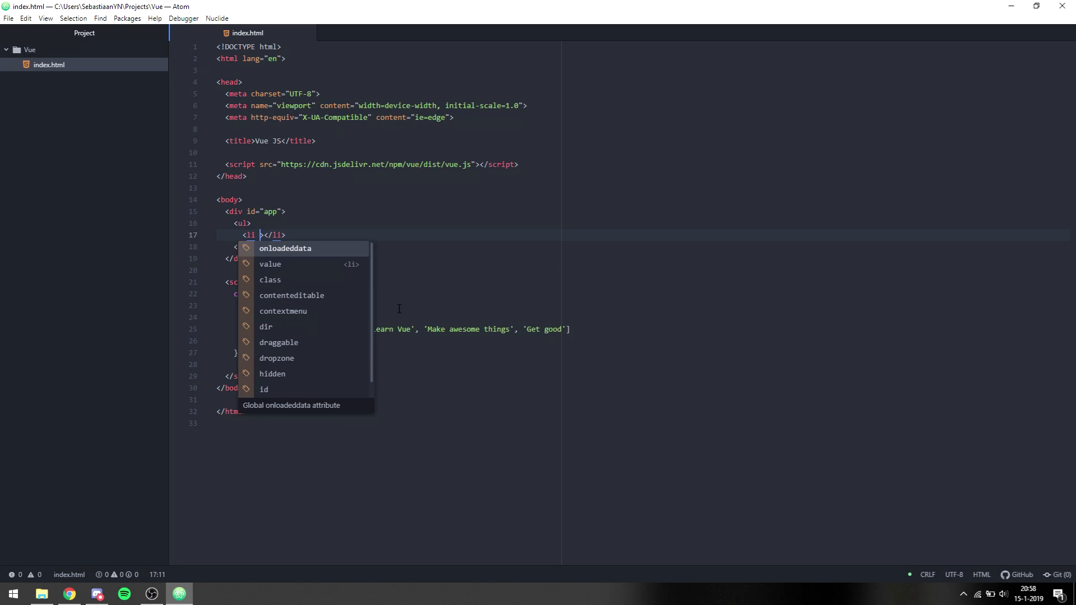
Add v-for="todo in todos" with {{ todo }} to the li, rename the array to todos, and save.
text(v-for=)
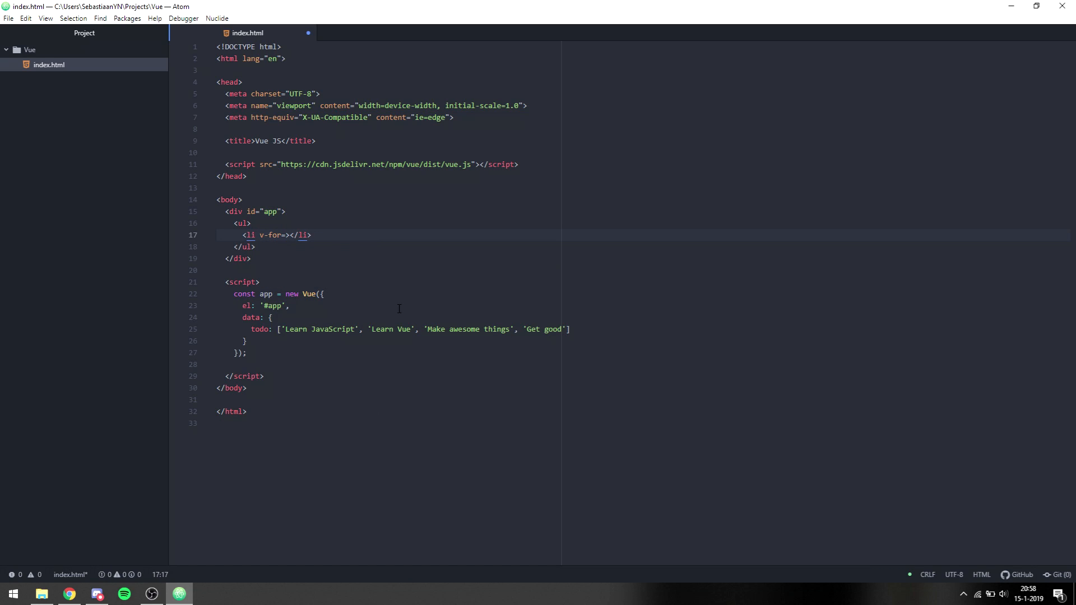
text(f")
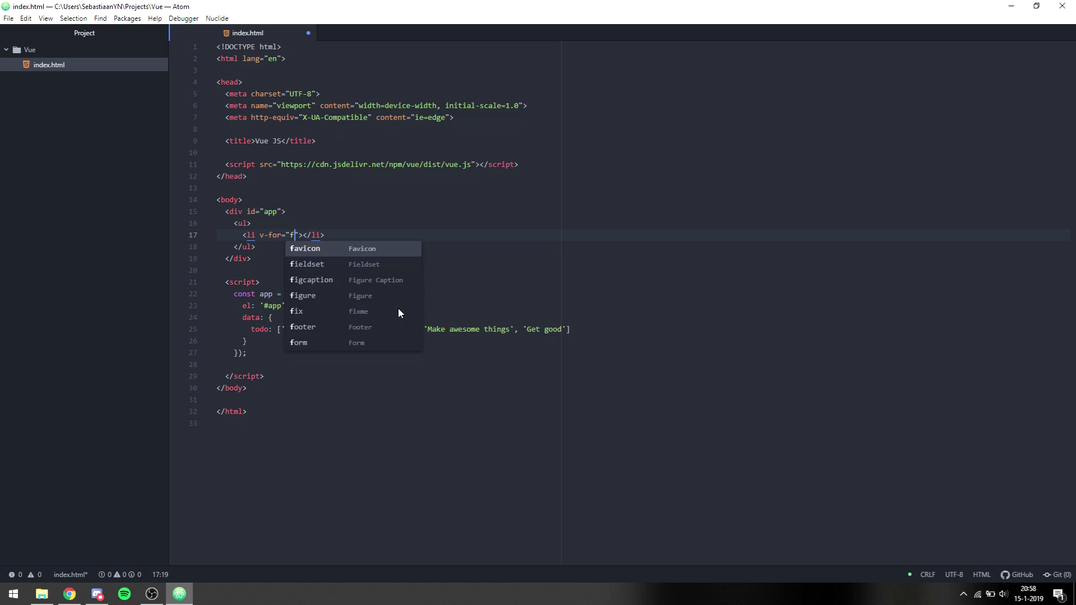
text(odo in todos)
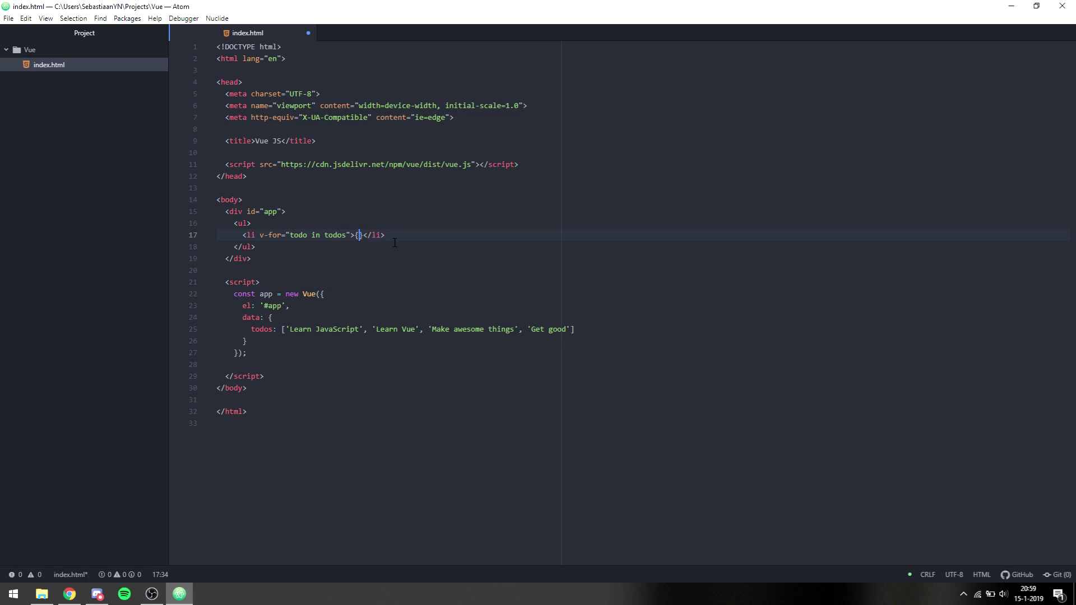
text({ todo)
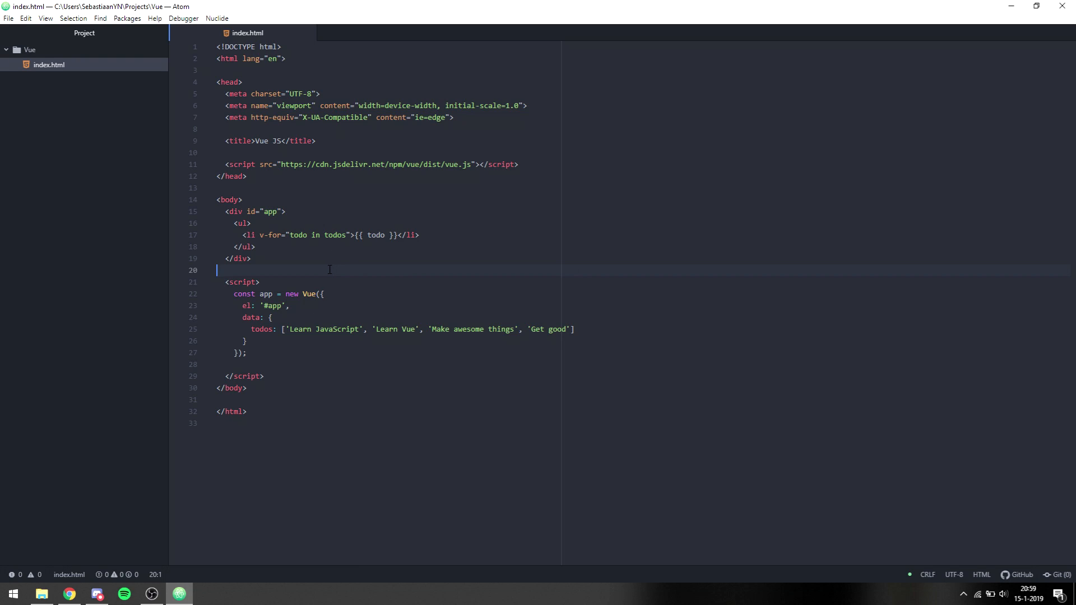
click(68, 594)
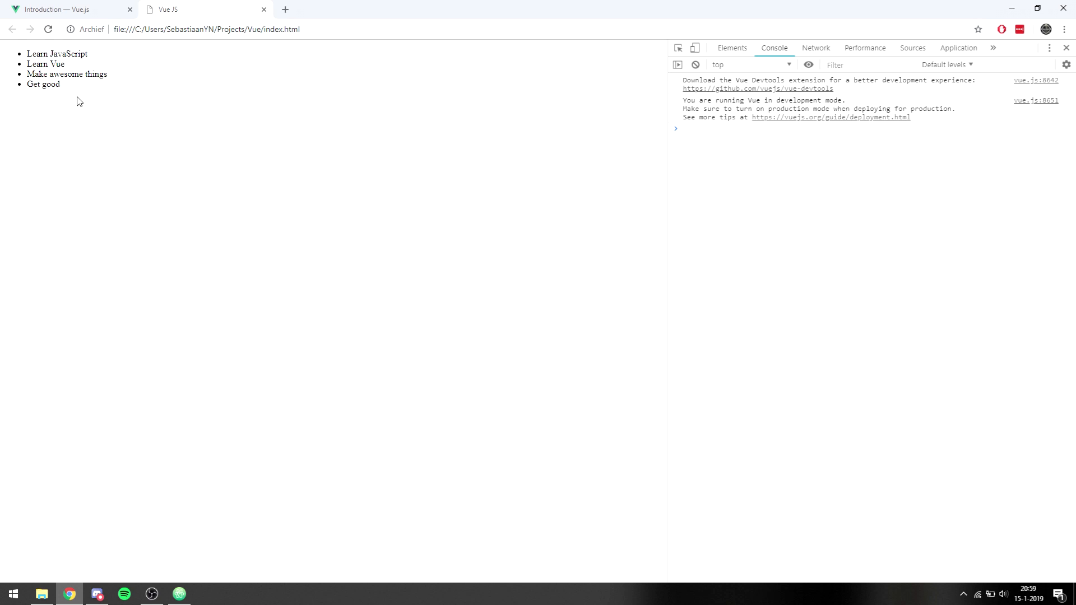
mouse_move(175, 171)
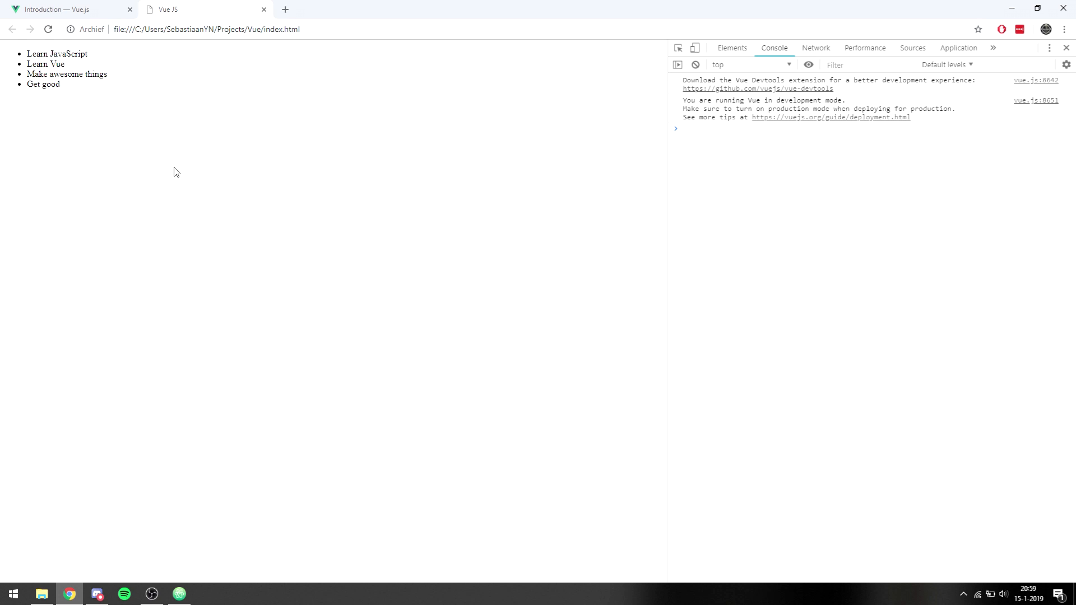
mouse_move(578, 224)
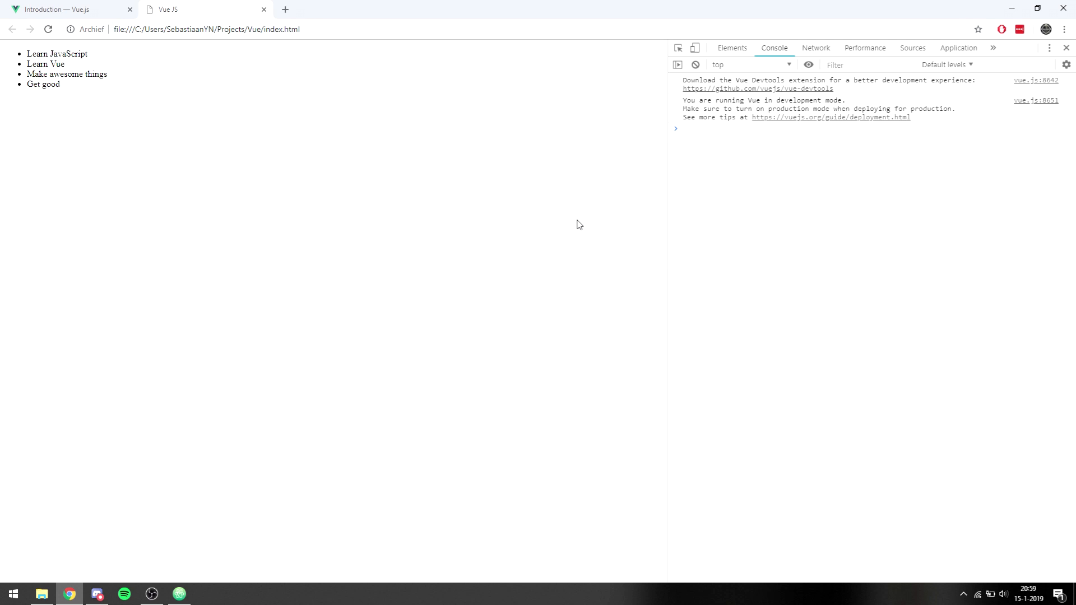
Run app.todos.push('Buy eggs') in the console, adding a fifth item to the rendered list.
text(app.todos.push(')
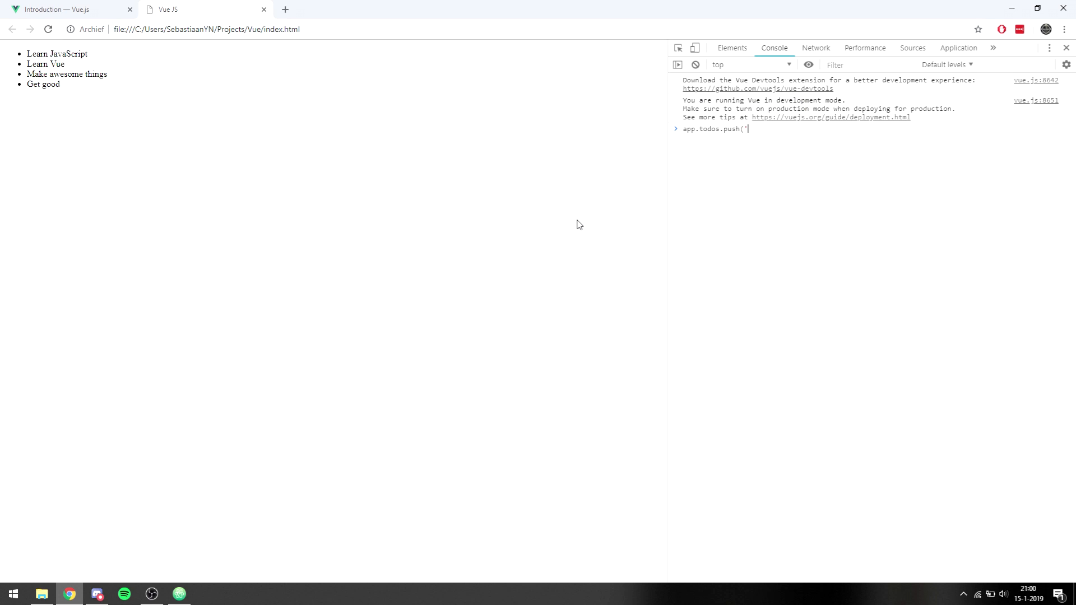
text(Buy eggs')
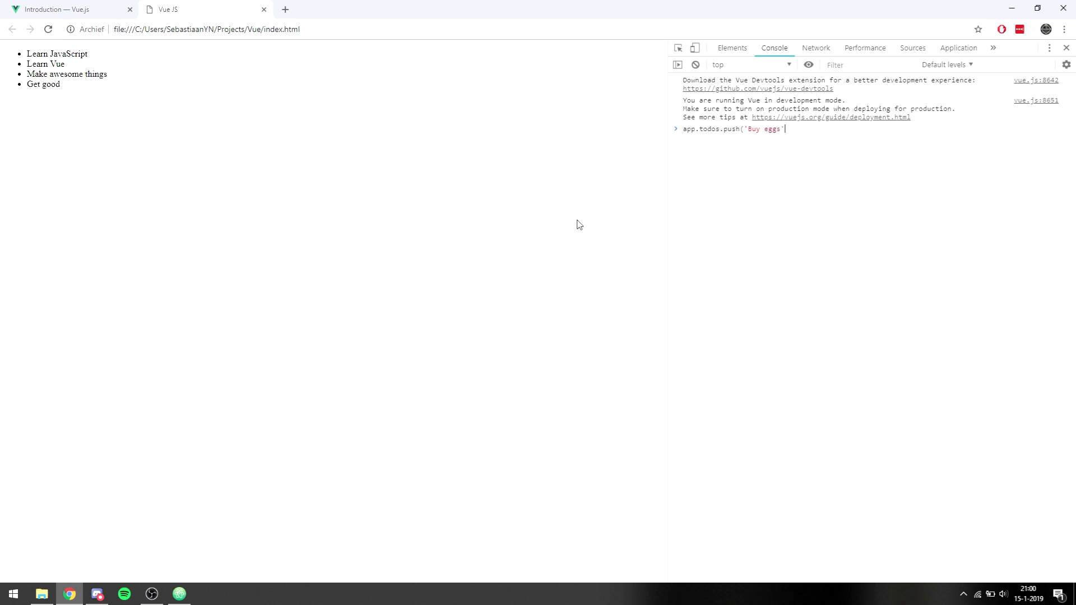
key(Enter)
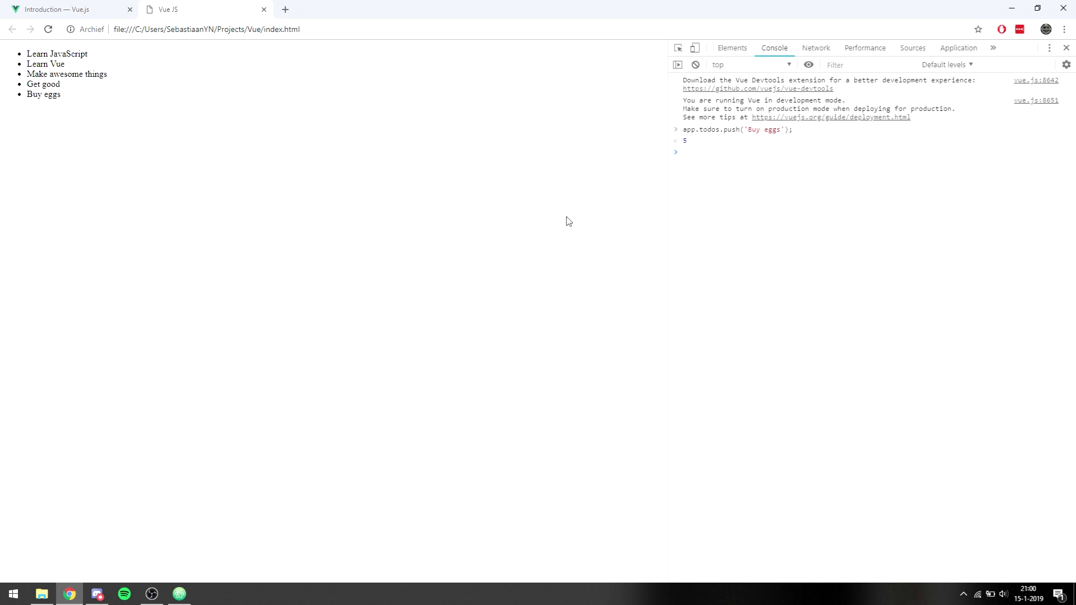
mouse_move(35, 97)
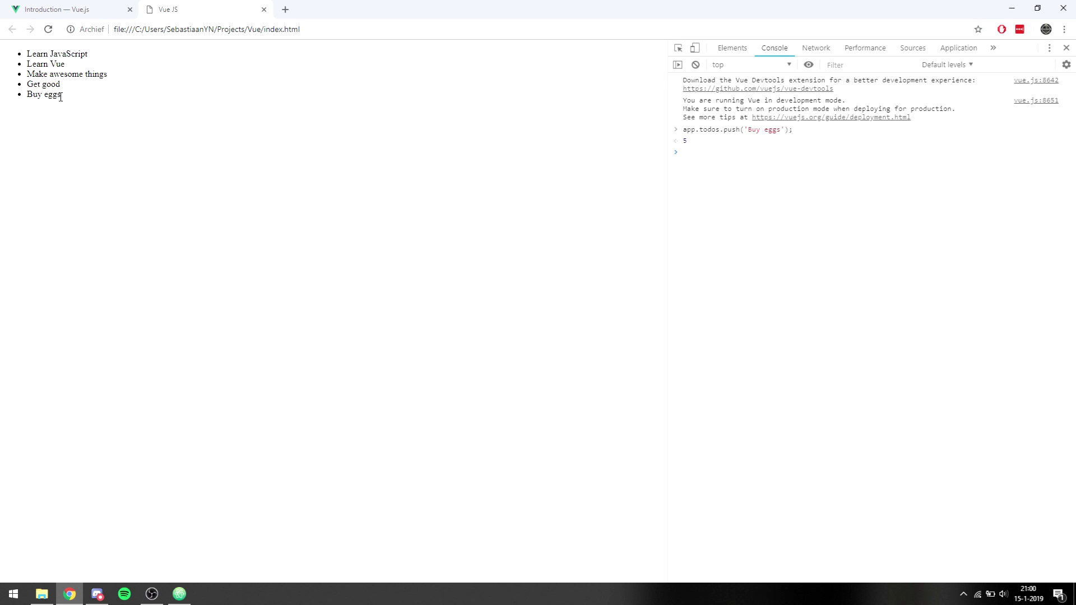
mouse_move(163, 125)
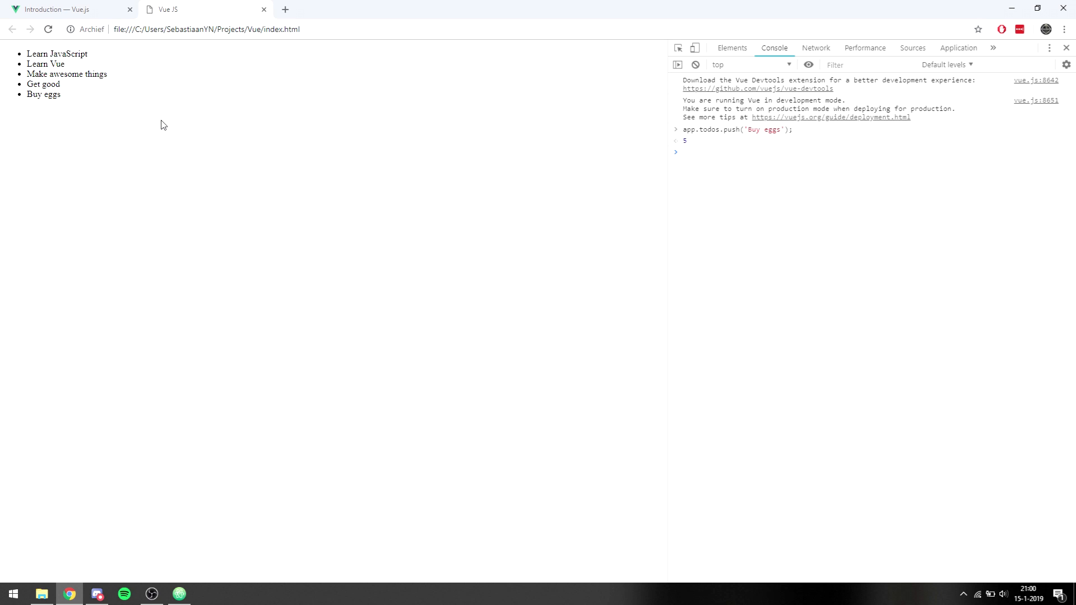